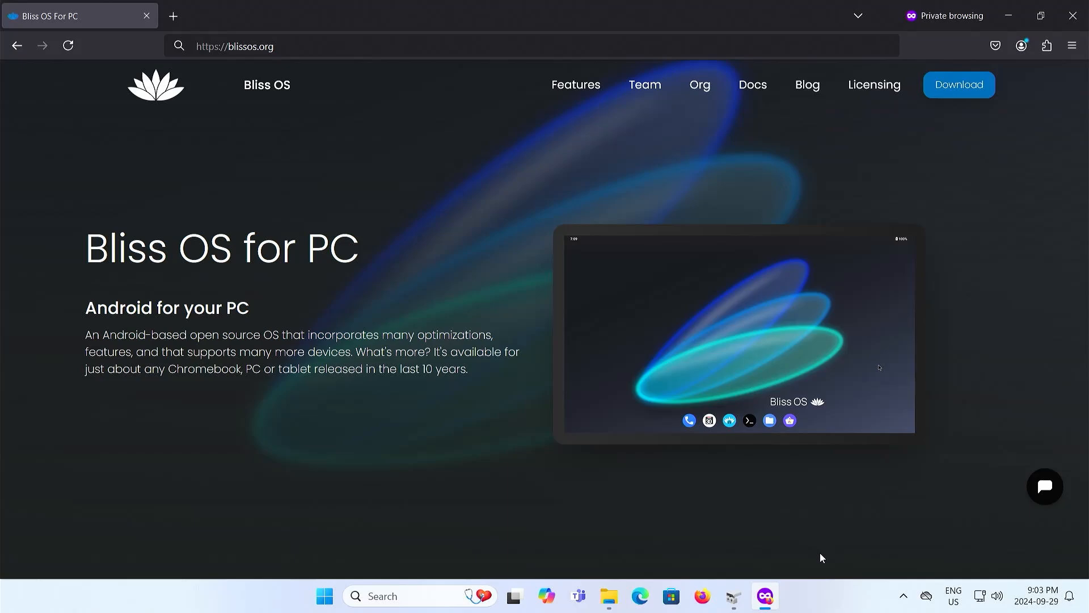
mouse_move(975, 106)
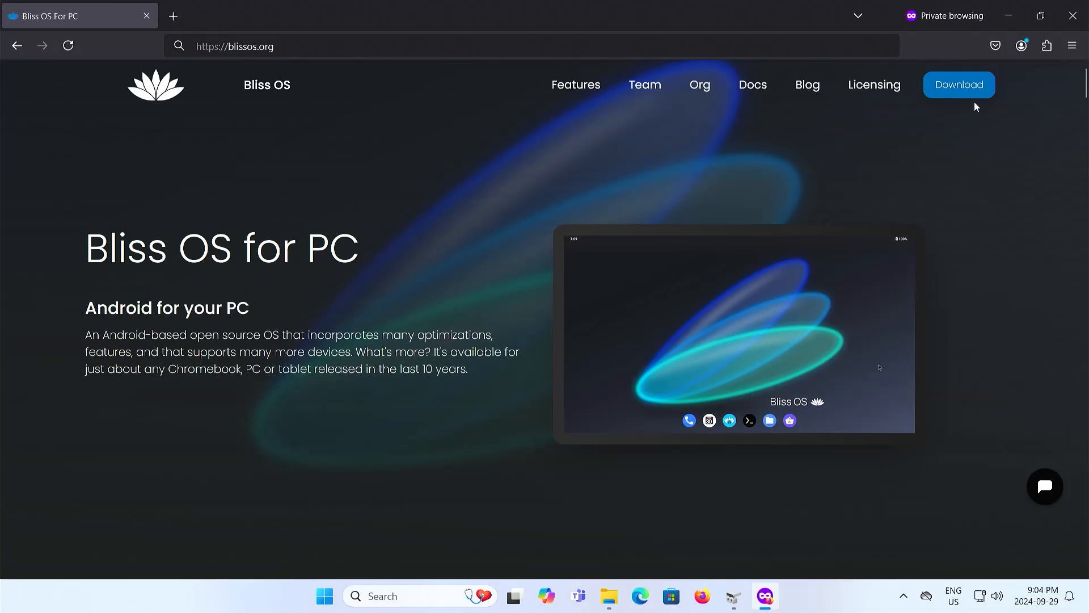
Browse the Bliss OS 16, Zenith and 15 builds and download the Bliss OS 15 GApps image
click(958, 84)
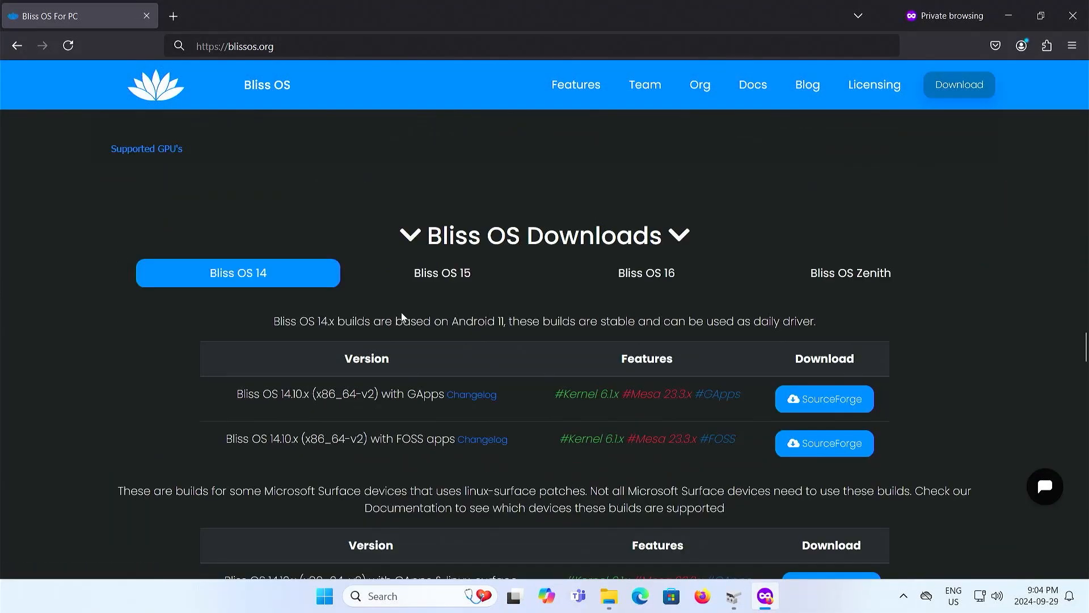
mouse_move(442, 272)
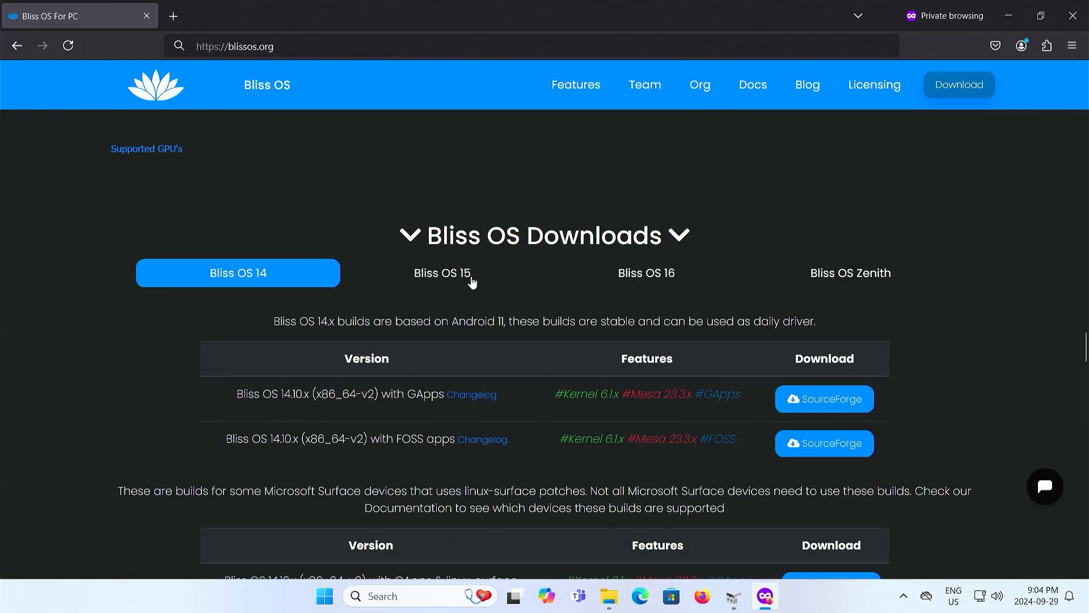
click(644, 273)
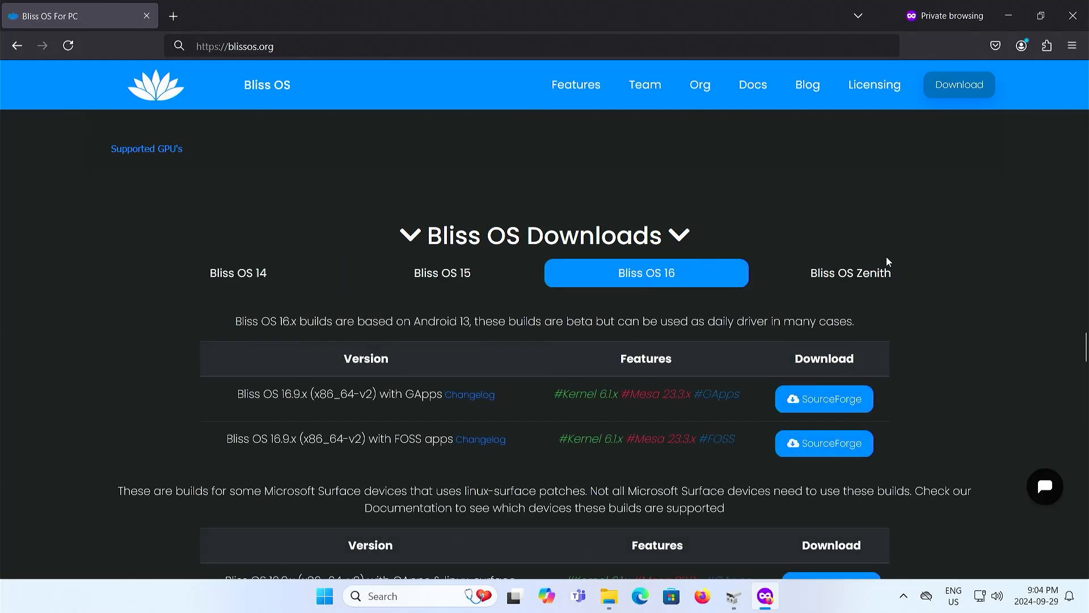
click(850, 273)
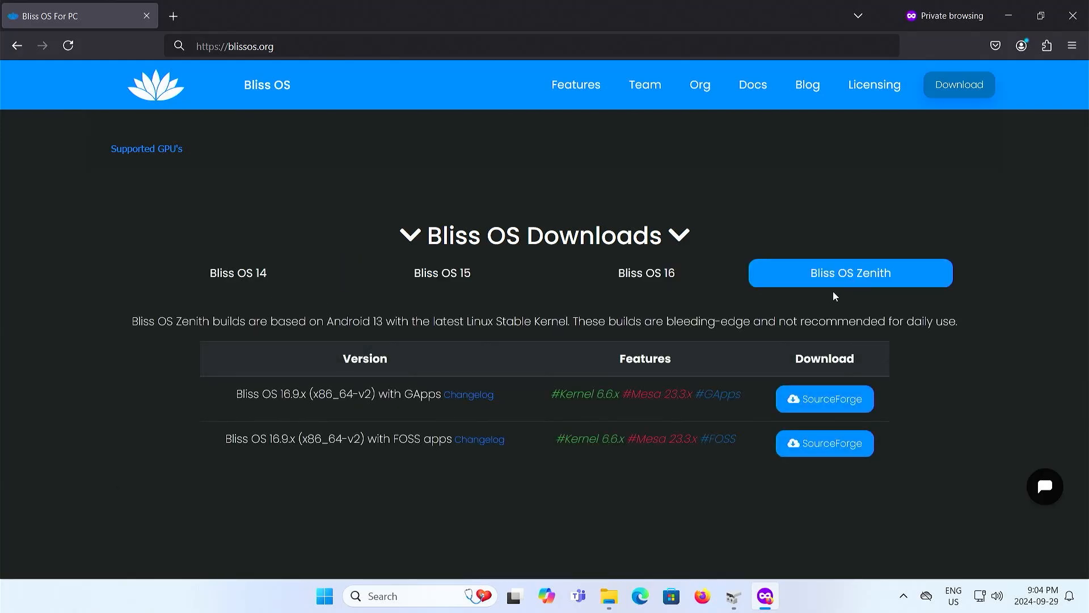
mouse_move(808, 298)
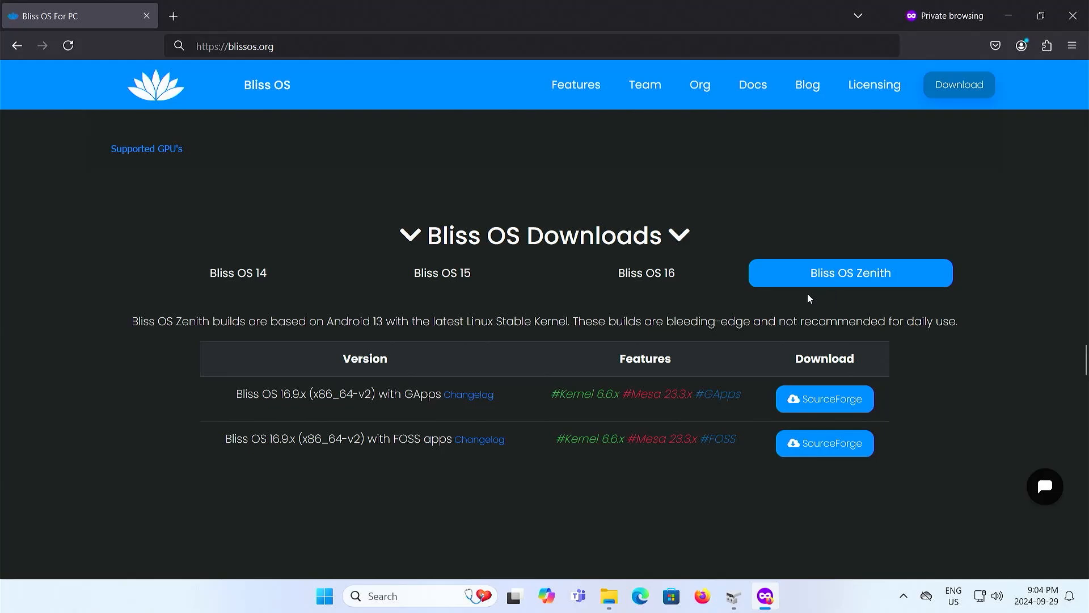
click(645, 272)
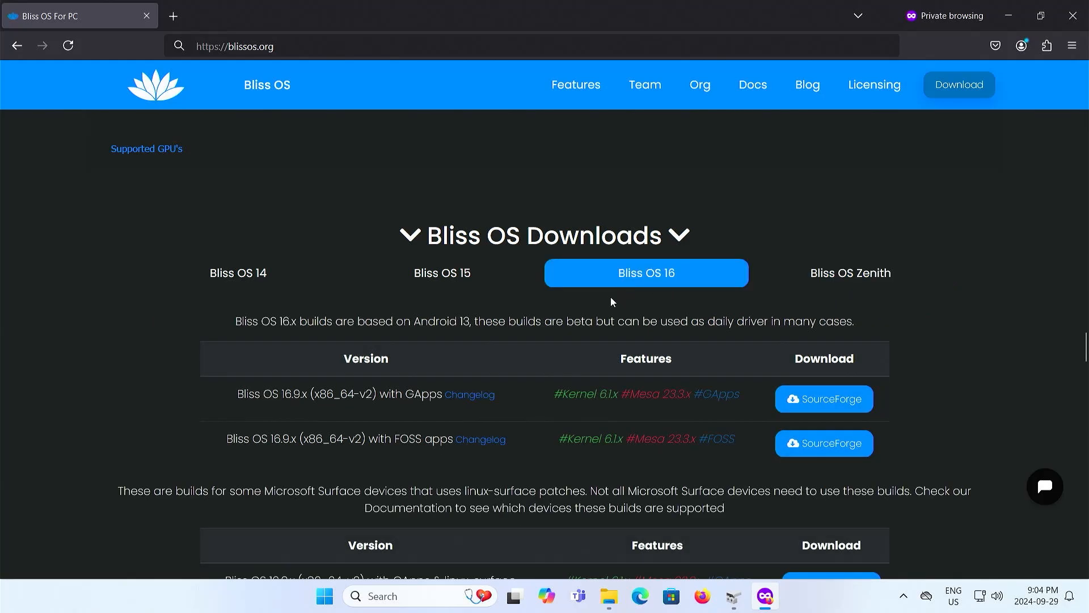
mouse_move(402, 279)
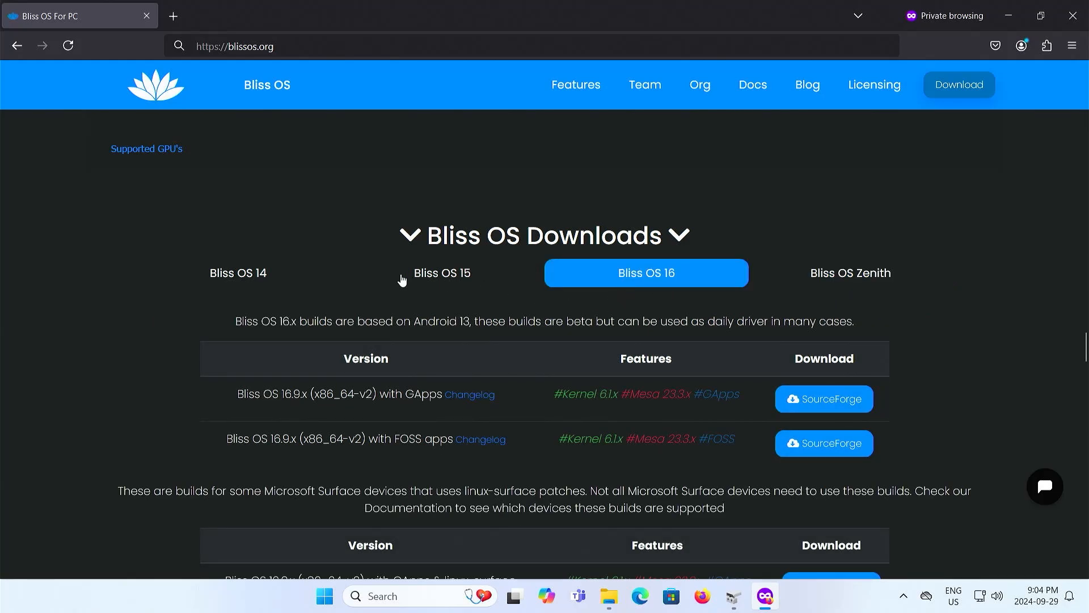
click(442, 273)
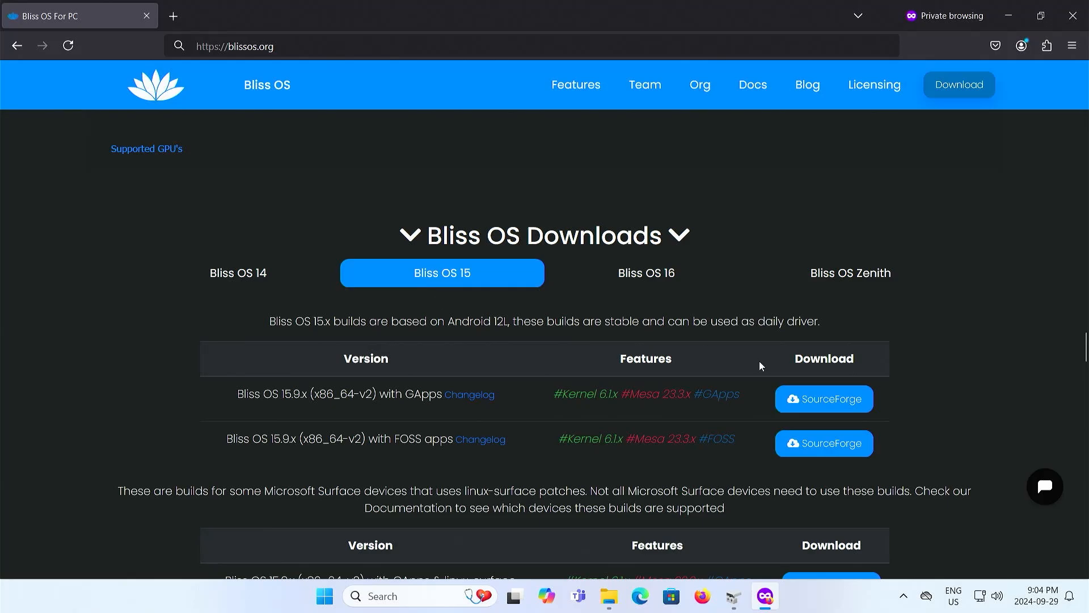
click(823, 398)
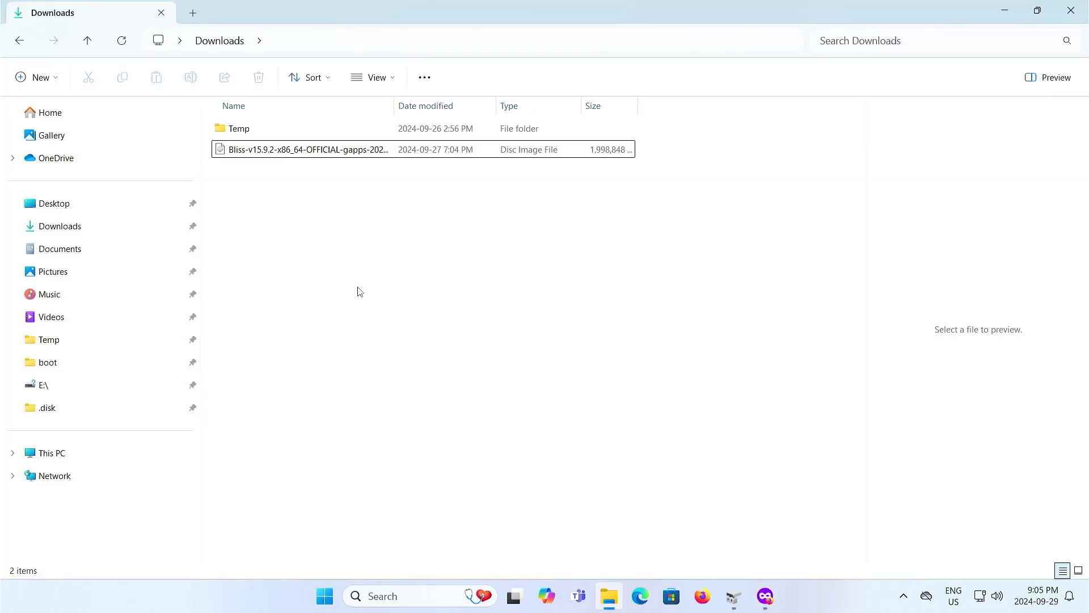
Mount the Bliss v15.9.2 disc image from Downloads as drive F:
click(307, 149)
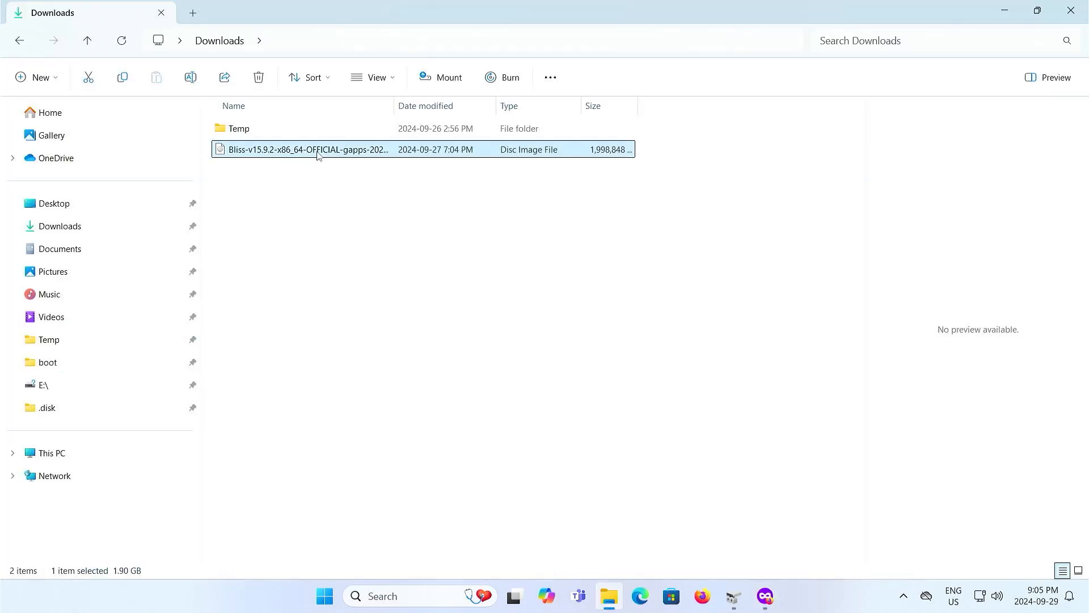
right_click(308, 149)
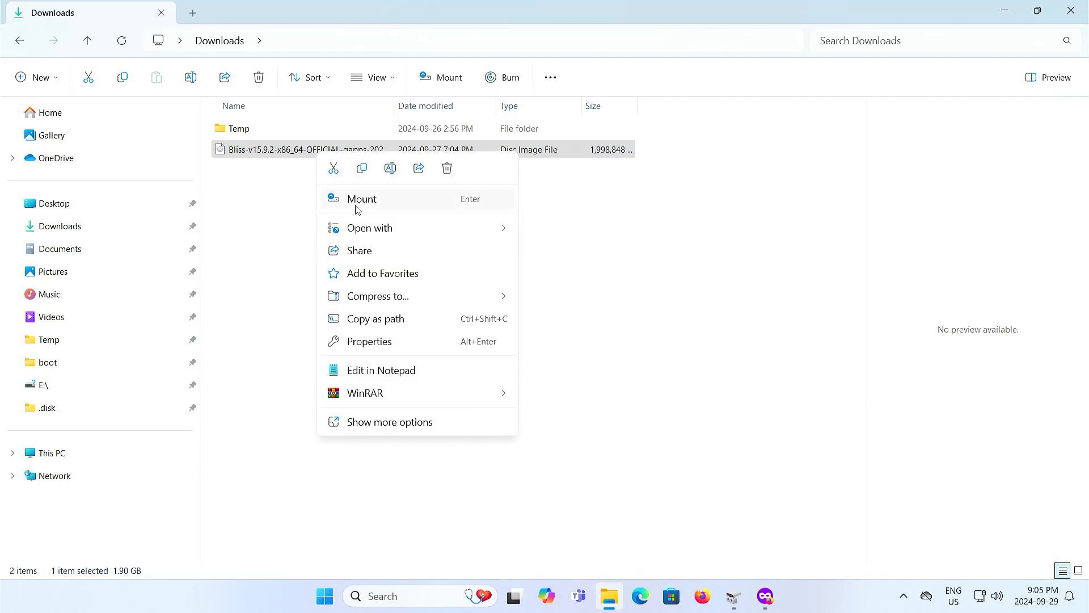
click(361, 199)
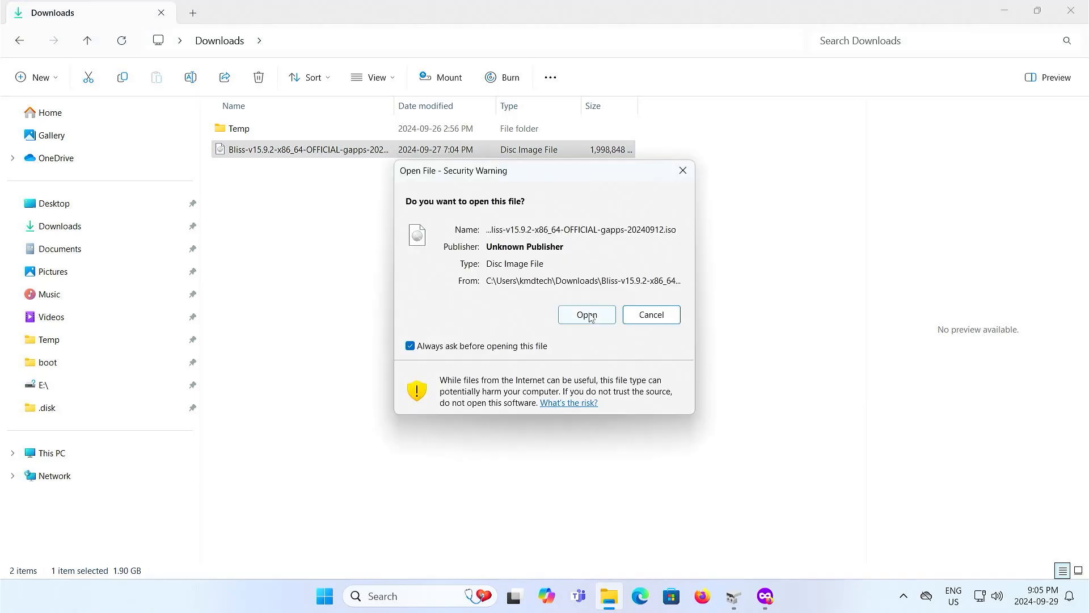
click(586, 315)
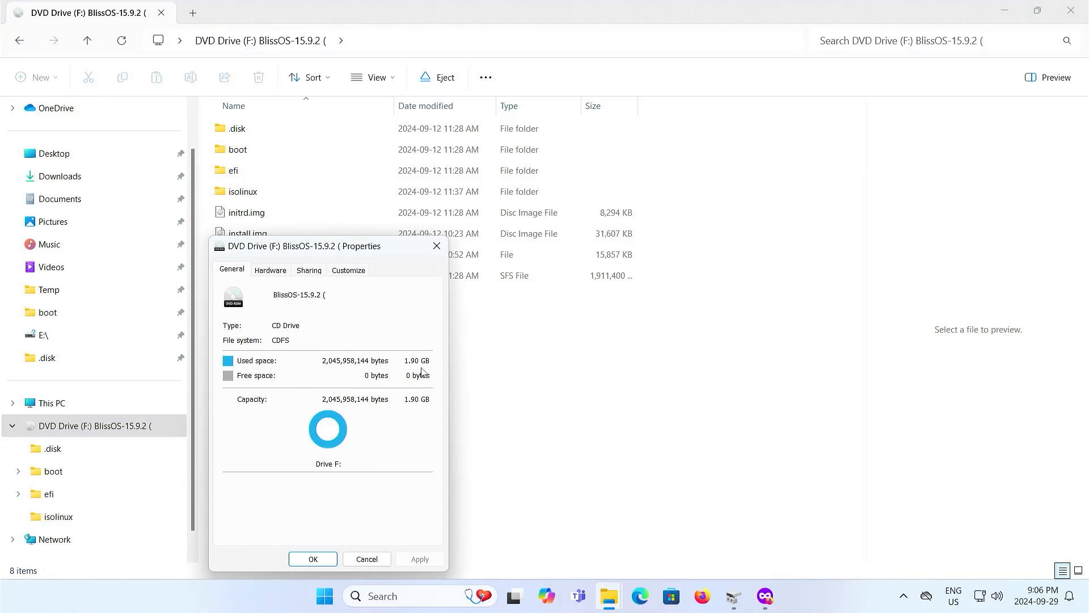
click(312, 558)
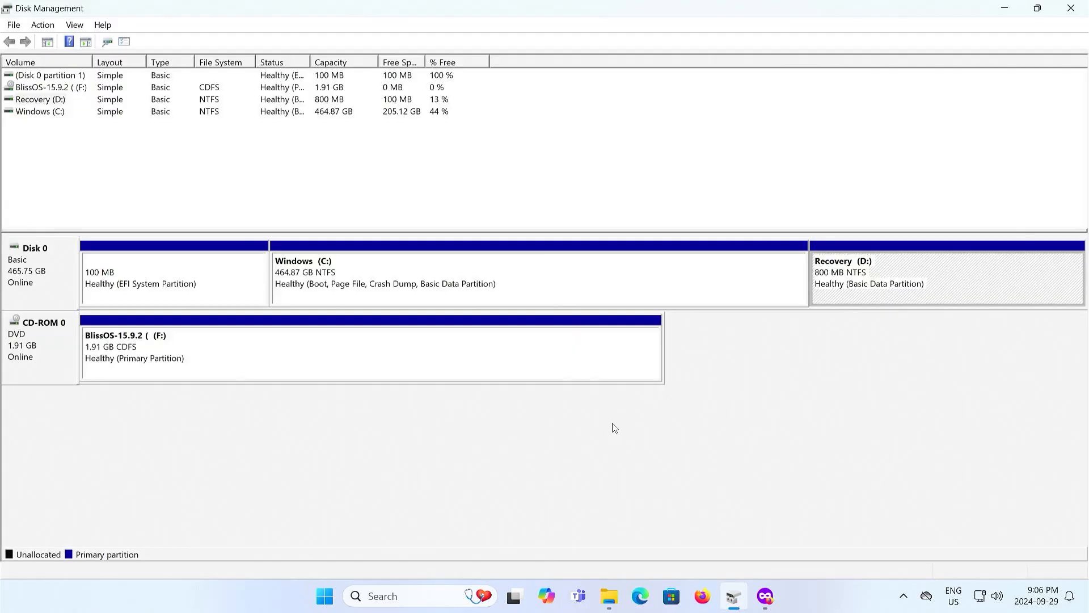
Shrink the Windows (C:) partition, freeing 50.78 GB of unallocated space
click(535, 278)
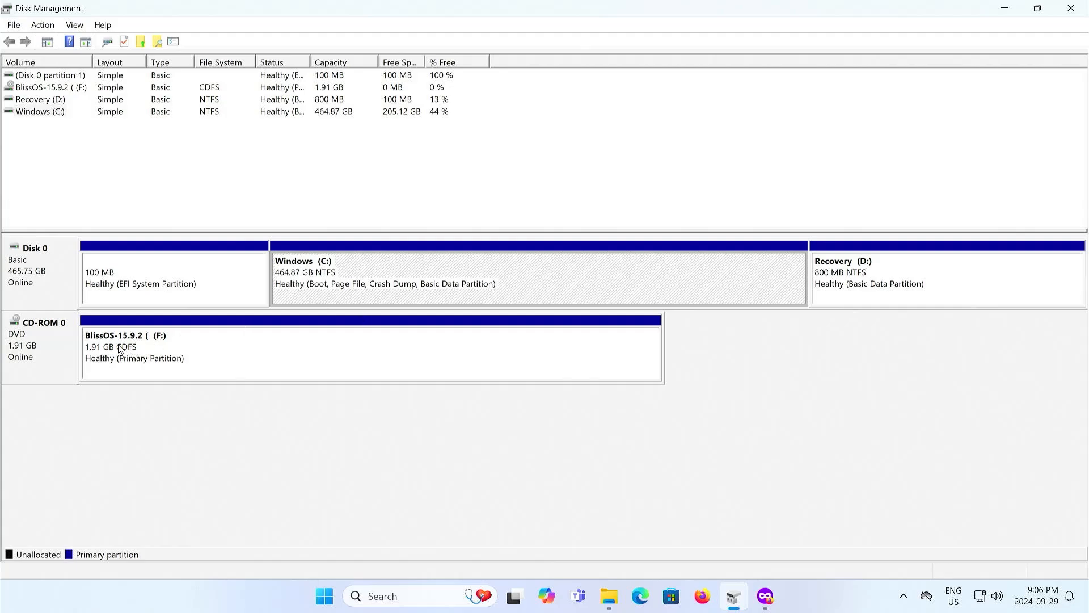
mouse_move(138, 348)
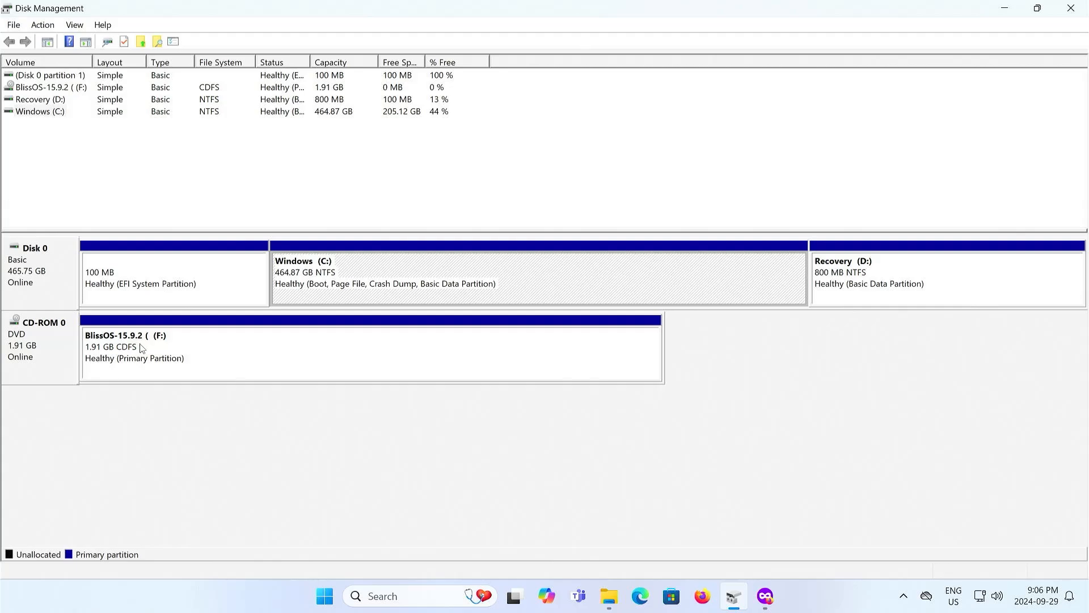
right_click(486, 278)
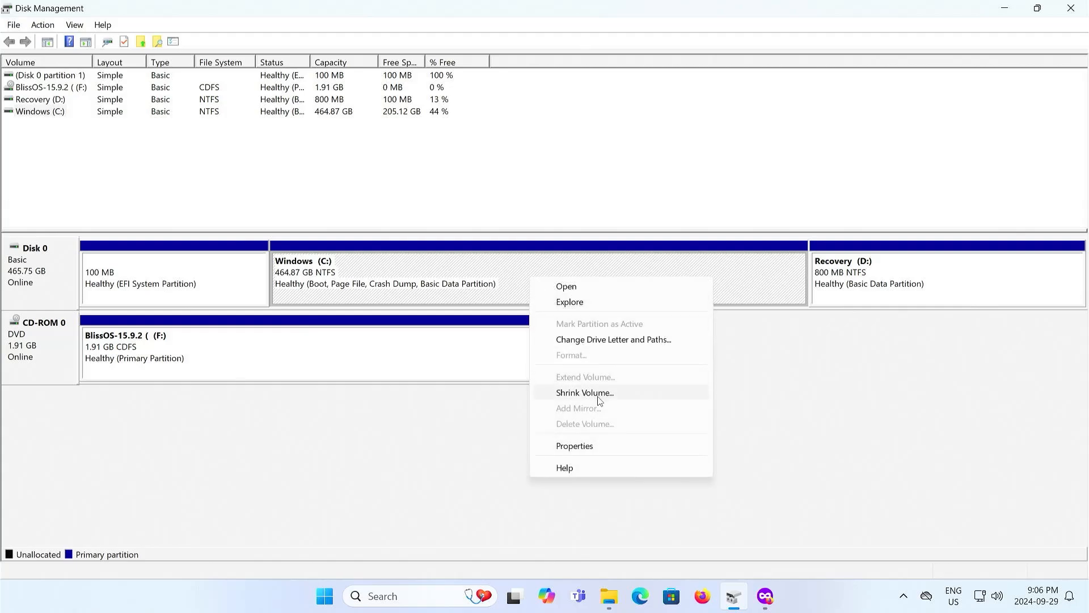
click(584, 392)
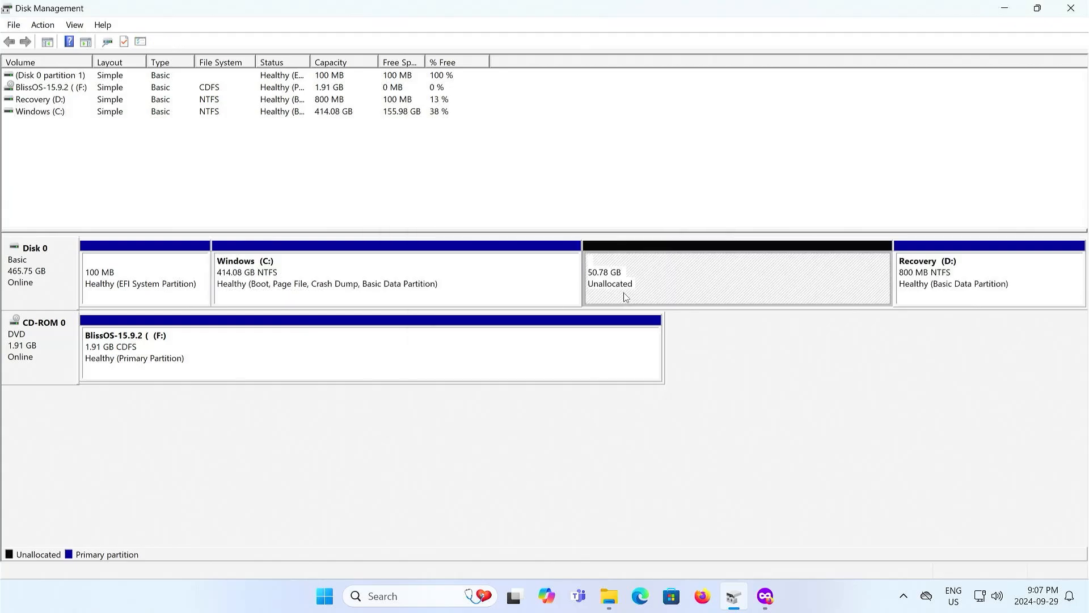
Create a 2000 MB FAT32 volume labeled ISO in the unallocated space
right_click(622, 282)
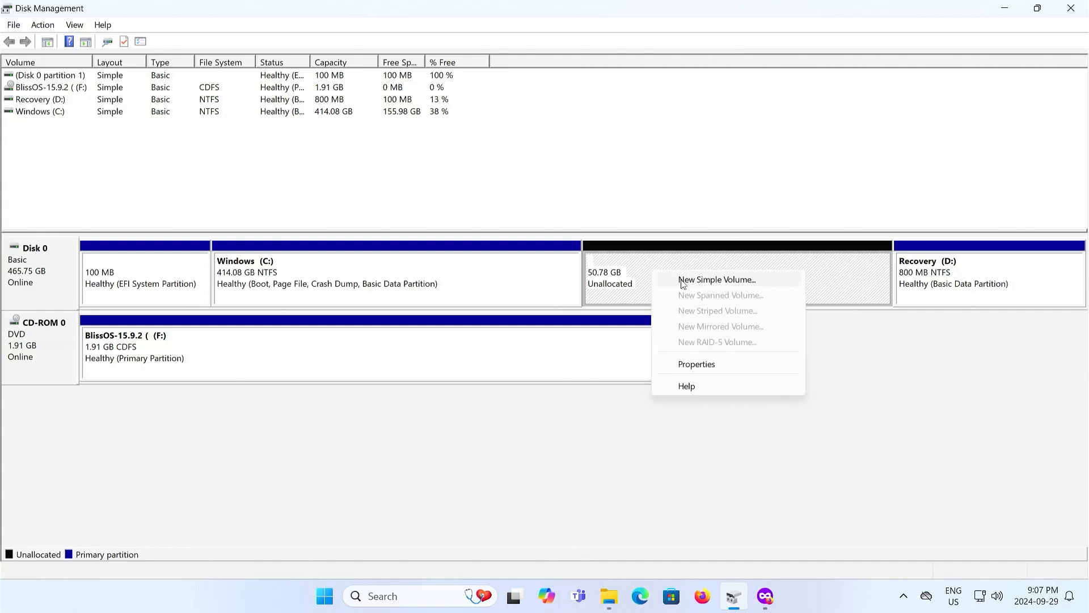
click(715, 279)
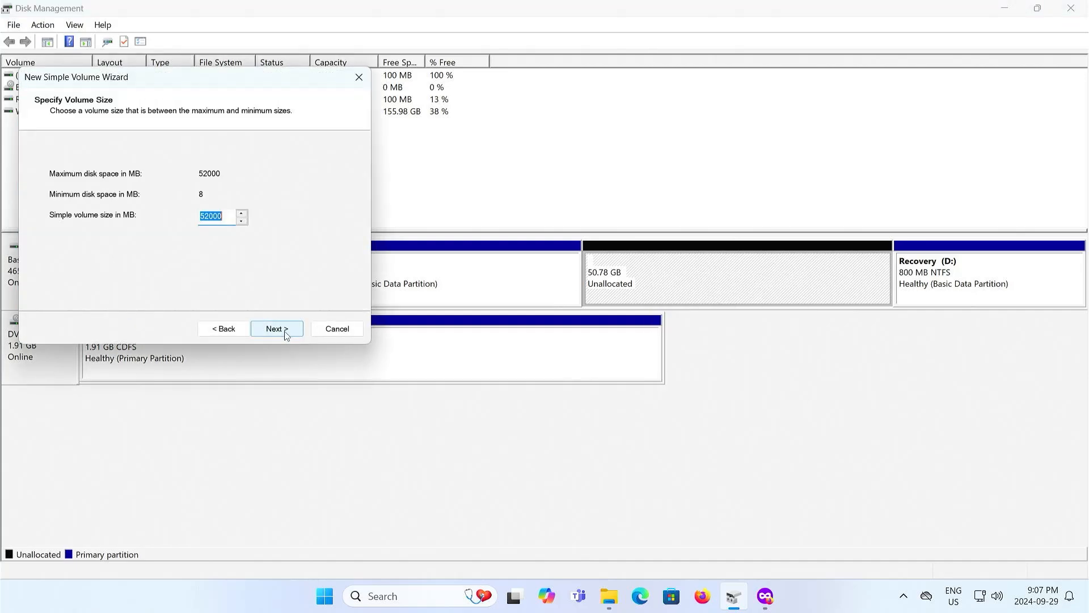
mouse_move(288, 301)
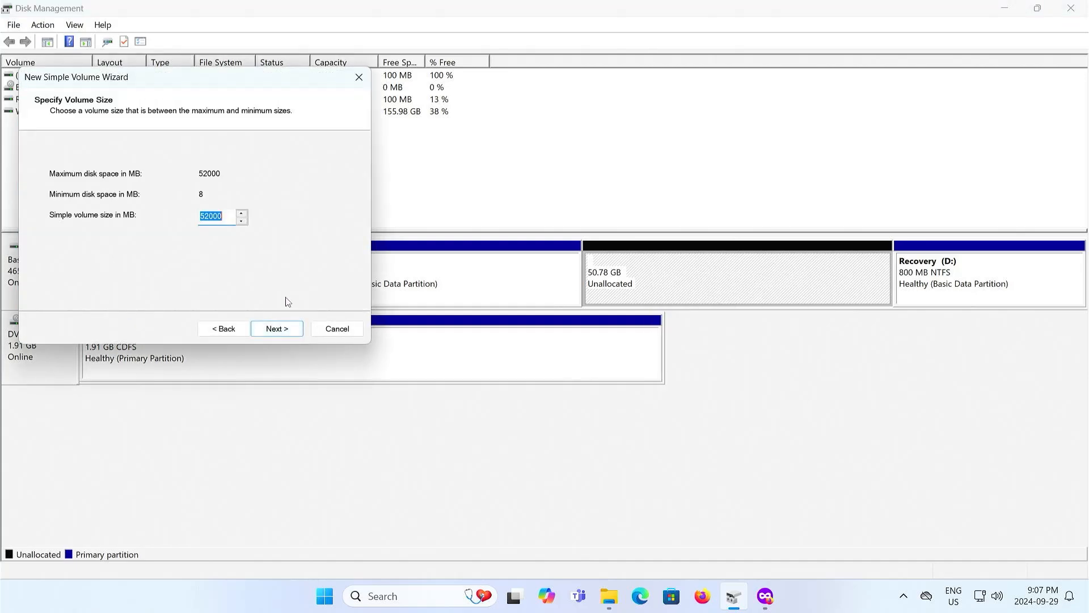
text(2000)
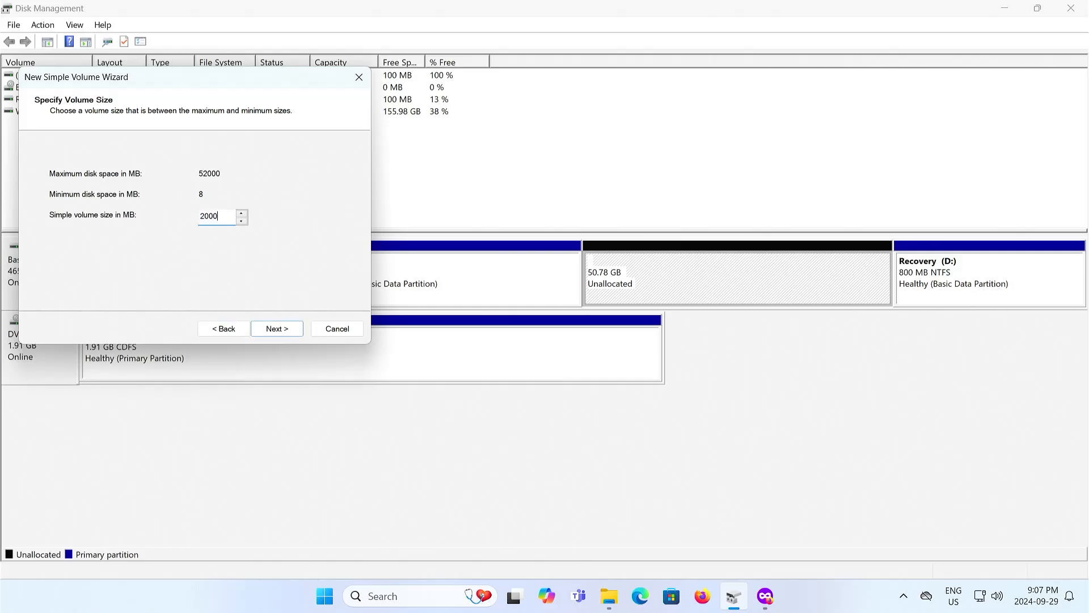
click(275, 328)
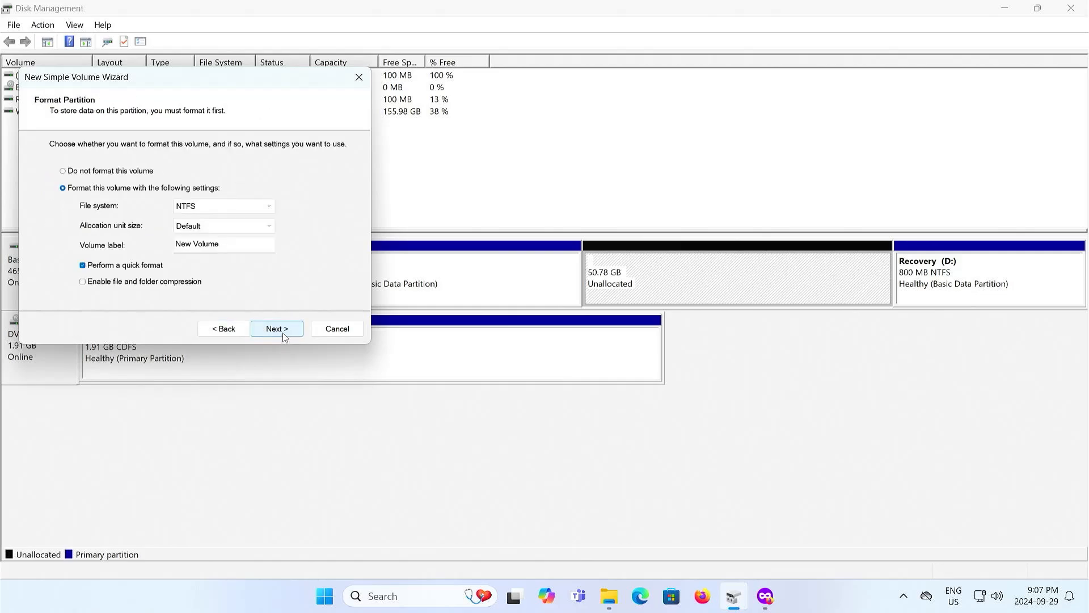
click(222, 205)
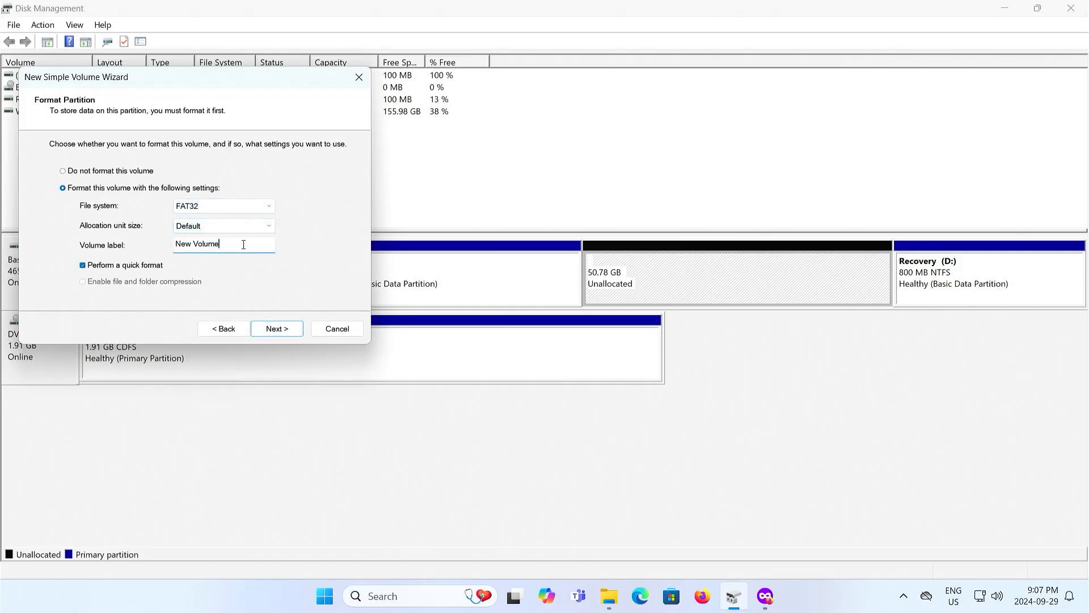
text(IS)
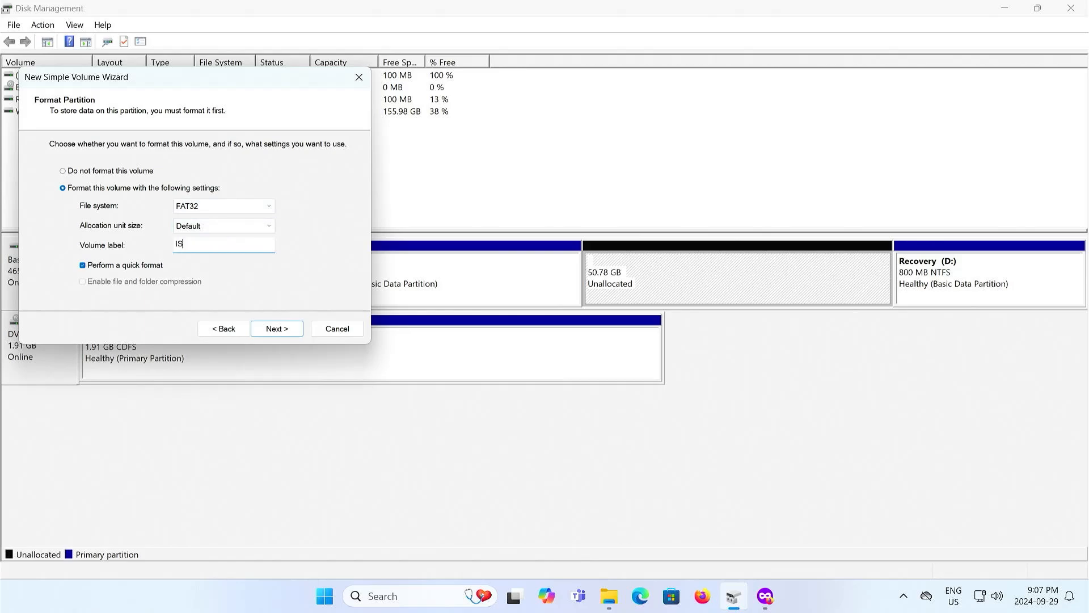
click(276, 328)
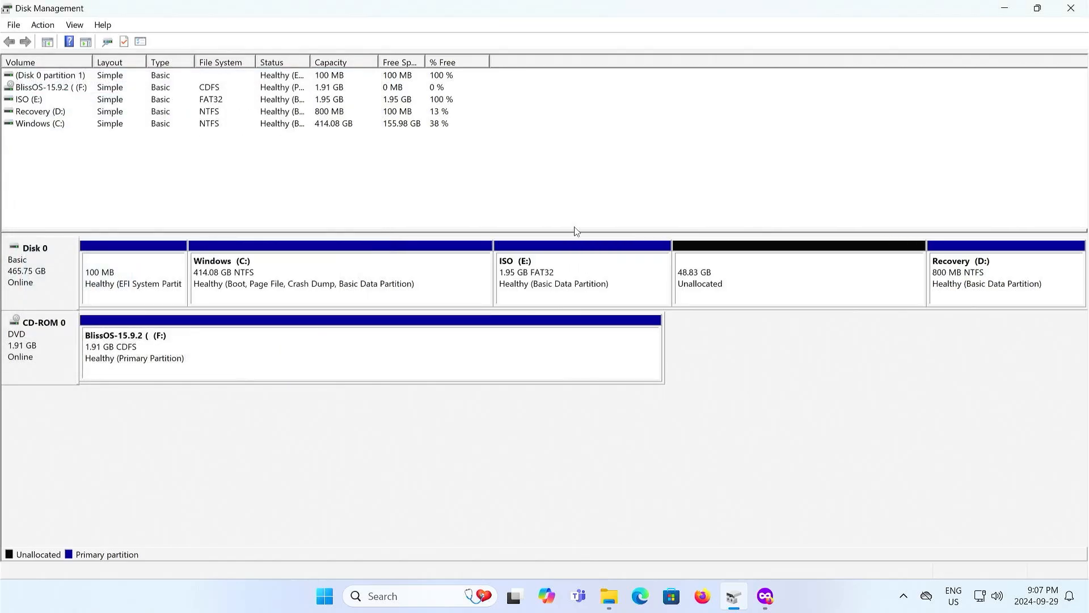
mouse_move(239, 362)
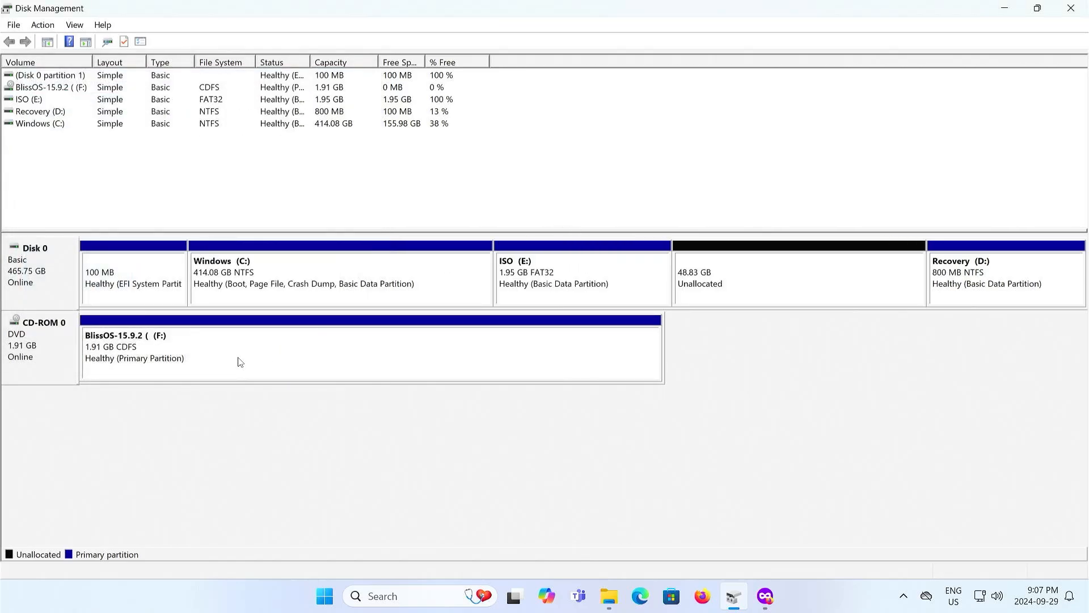
Open DVD drive F: and copy all eight Bliss OS files and folders
click(570, 278)
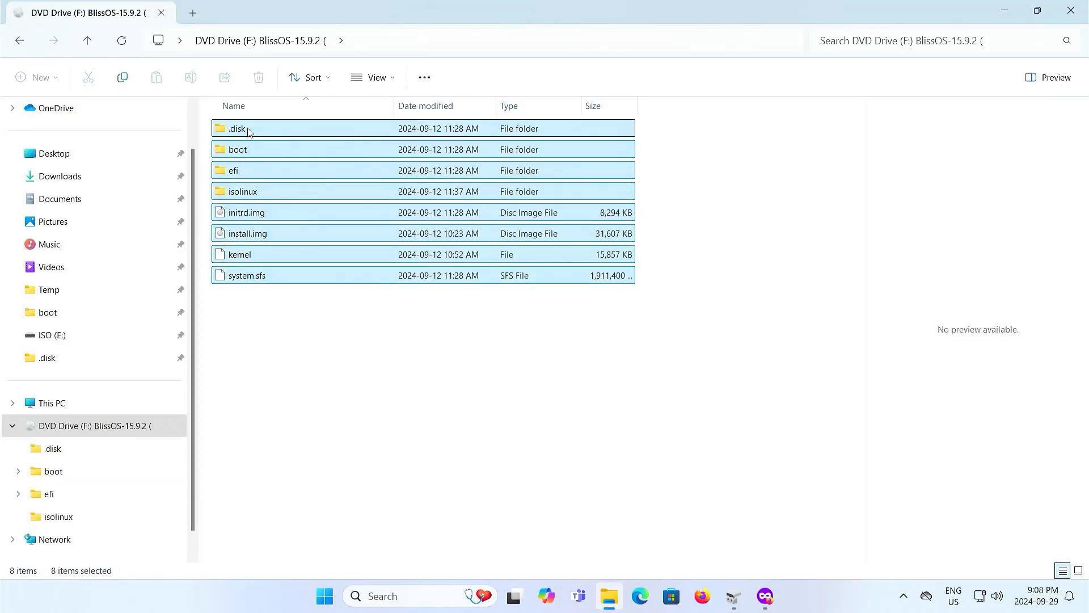
click(156, 77)
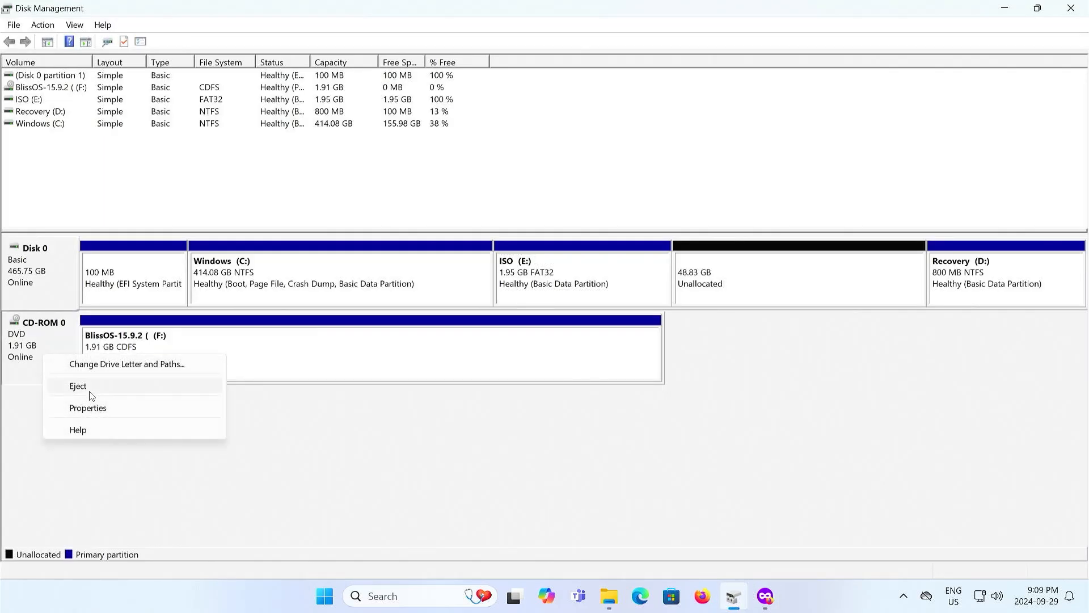
Eject the Bliss OS disc from CD-ROM 0 so drive F: shows no media
click(78, 386)
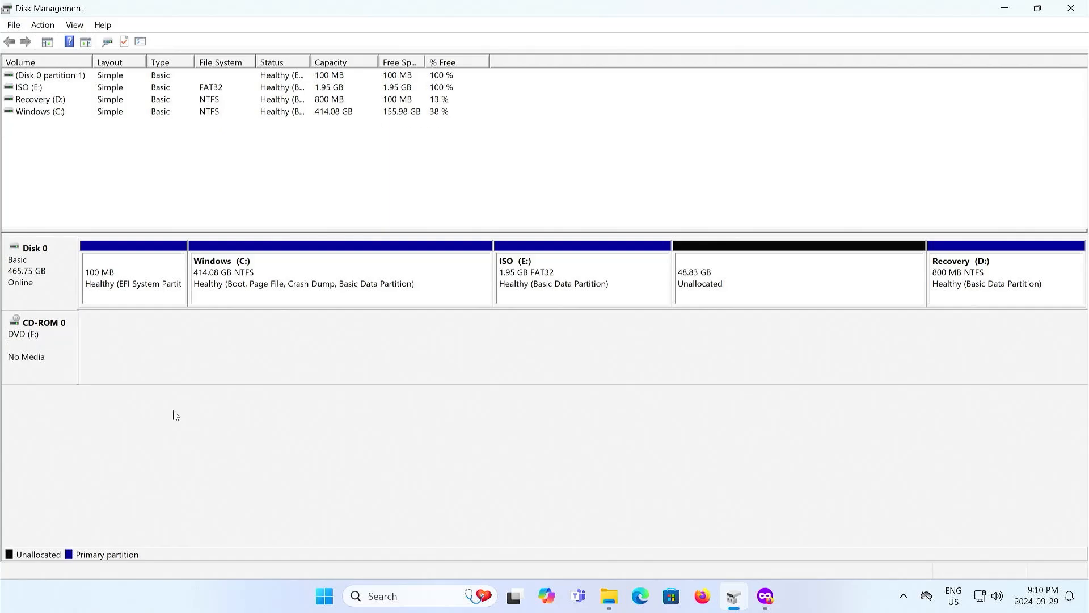
mouse_move(508, 321)
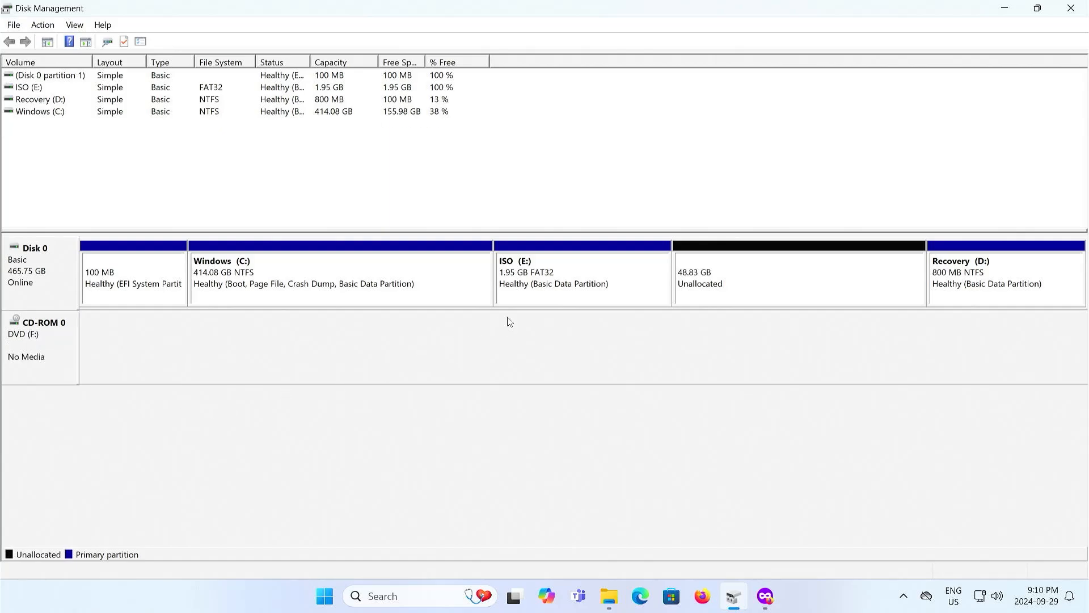
mouse_move(573, 299)
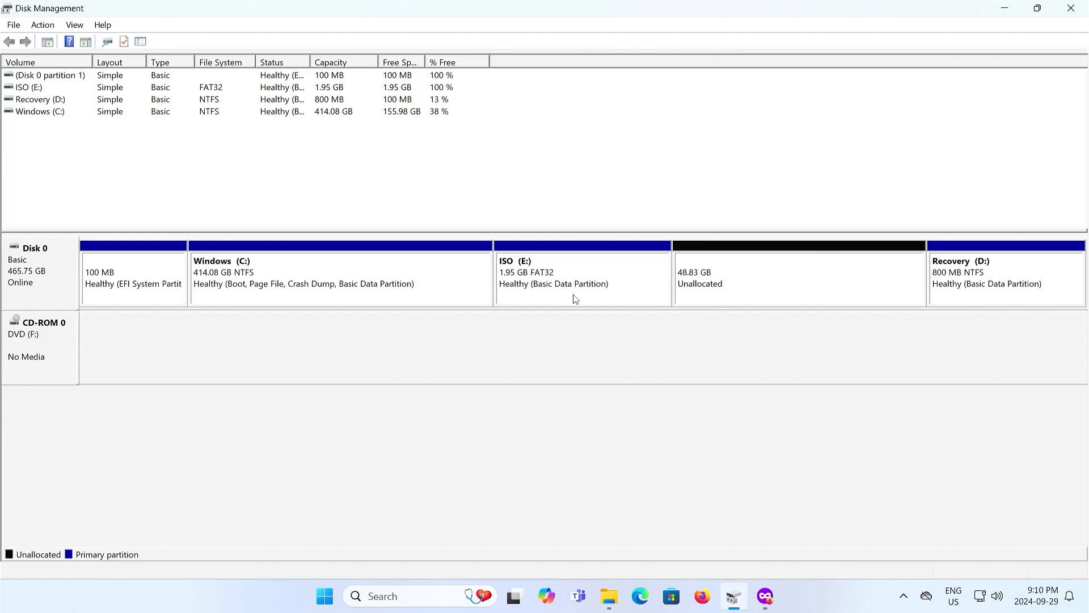
mouse_move(548, 309)
text(comma)
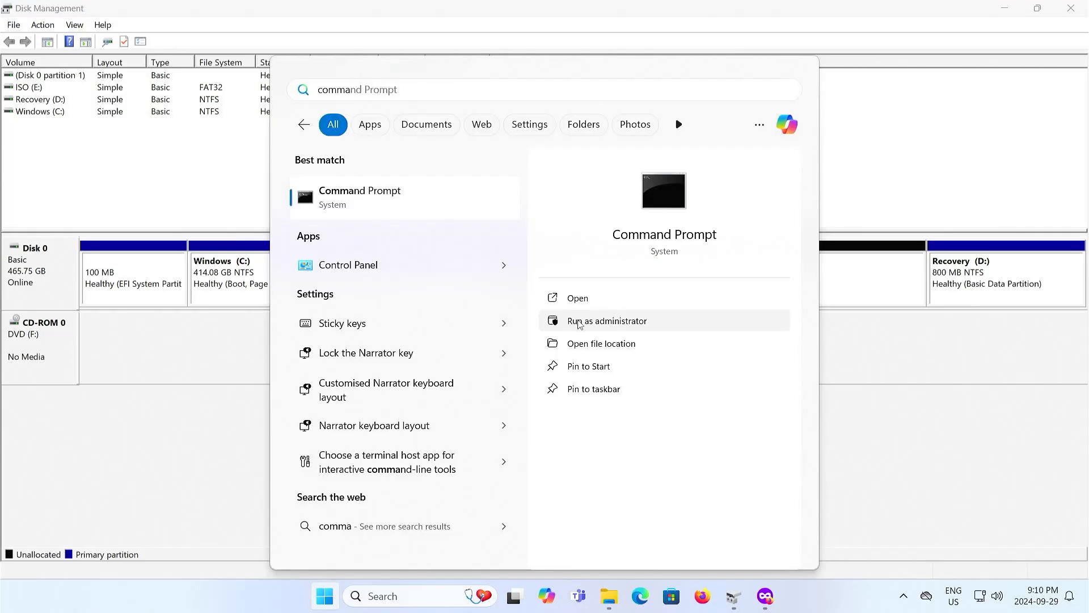
In an administrator Command Prompt, run diskpart and select disk 0, partition 4
click(606, 320)
text(list di)
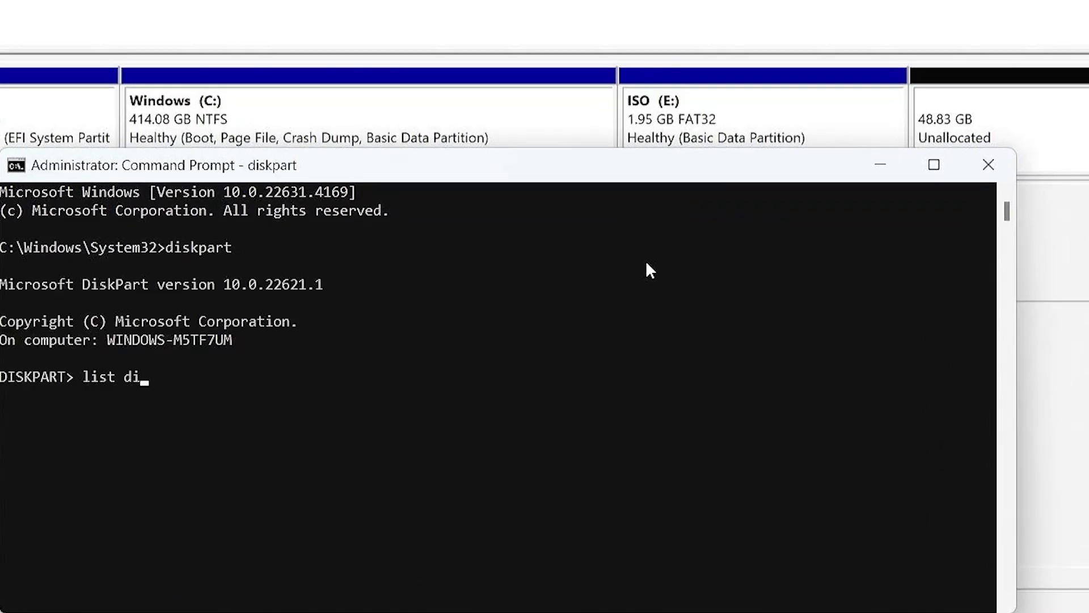
key(Return)
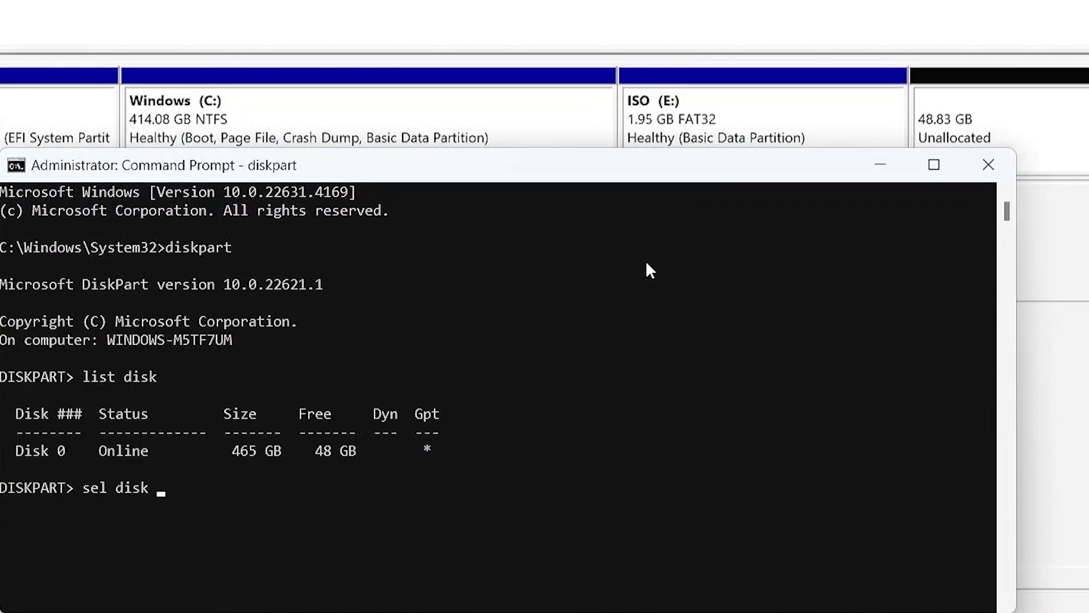
key(Return)
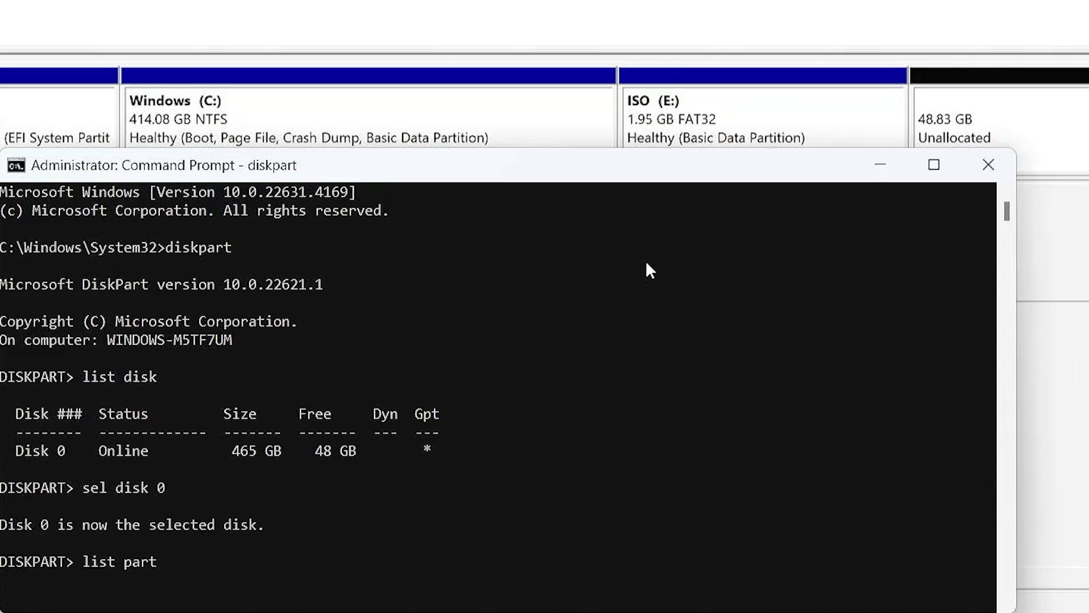
key(Return)
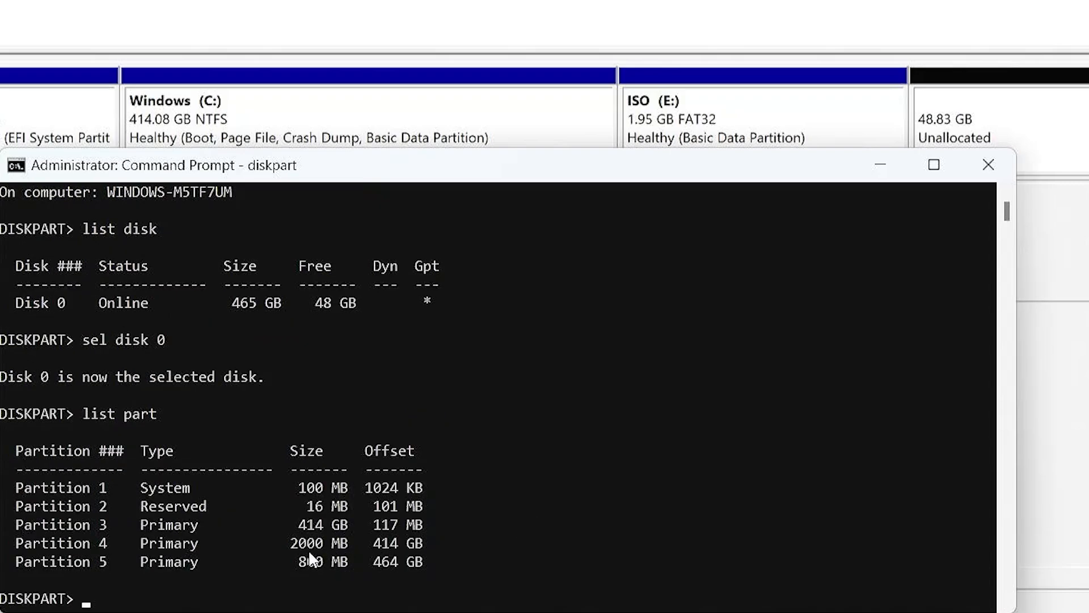
text(s)
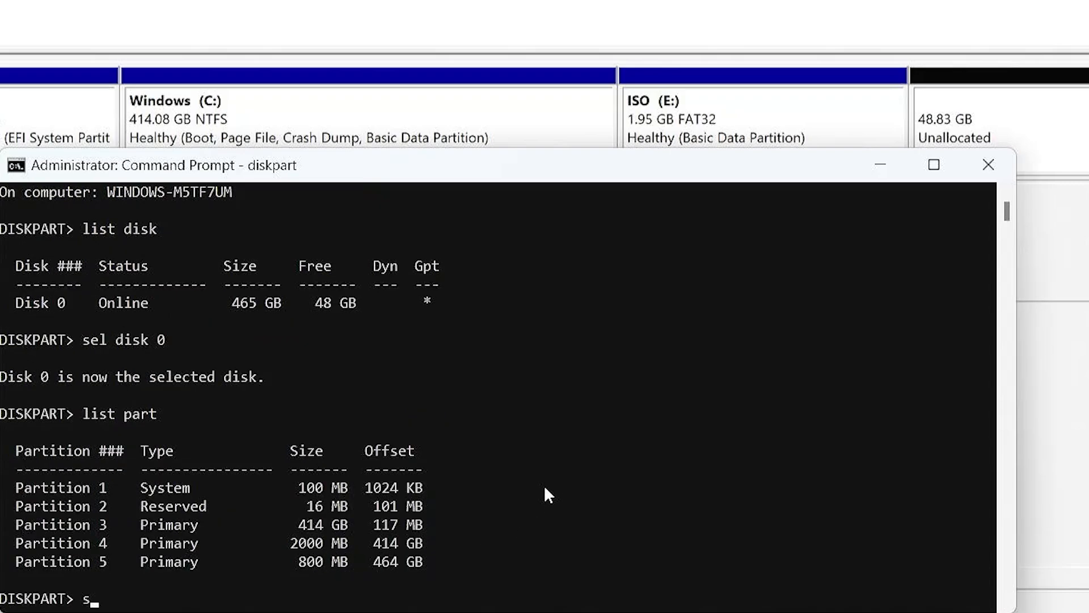
text(el part 4)
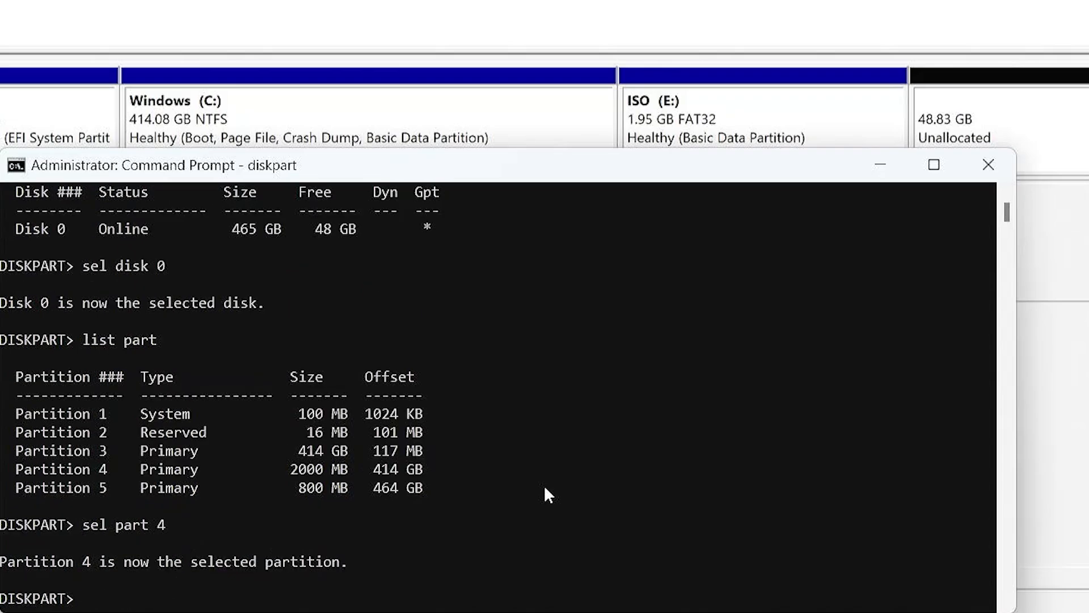
text(help setid)
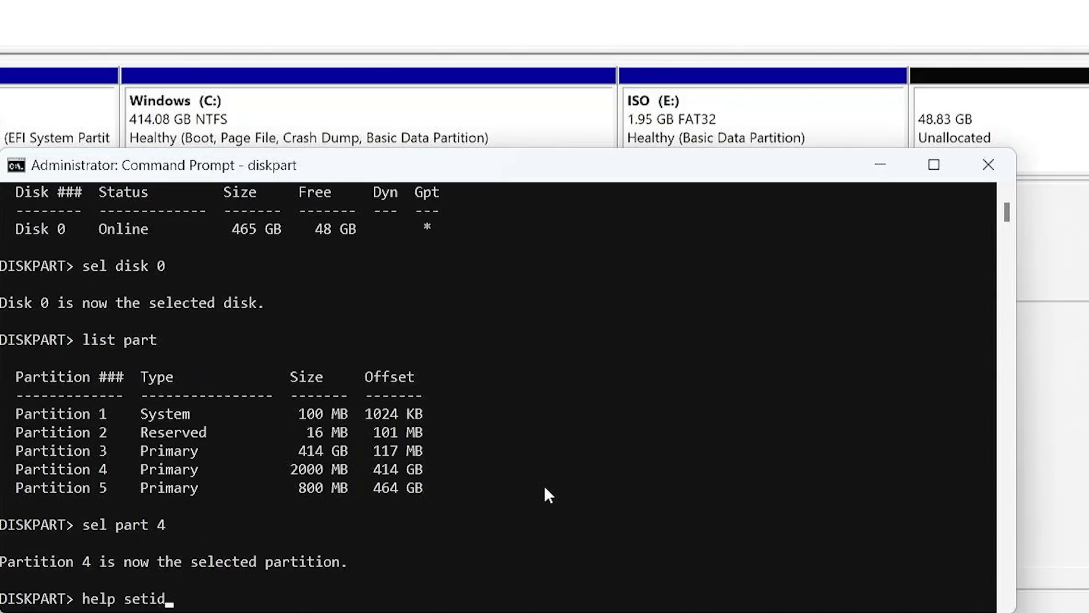
Set partition 4's ID to the EFI System GUID c12a7328-f81f-11d2-ba4b-00a0c93ec93b
key(Return)
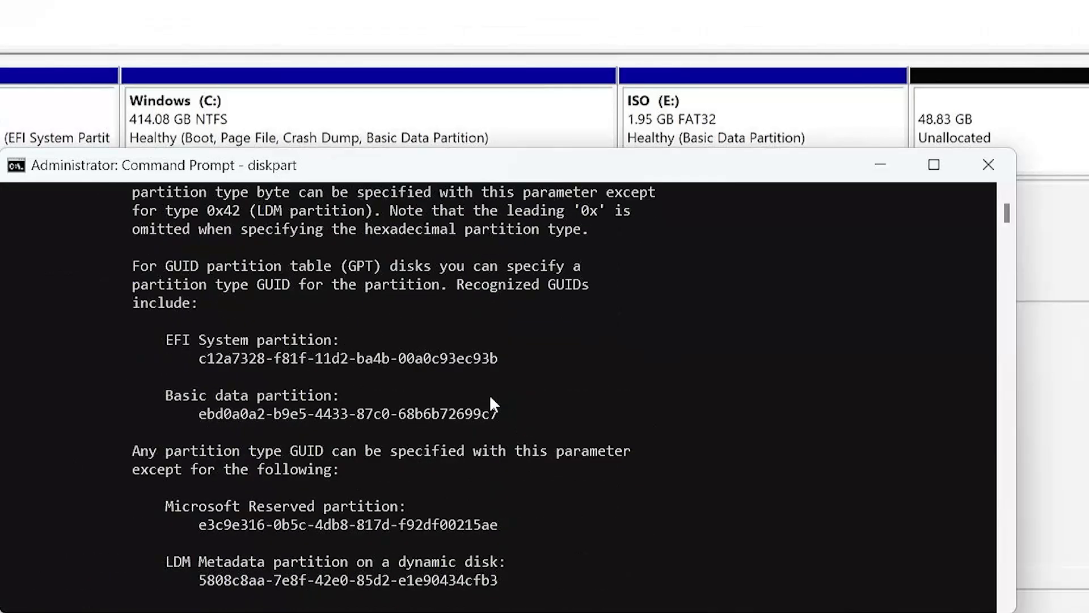
mouse_move(505, 366)
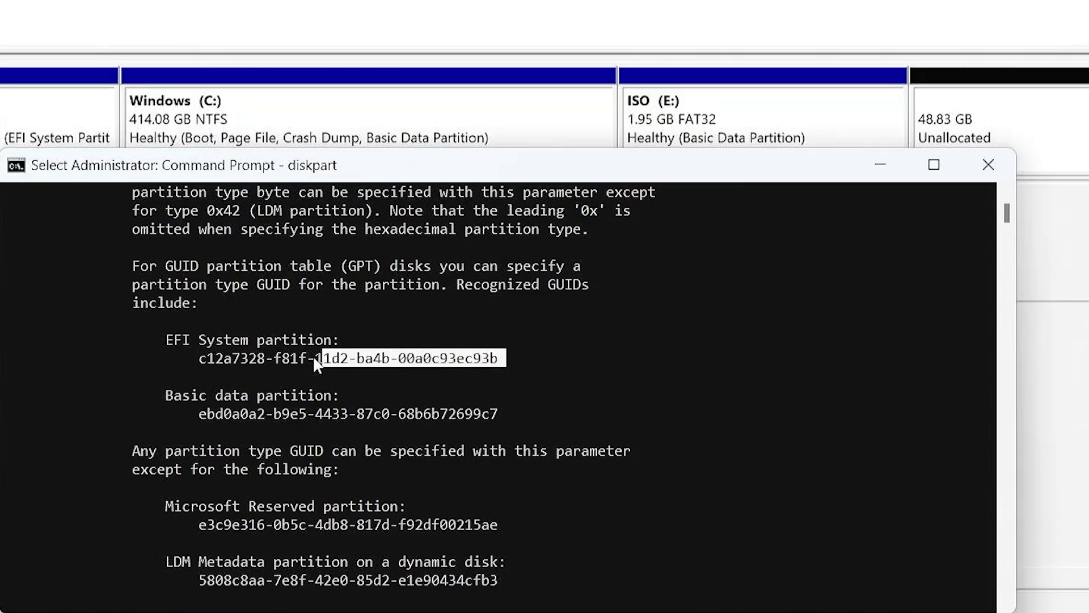
text(set)
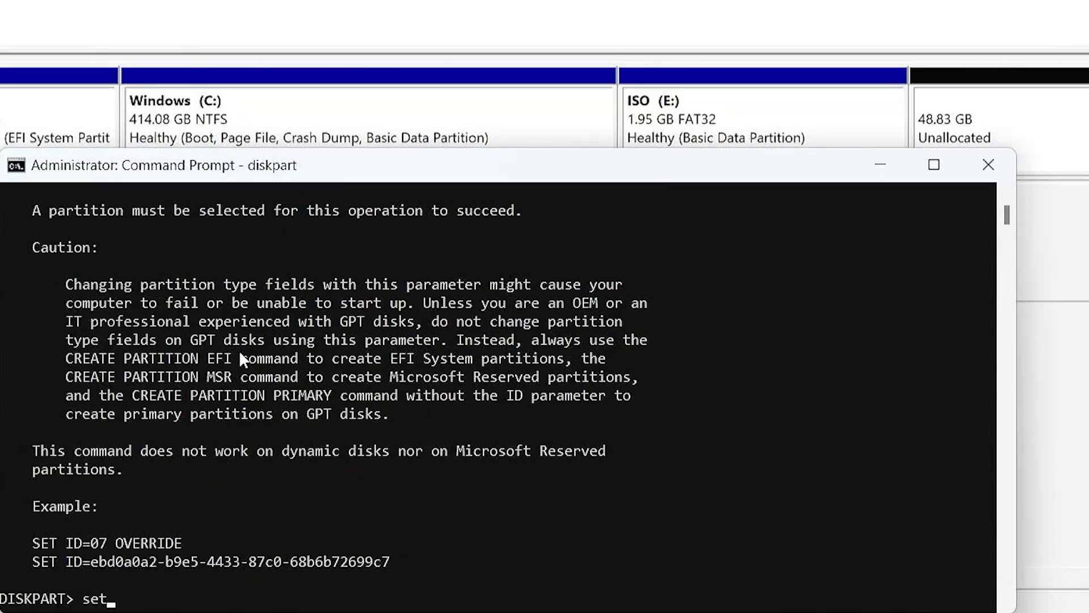
text(id=)
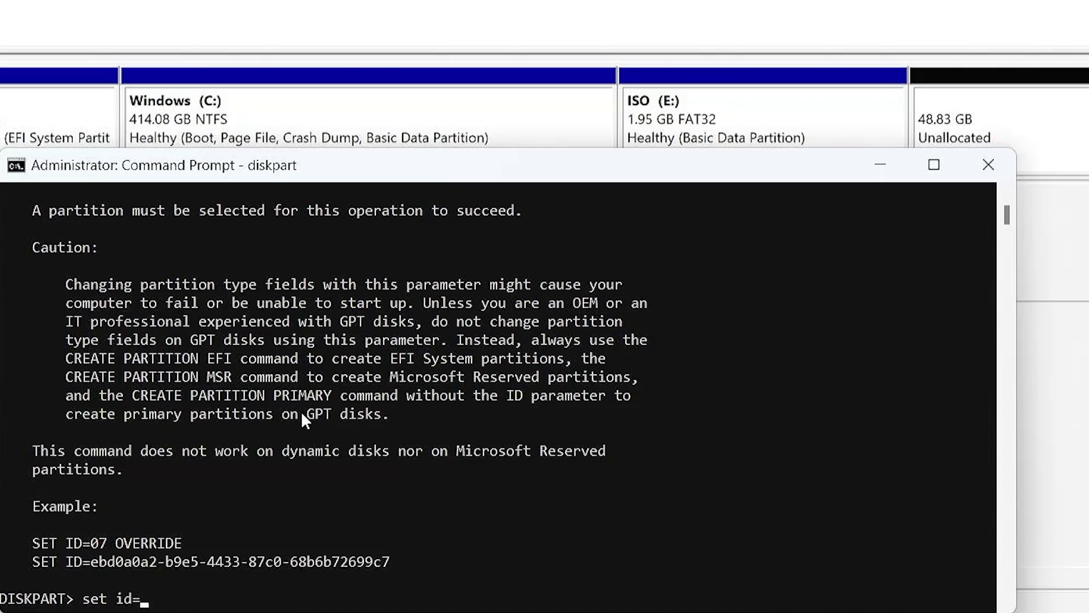
key(Return)
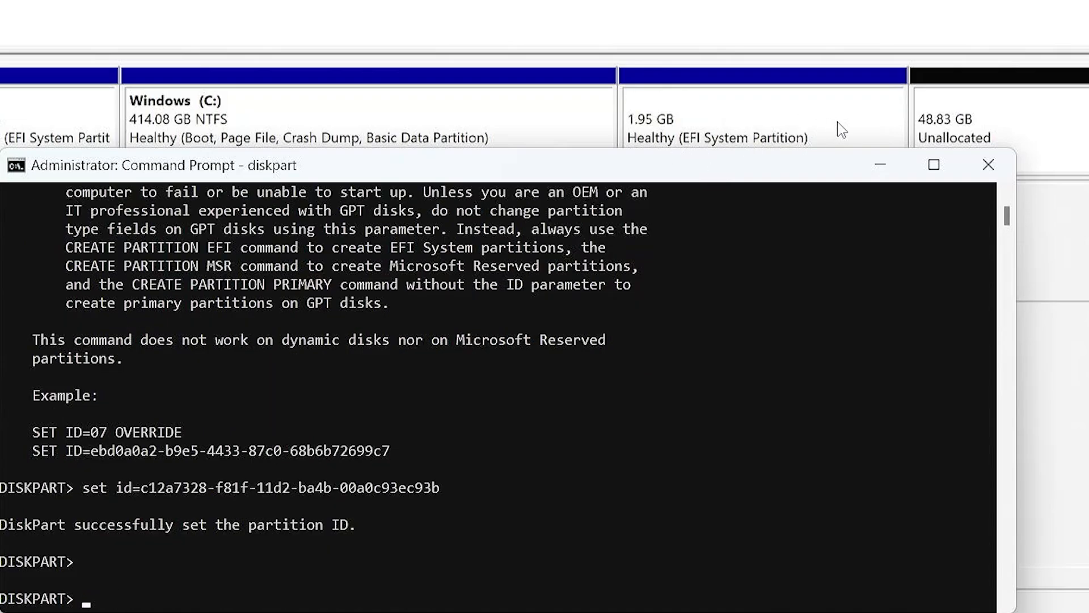
mouse_move(755, 163)
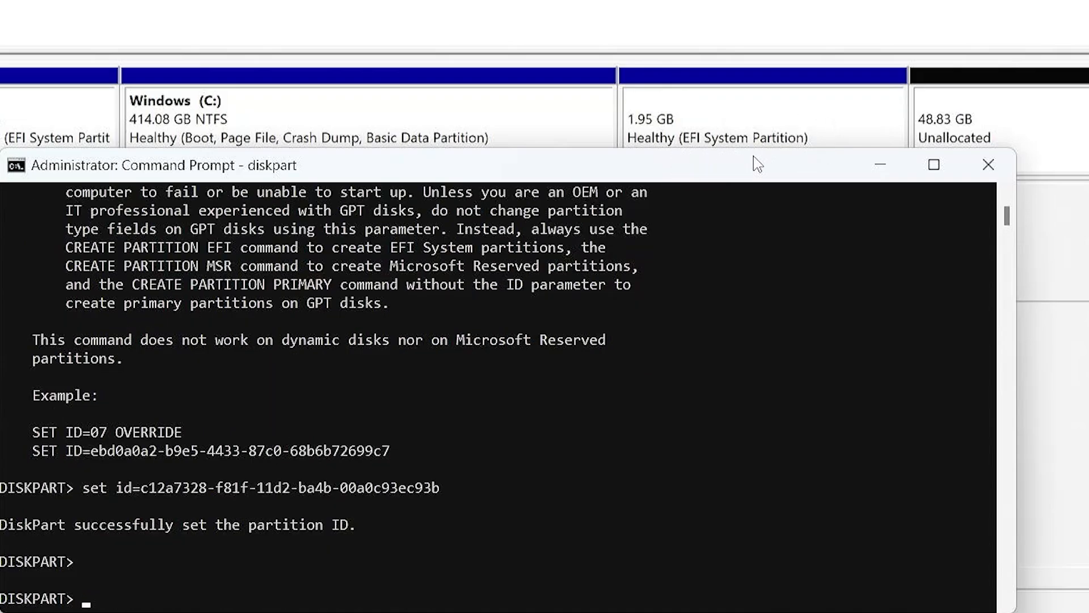
mouse_move(789, 167)
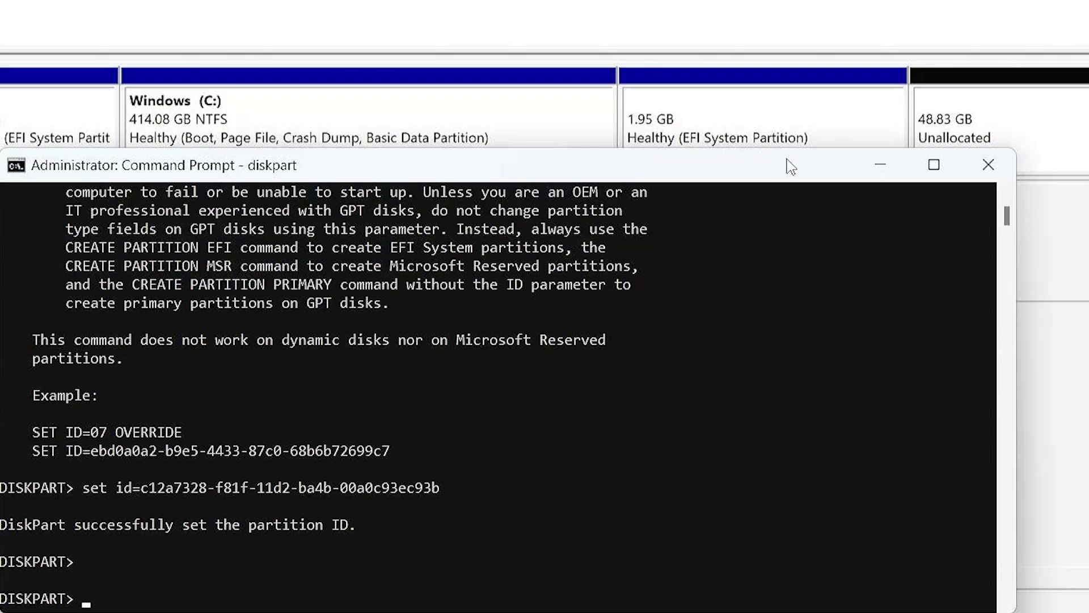
mouse_move(515, 430)
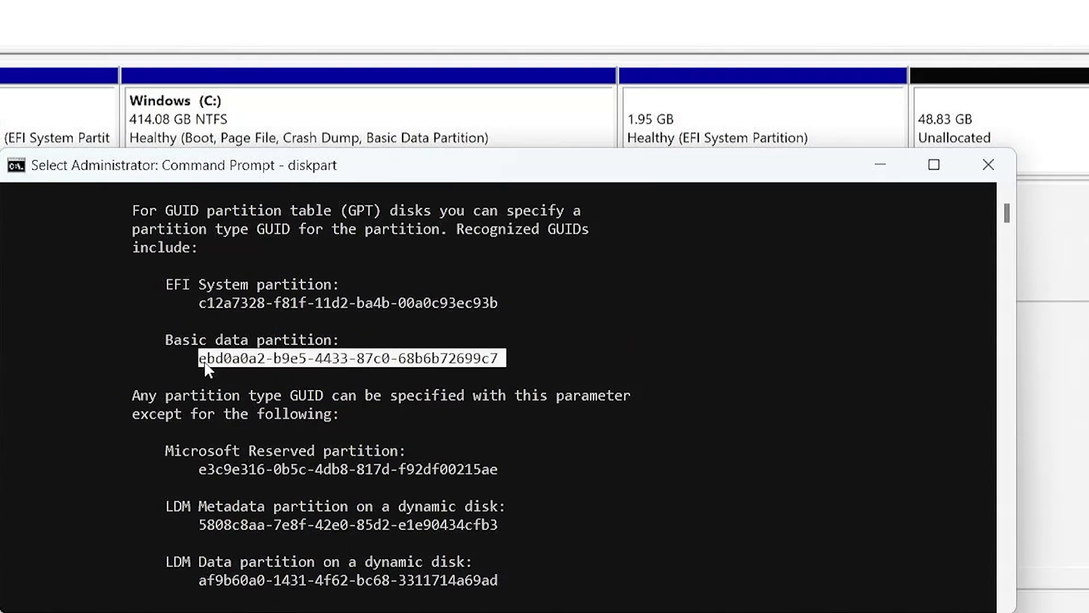
Set the ISO partition ID to the Basic data GUID ebd0a0a2-b9e5-4433-87c0-68b6b72699c7
key(Return)
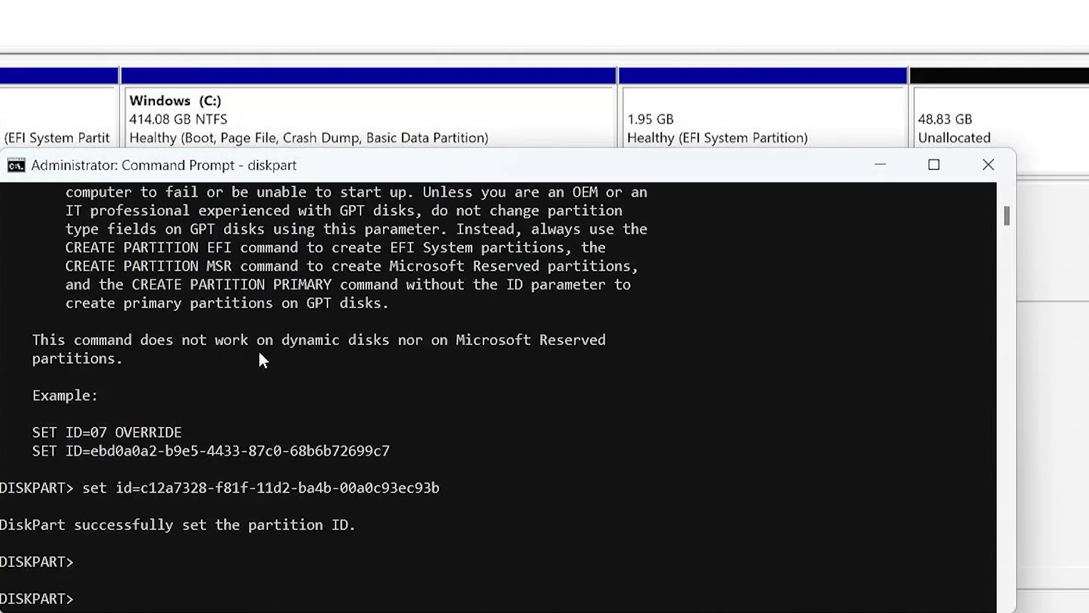
text(set id=ebd0a0a2-b9e5-4433-87c0-68b6b72699c7)
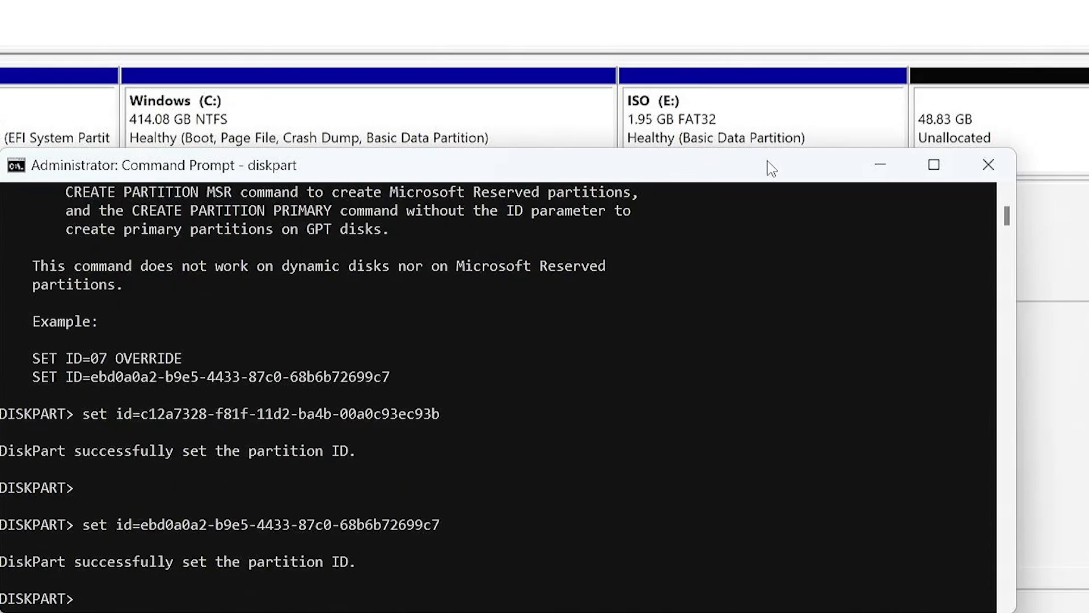
mouse_move(731, 177)
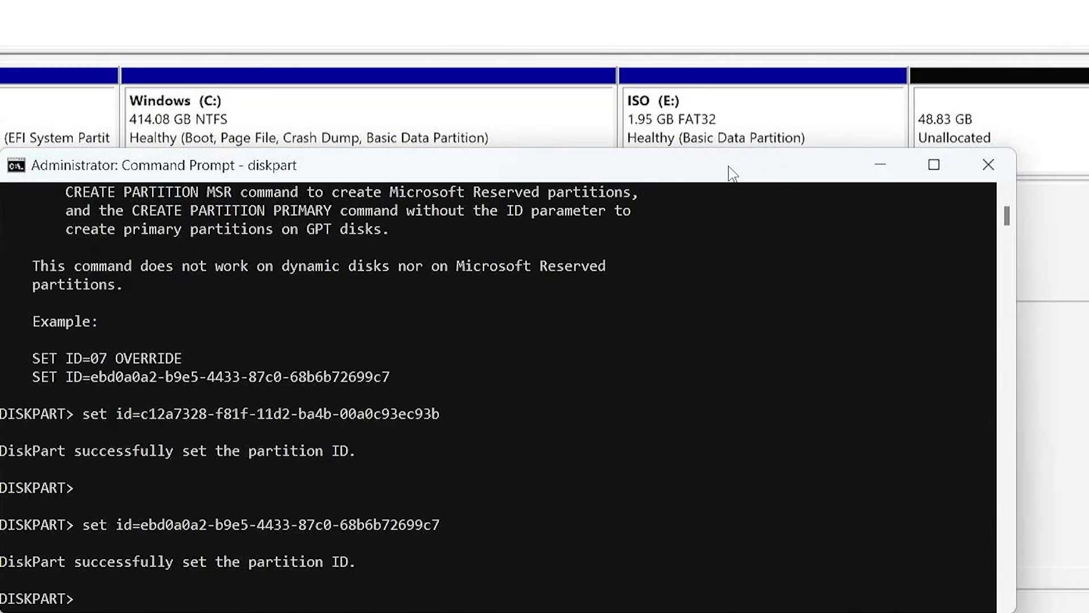
mouse_move(614, 300)
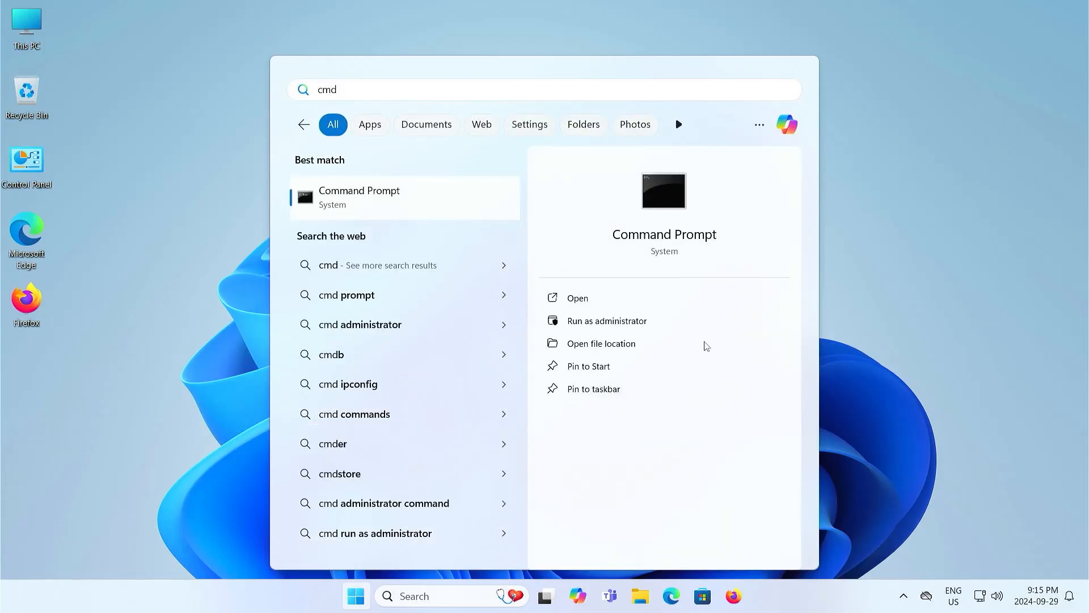
Run bcdedit /enum firmware in a new administrator Command Prompt
click(606, 320)
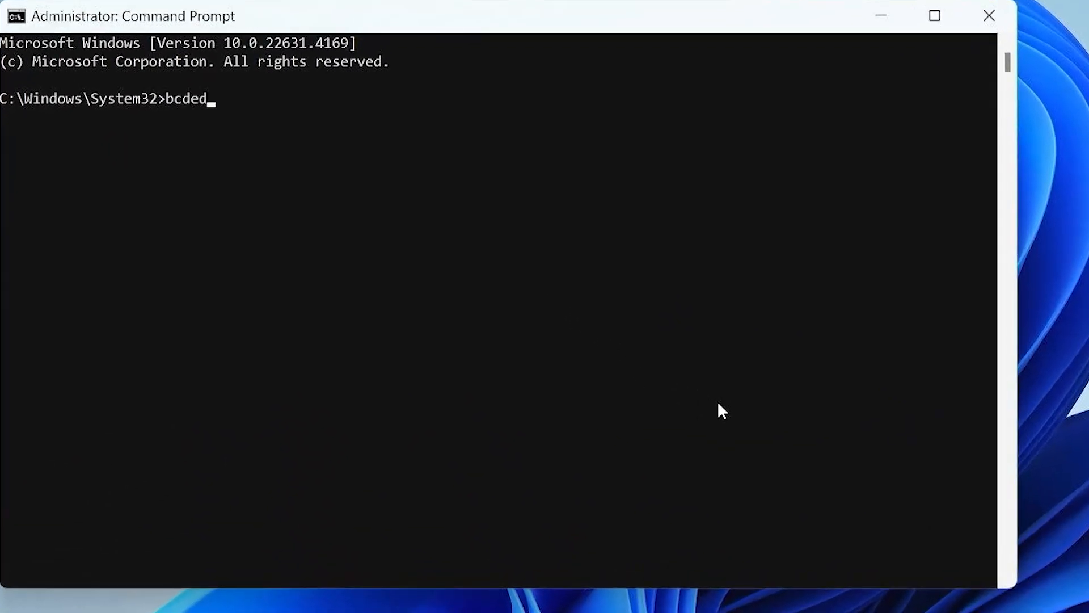
text(it /enum firmware)
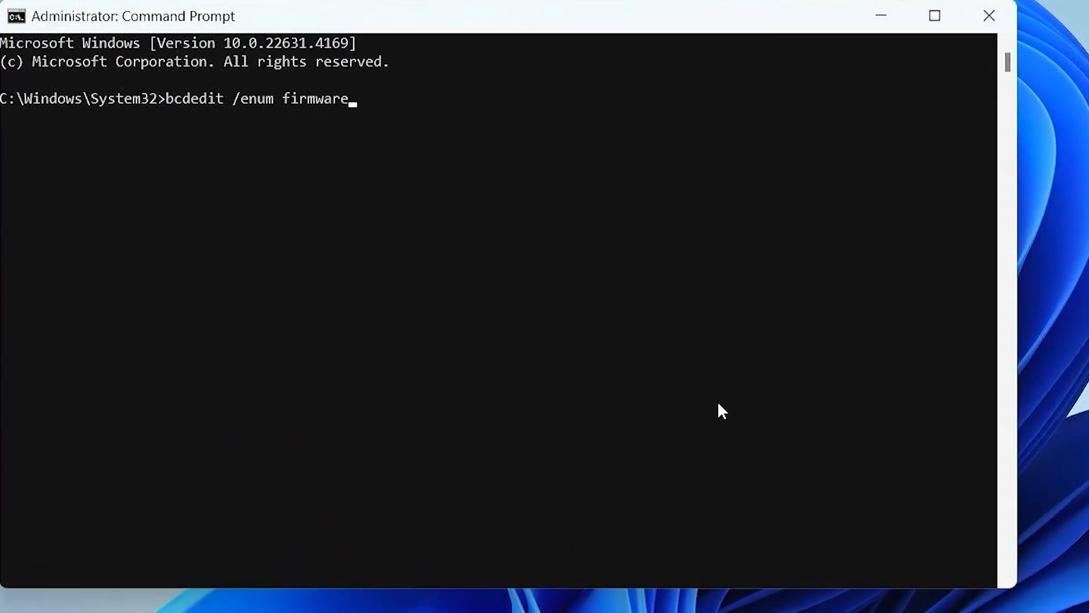
key(Return)
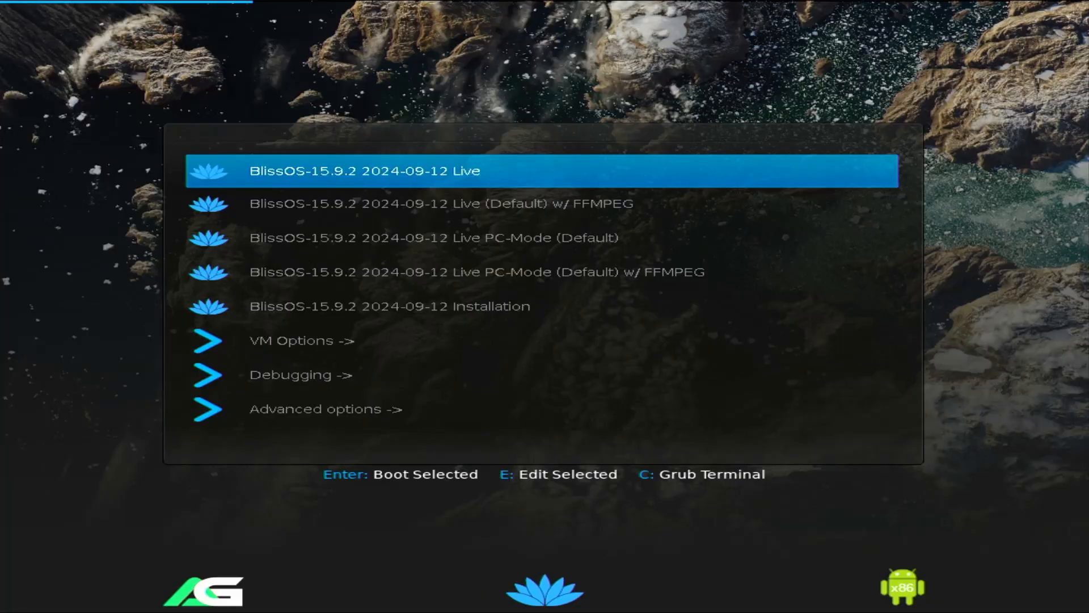
Boot the 'BlissOS-15.9.2 Installation' entry from the GRUB menu
key(Down)
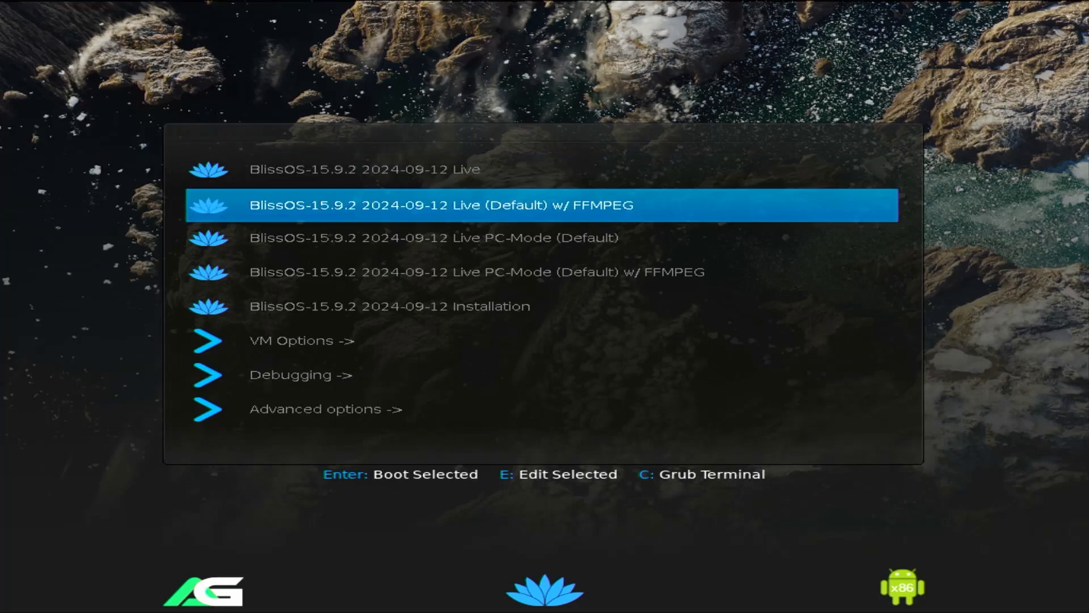
key(Return)
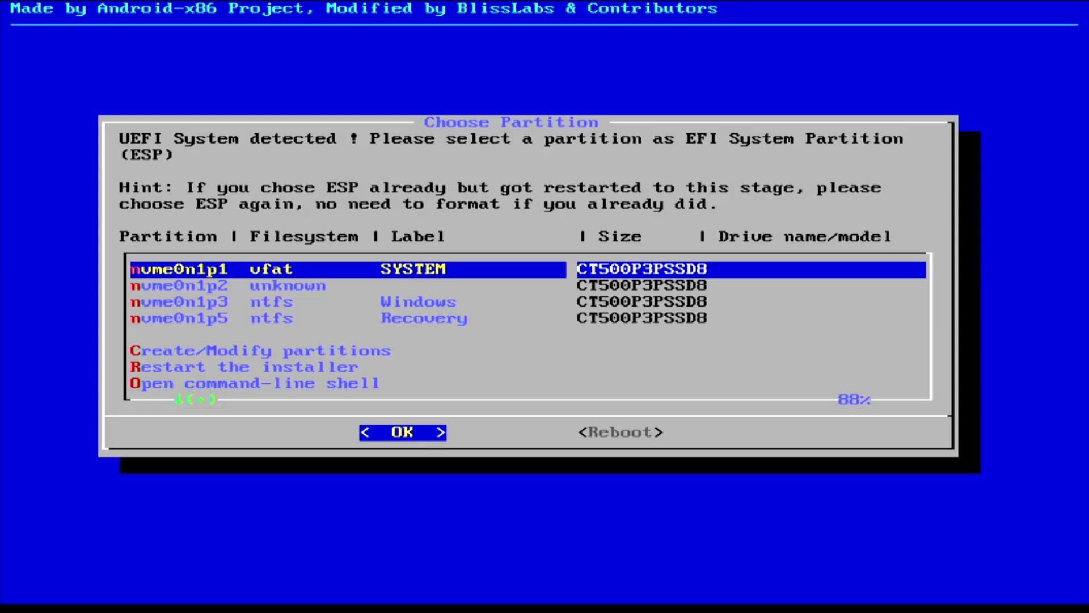
Choose 'Create/Modify partitions' for the NVMe disk
key(Down)
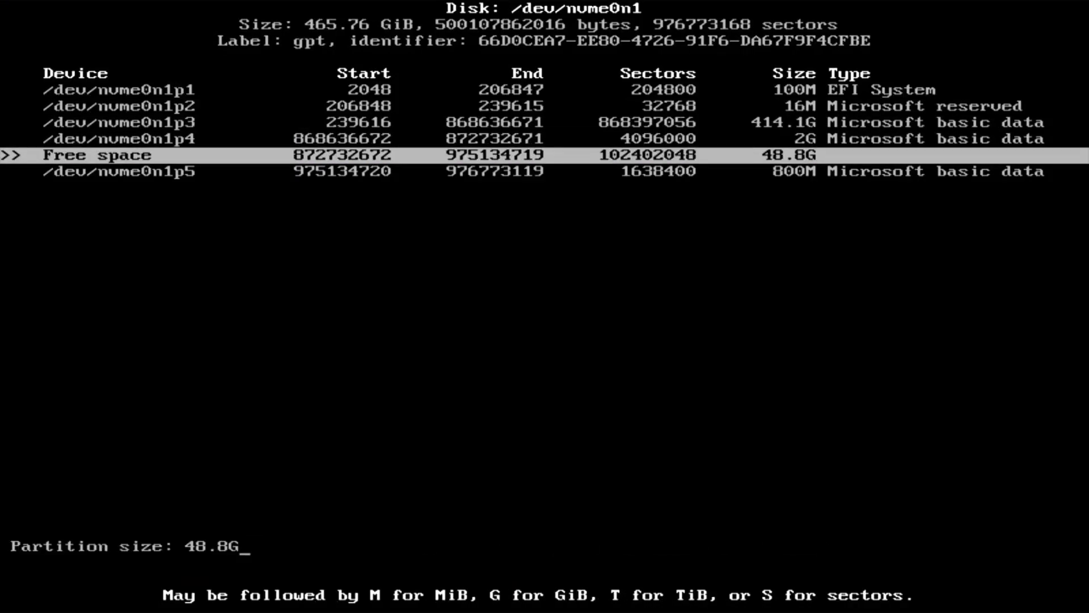
Create a 512M partition in the free space and set its type to EFI System
text(512M)
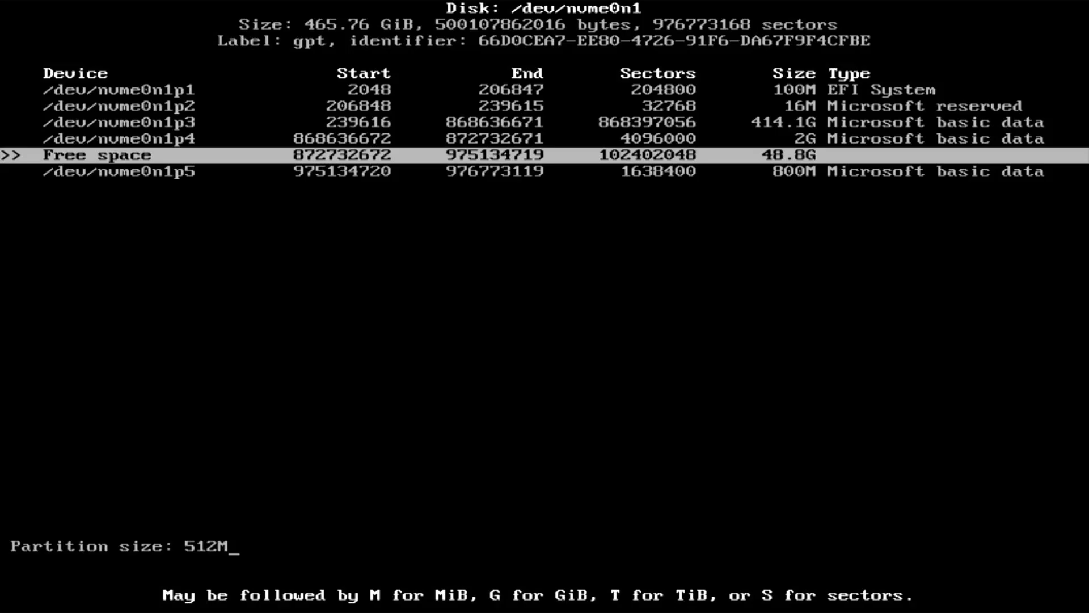
key(Return)
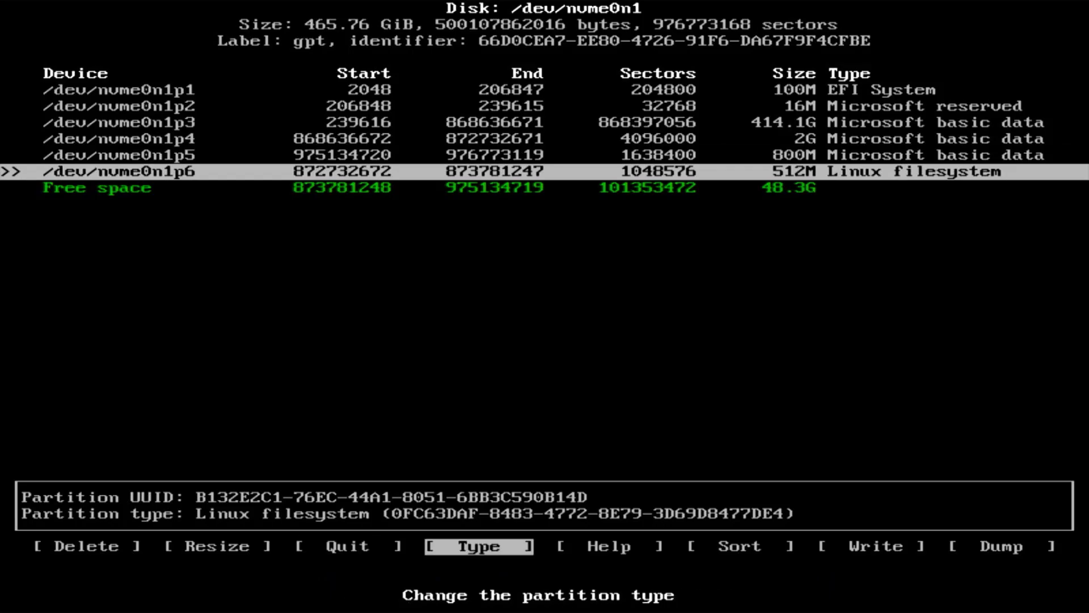
click(476, 546)
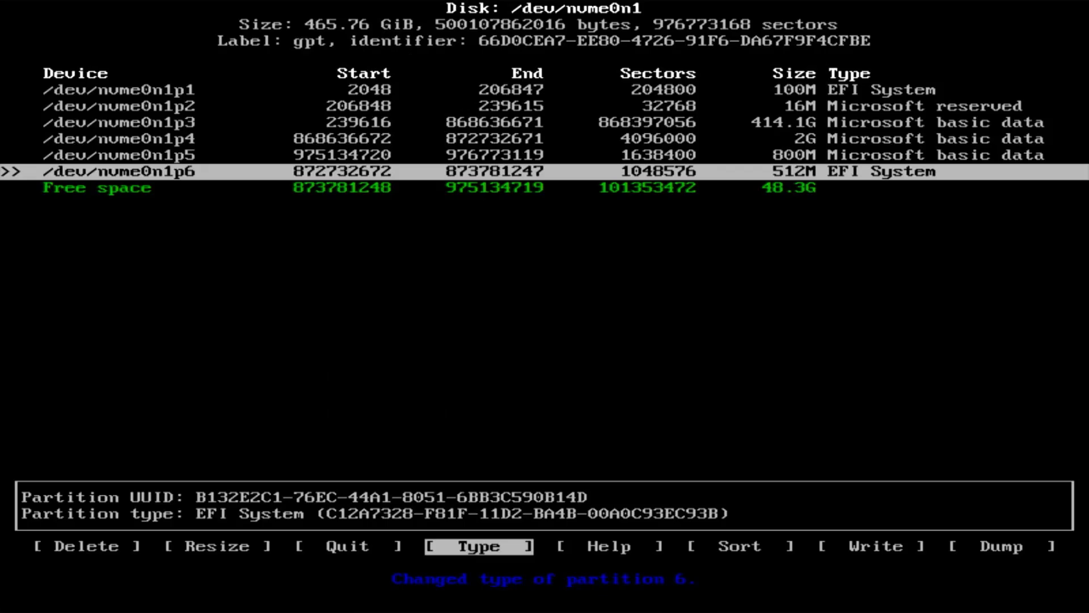
Create a 48.3G partition on the remaining space and write the partition table
key(Down)
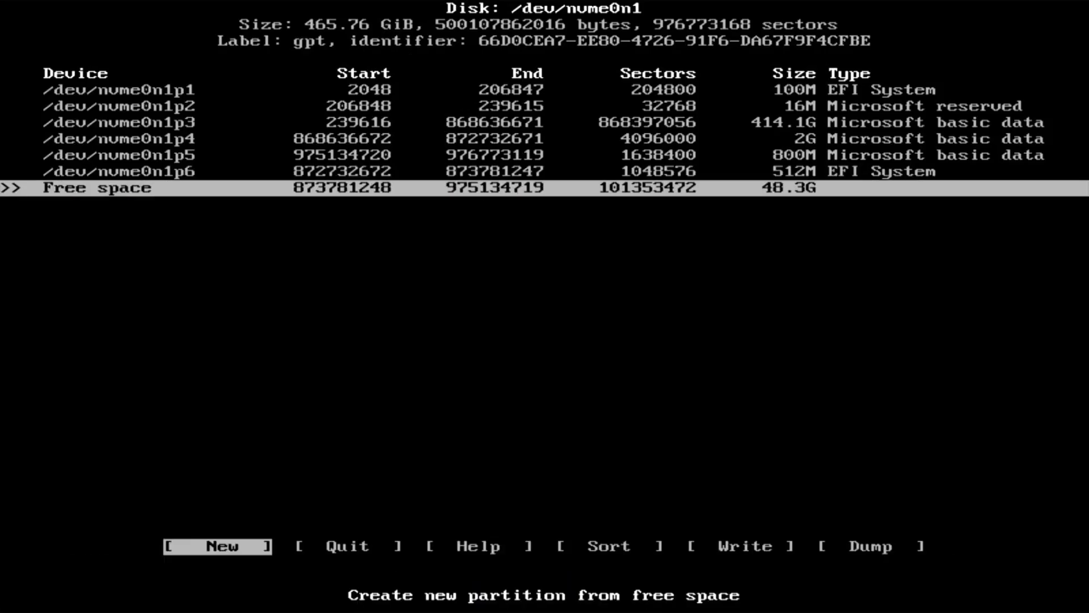
click(218, 545)
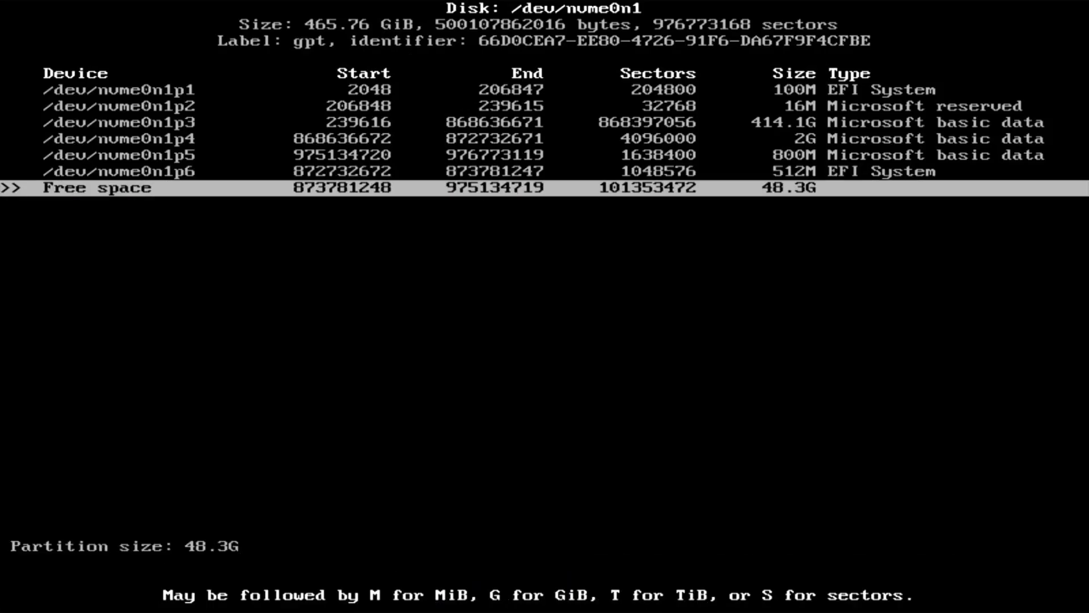
key(Return)
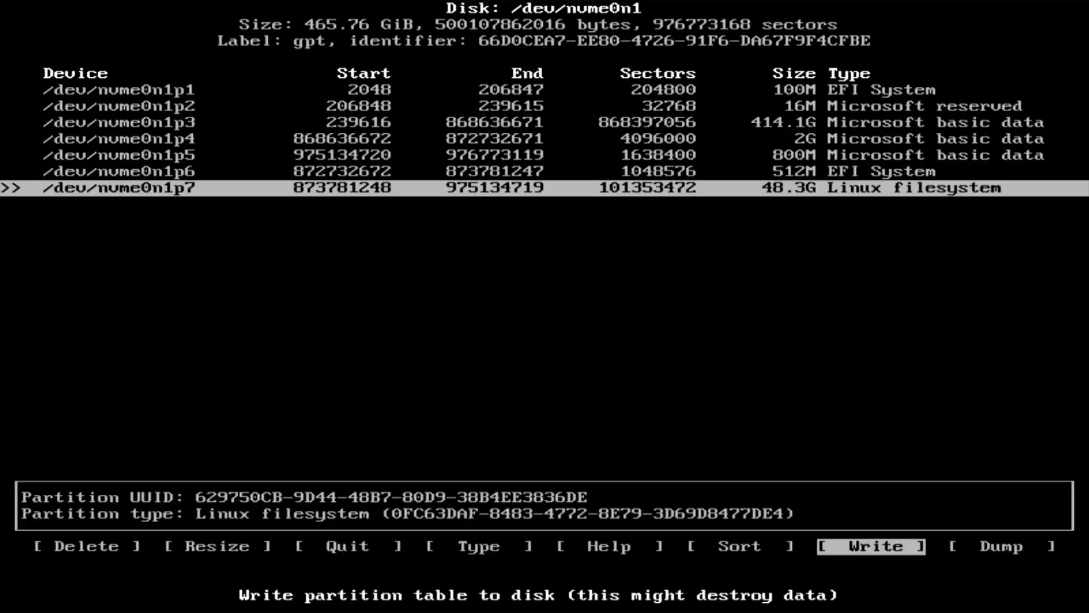
click(870, 546)
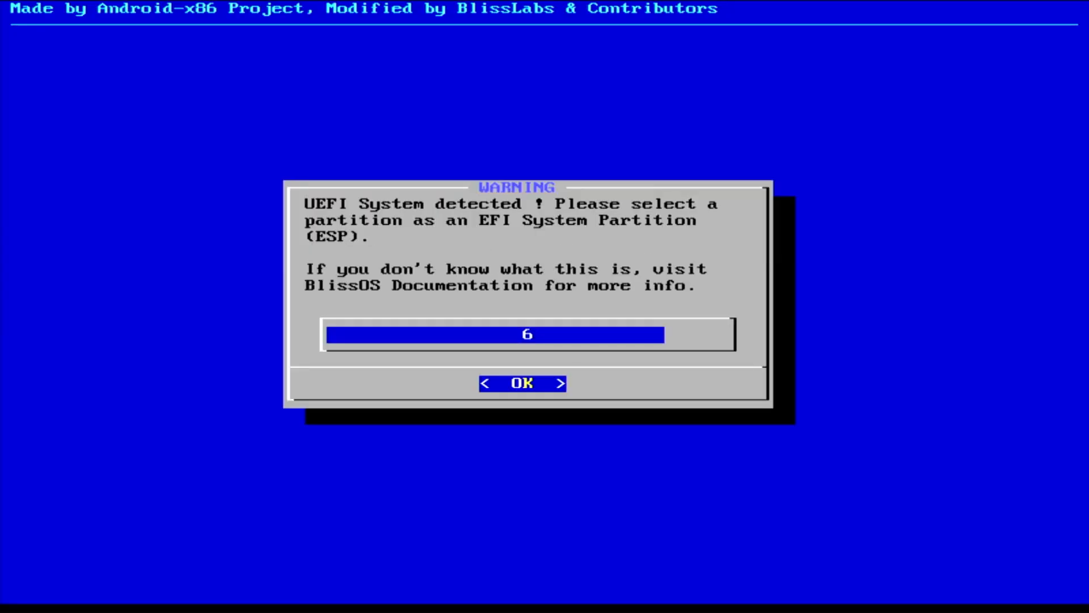
Dismiss the warning and set nvme0n1p6 as the fat32 ESP named 'ESP'
click(522, 382)
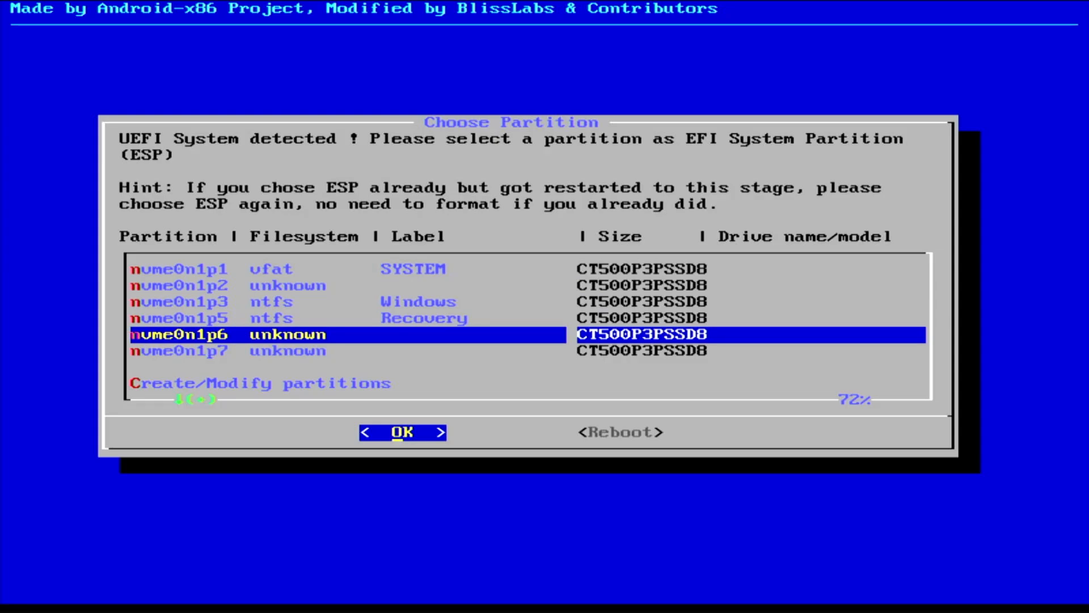
click(401, 431)
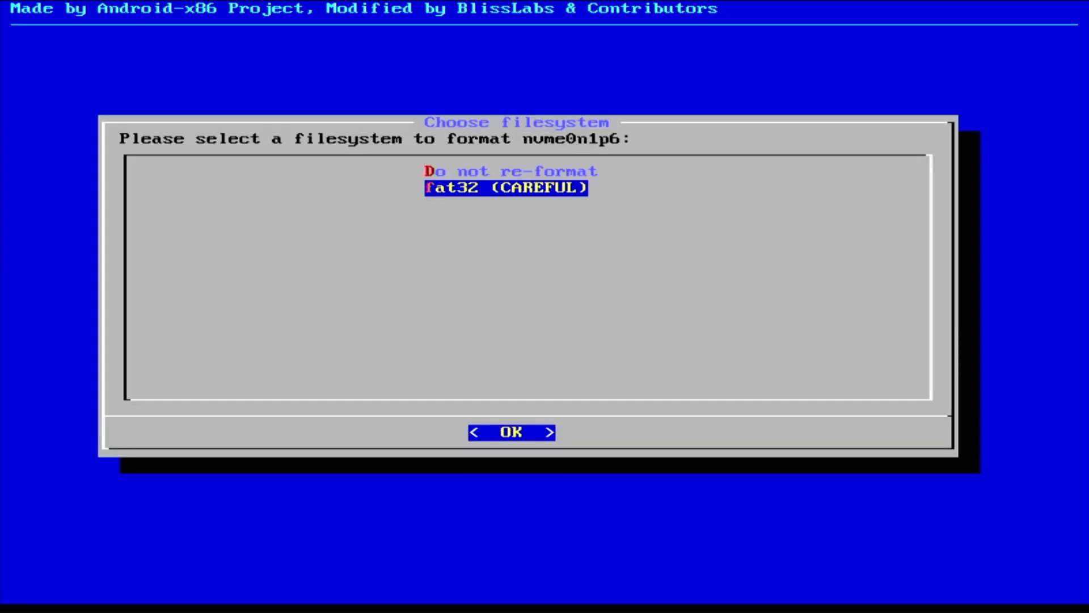
click(510, 431)
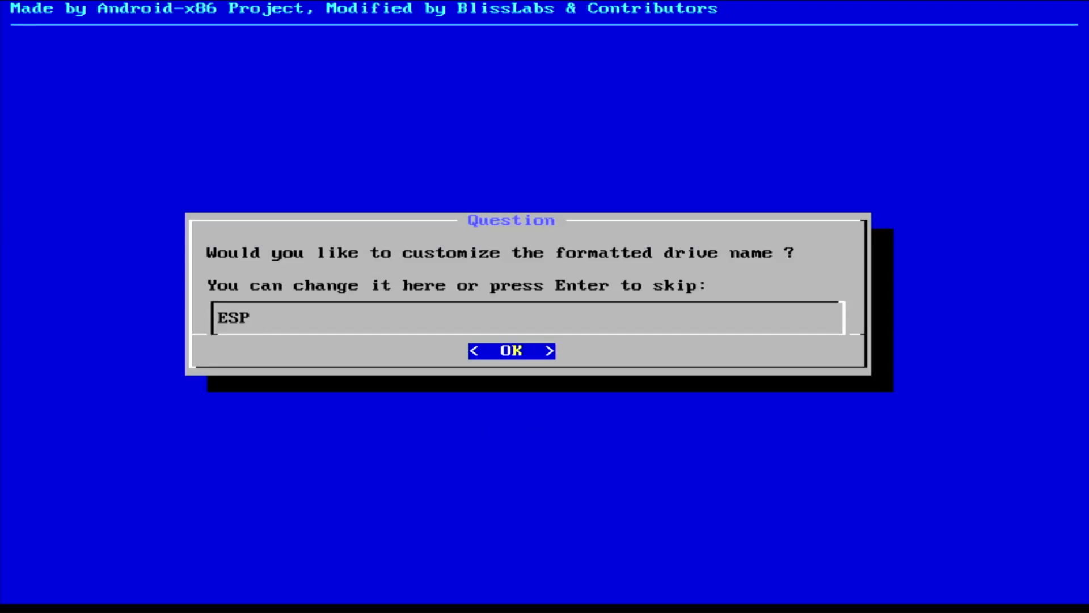
click(511, 350)
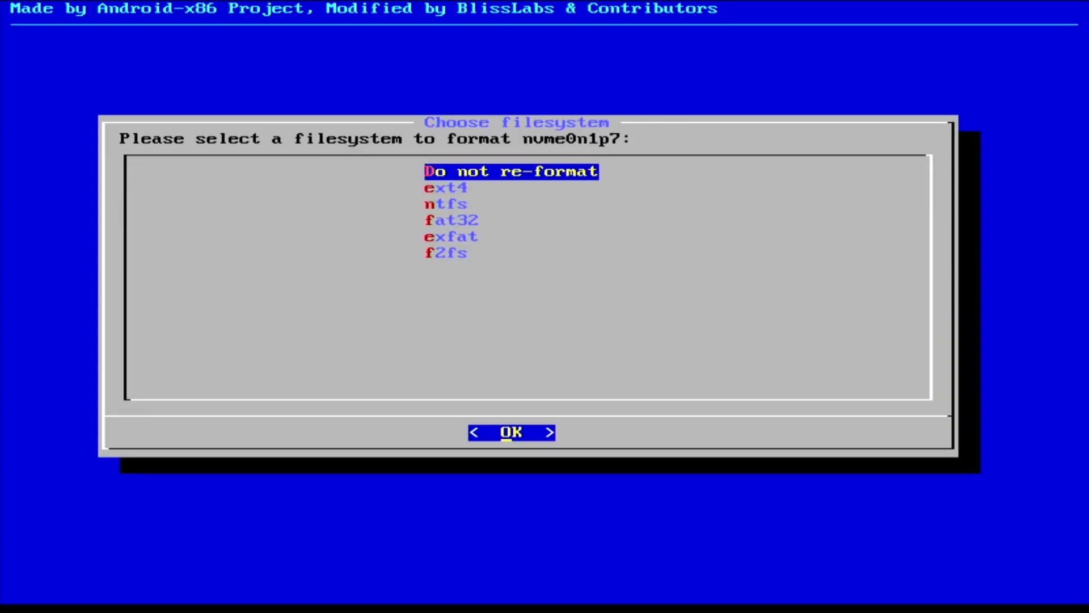
Format nvme0n1p7 as ext4 named 'BlissOS' and confirm the format
click(511, 431)
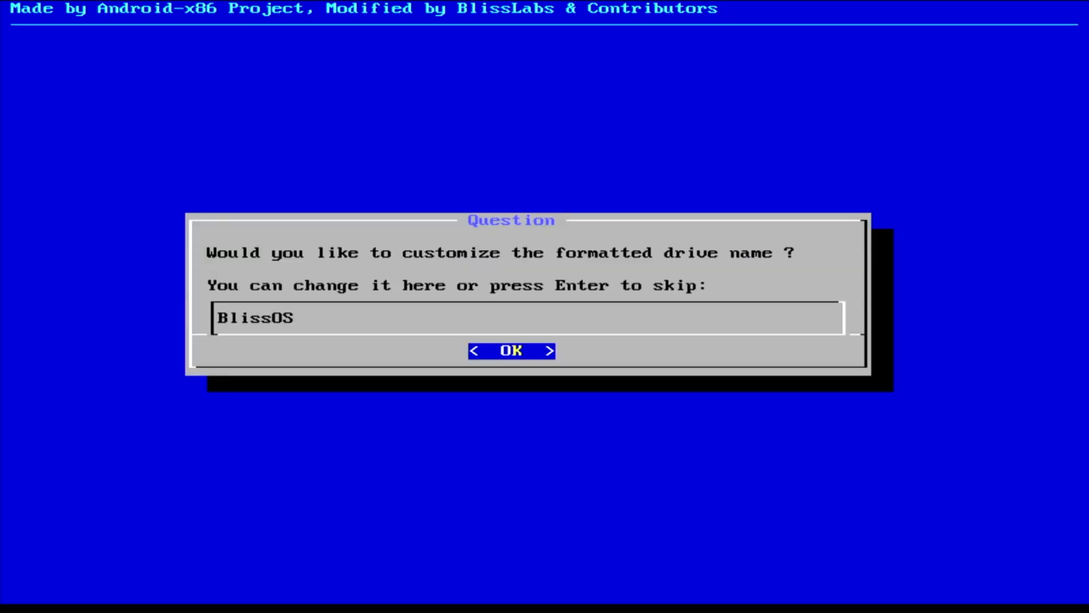
click(510, 350)
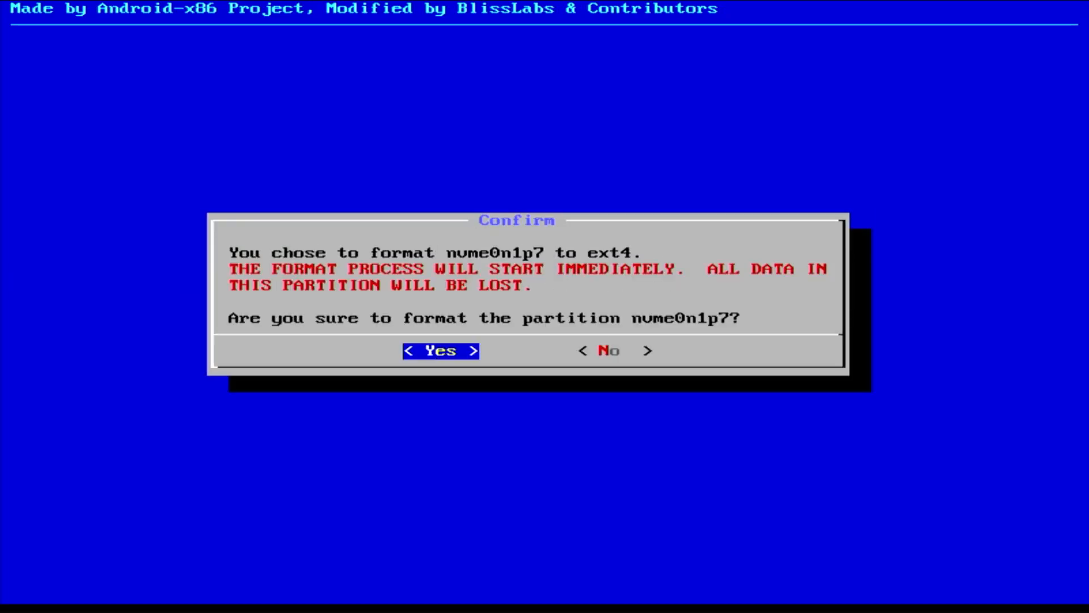
click(439, 350)
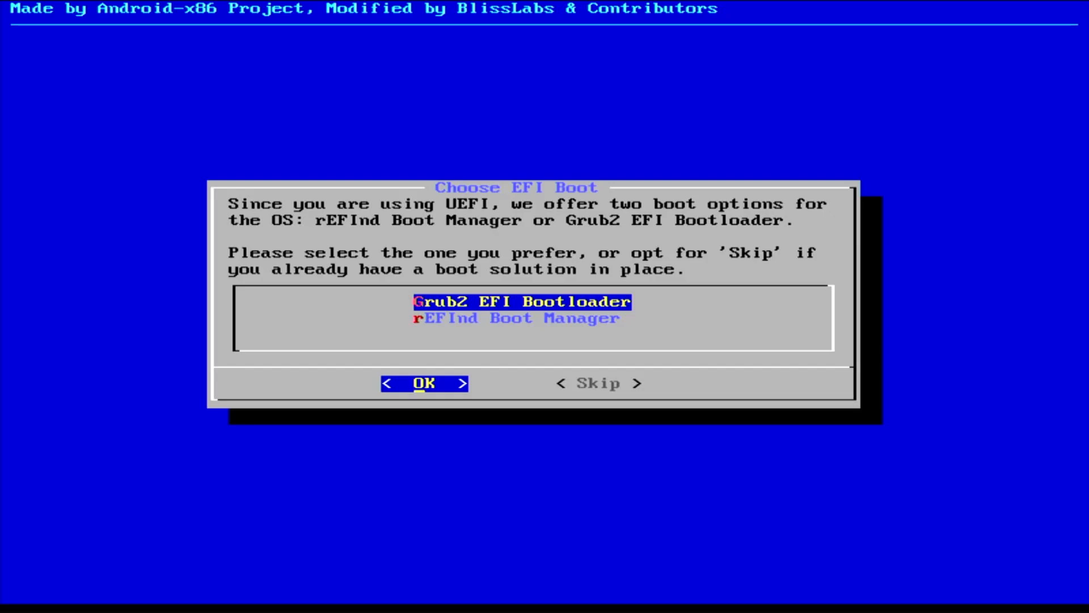
Choose rEFInd Boot Manager as the EFI bootloader and acknowledge the Windows notice
key(Down)
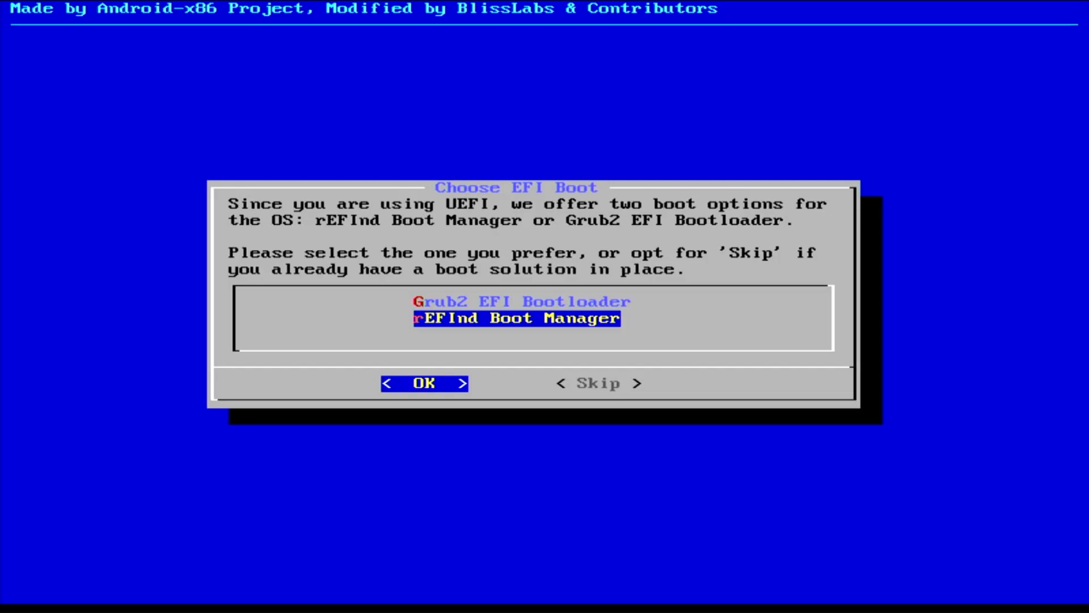
click(424, 383)
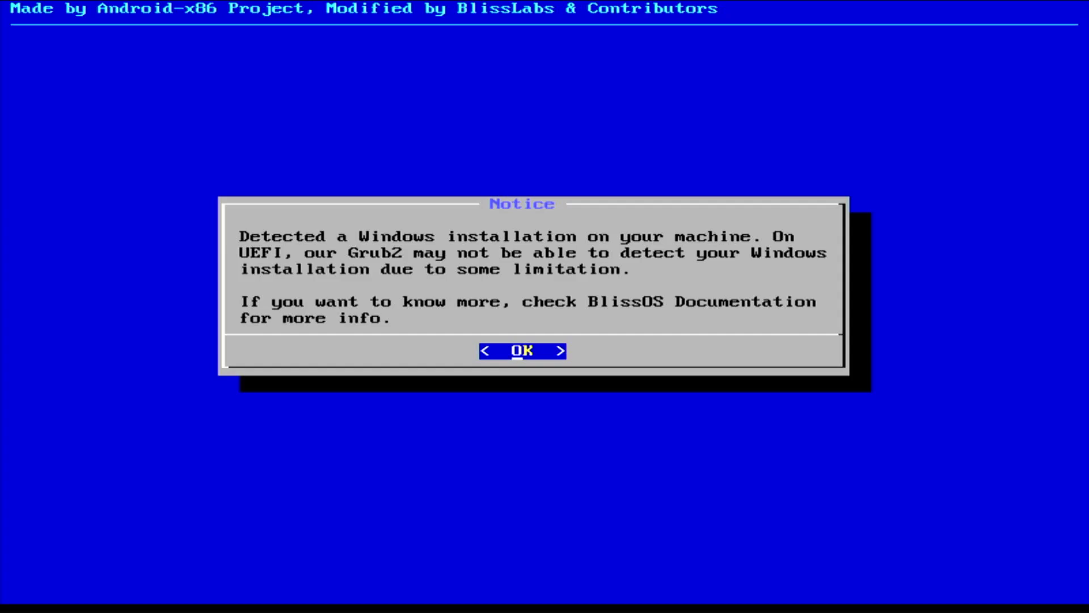
click(522, 350)
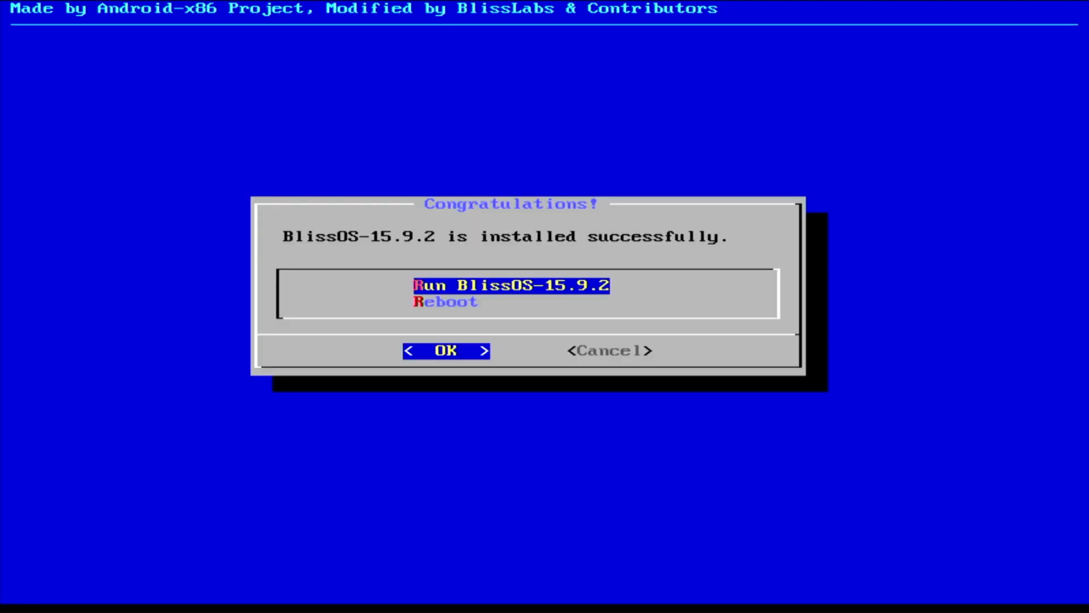
Run efibootmgr in a console to confirm BlissOS precedes Windows, then return
key(ctrl+a)
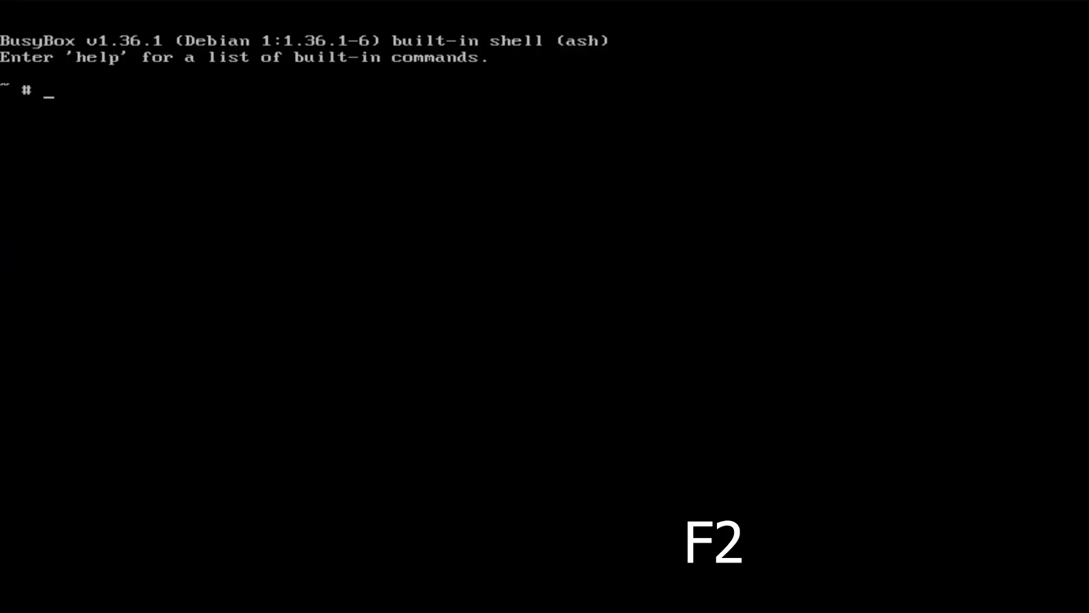
key(F2)
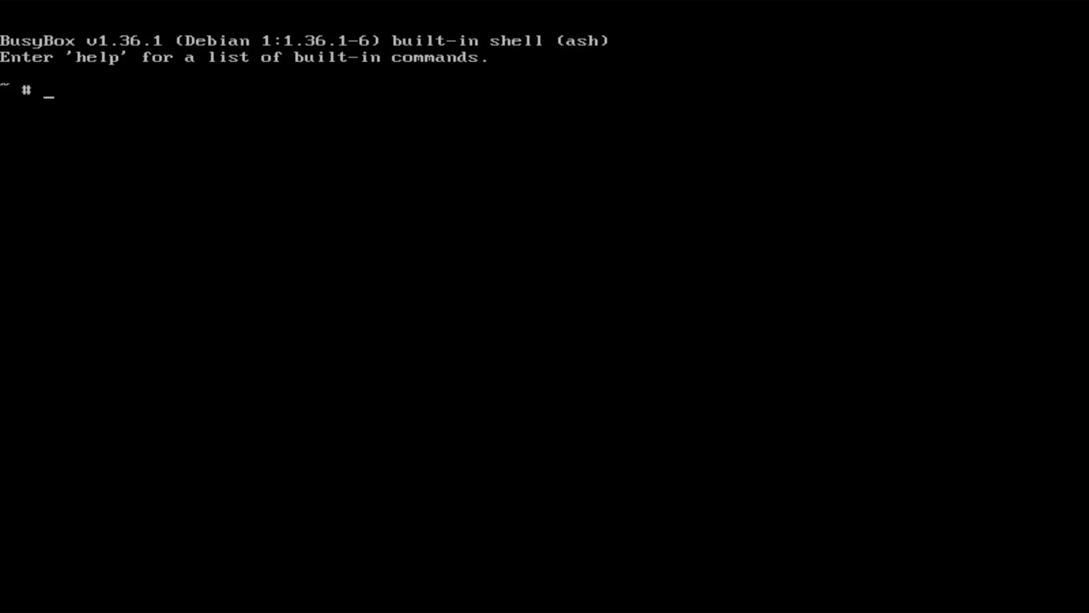
text(efibootmgr)
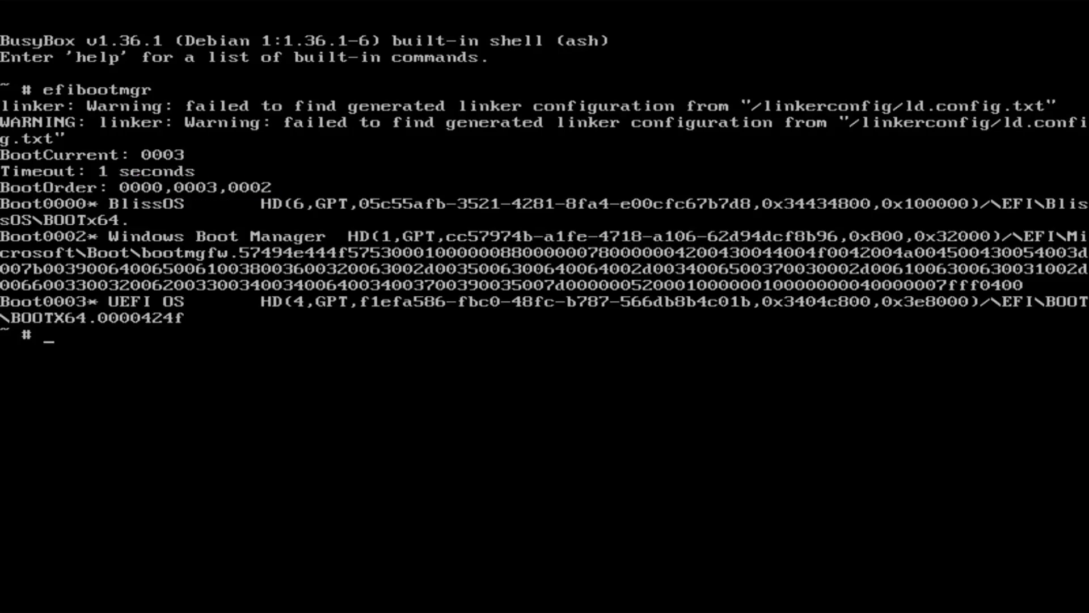
key(ctrl+alt+F1)
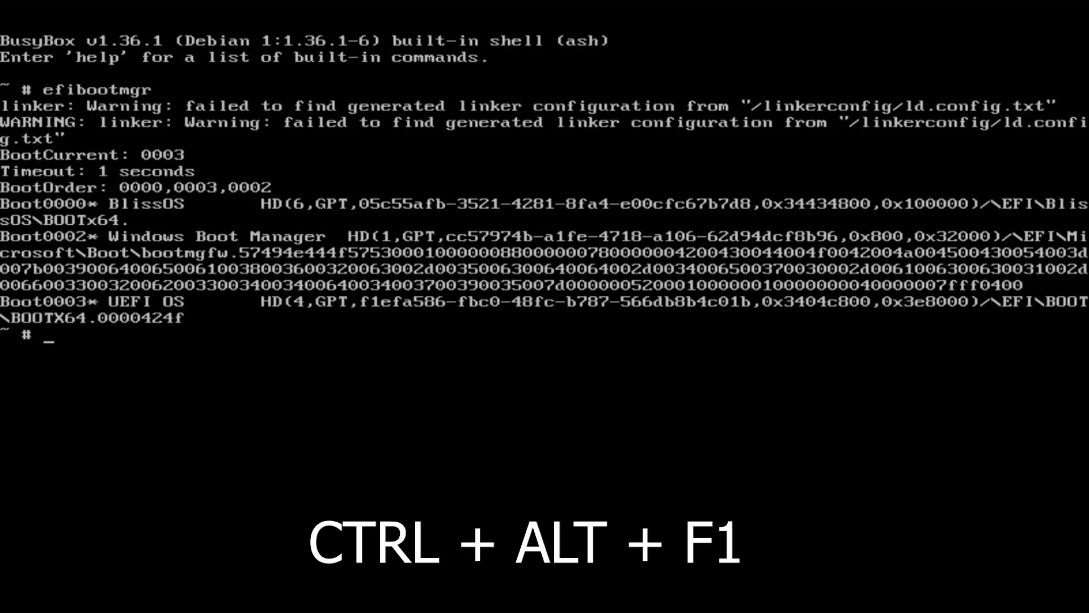
key(ctrl+alt+f1)
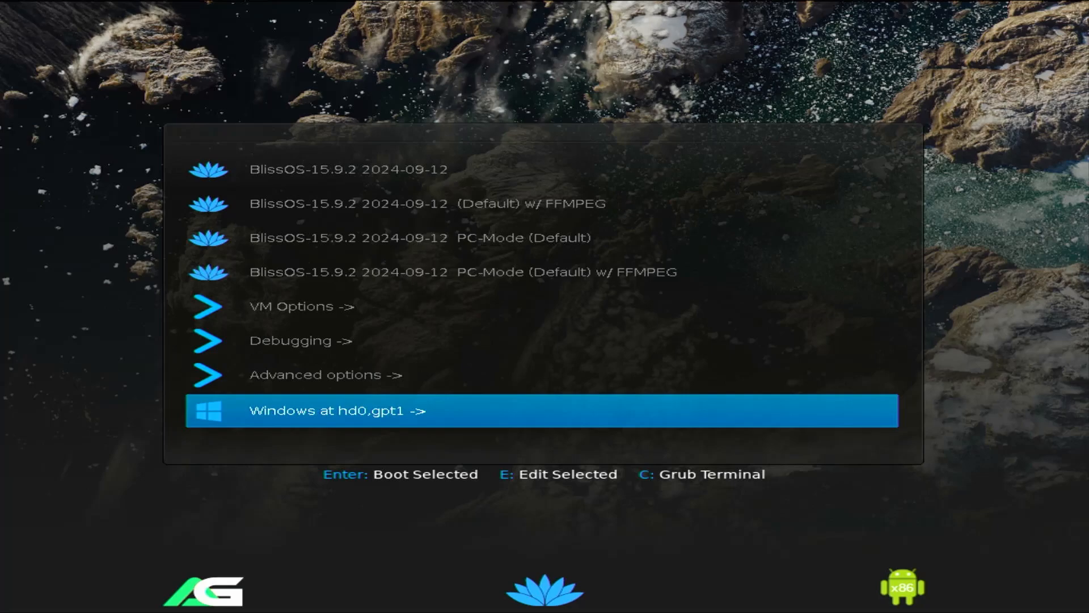
Boot the 'BlissOS-15.9.2 2024-09-12 PC-Mode (Default)' GRUB entry
key(up)
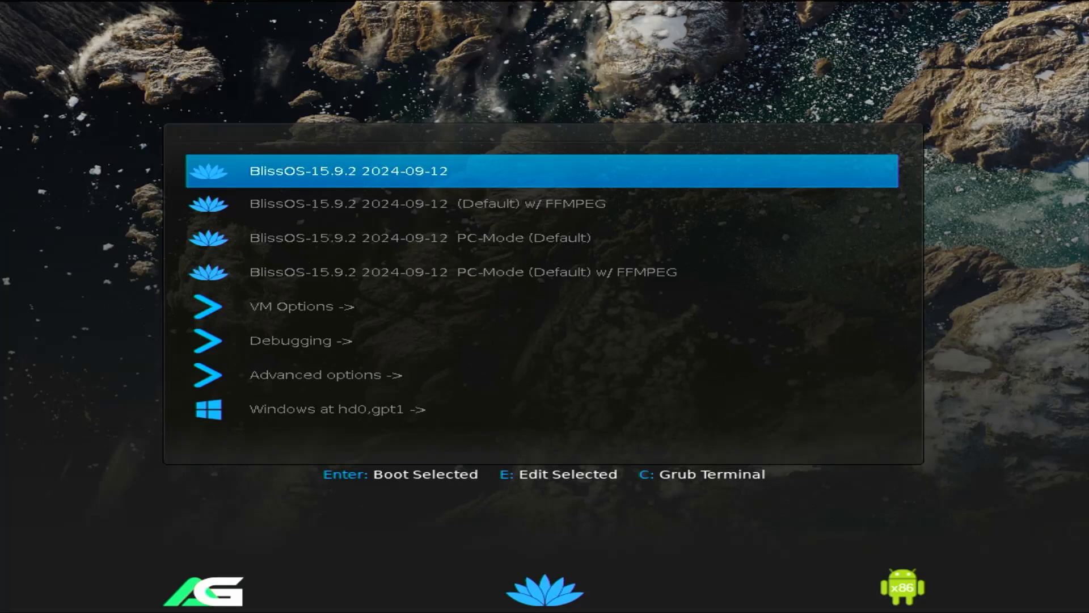
key(Down)
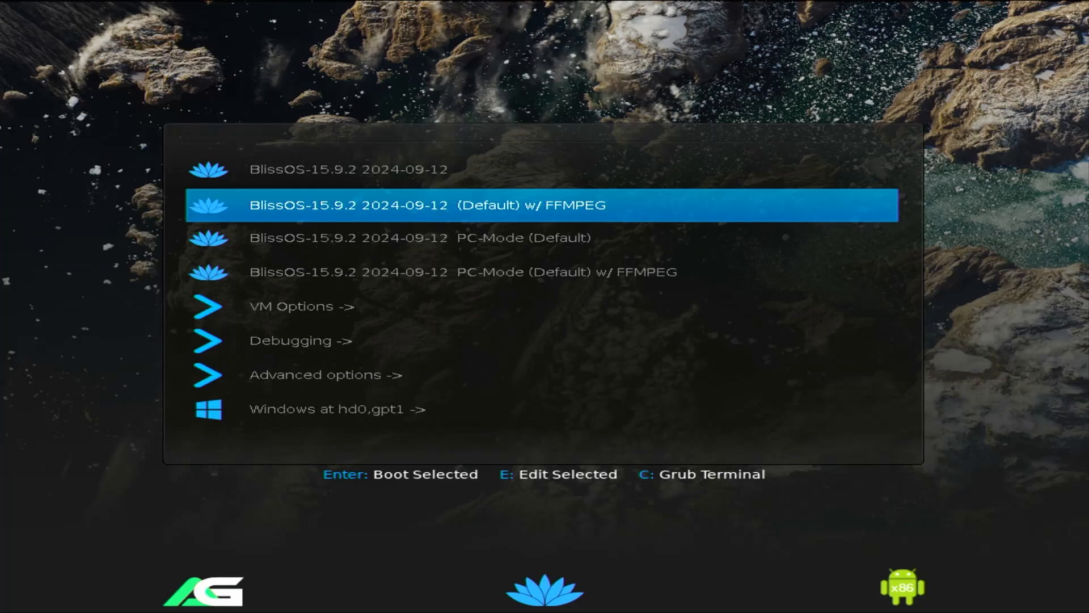
key(Down)
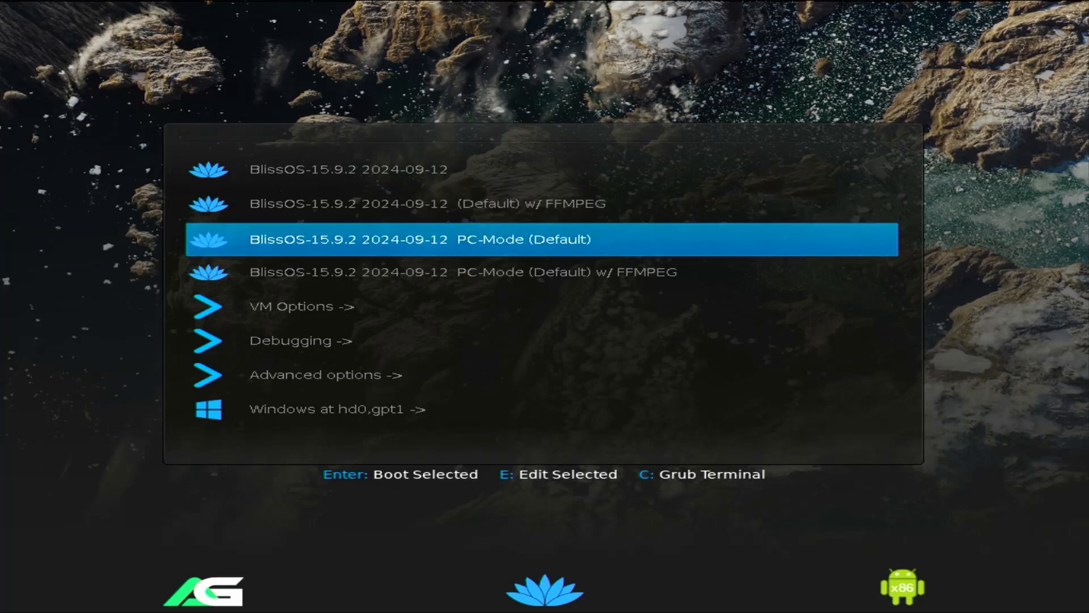
key(Down)
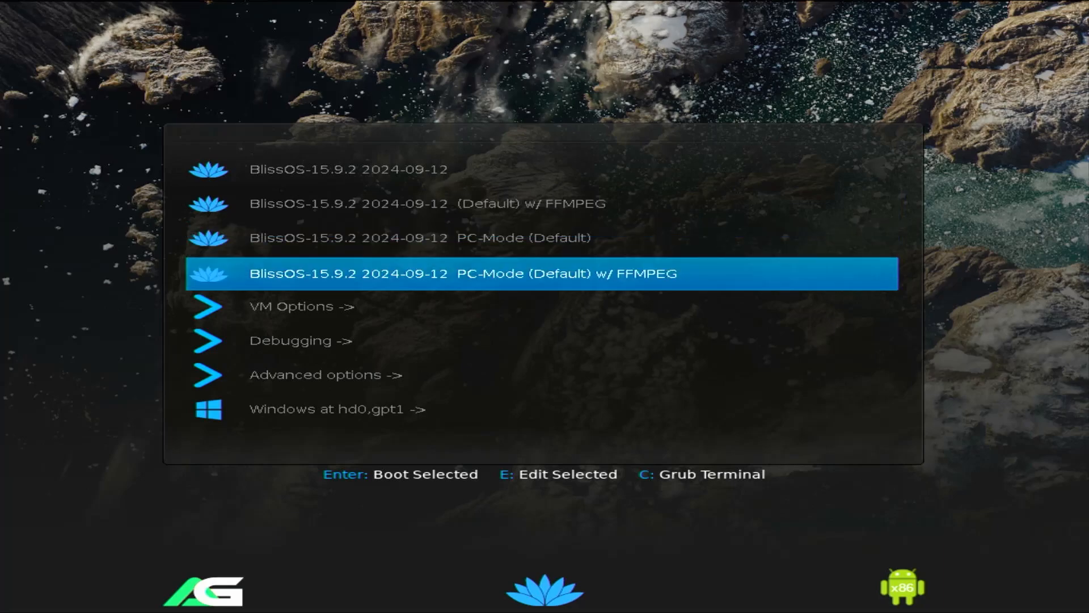
key(Up)
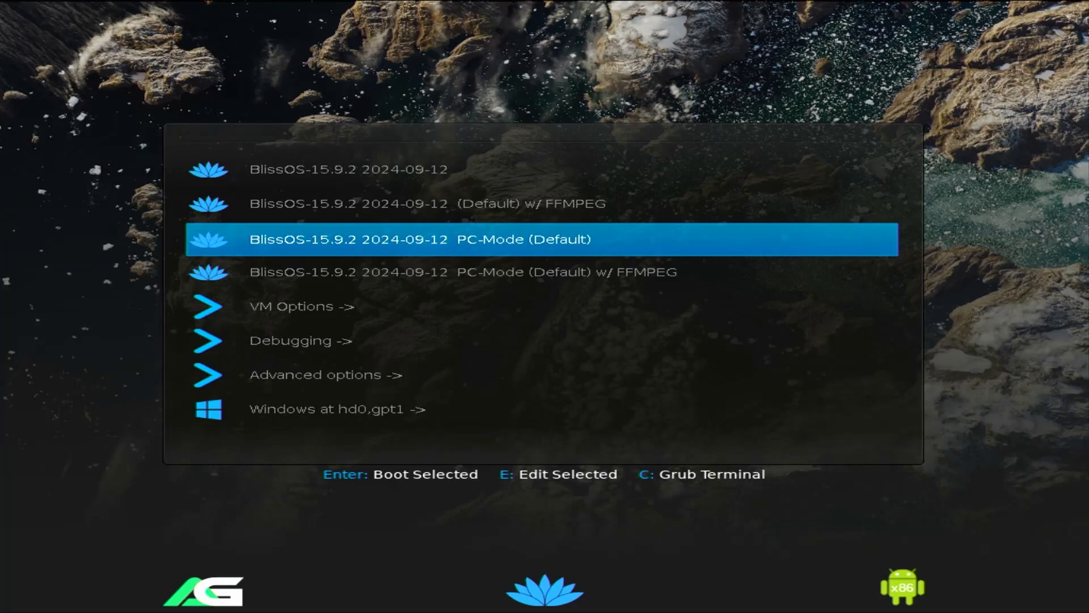
key(Down)
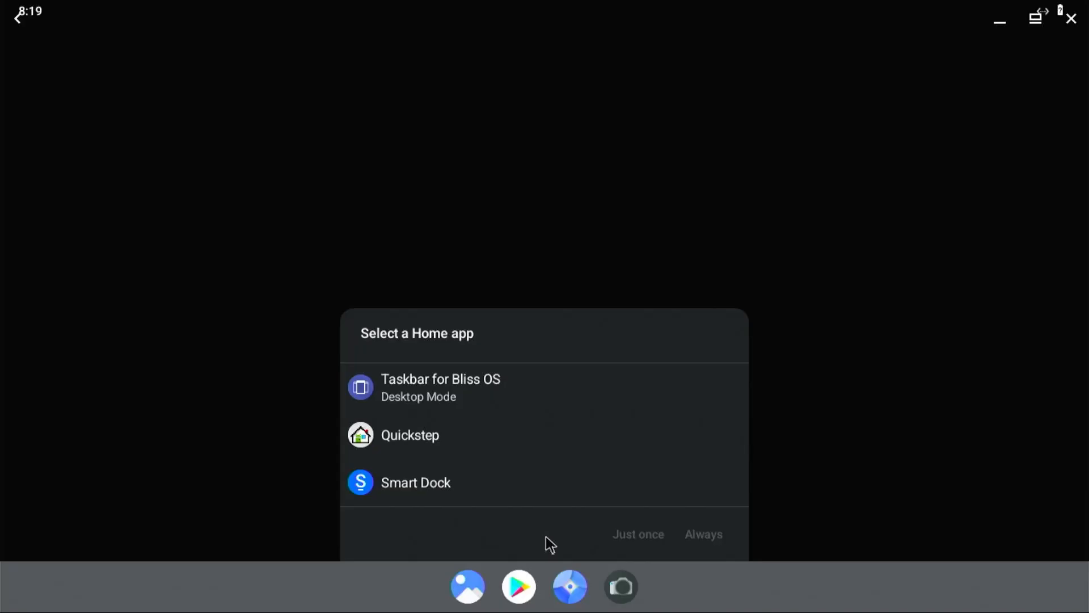
Set Smart Dock as the home app with the Desktop layout
click(416, 483)
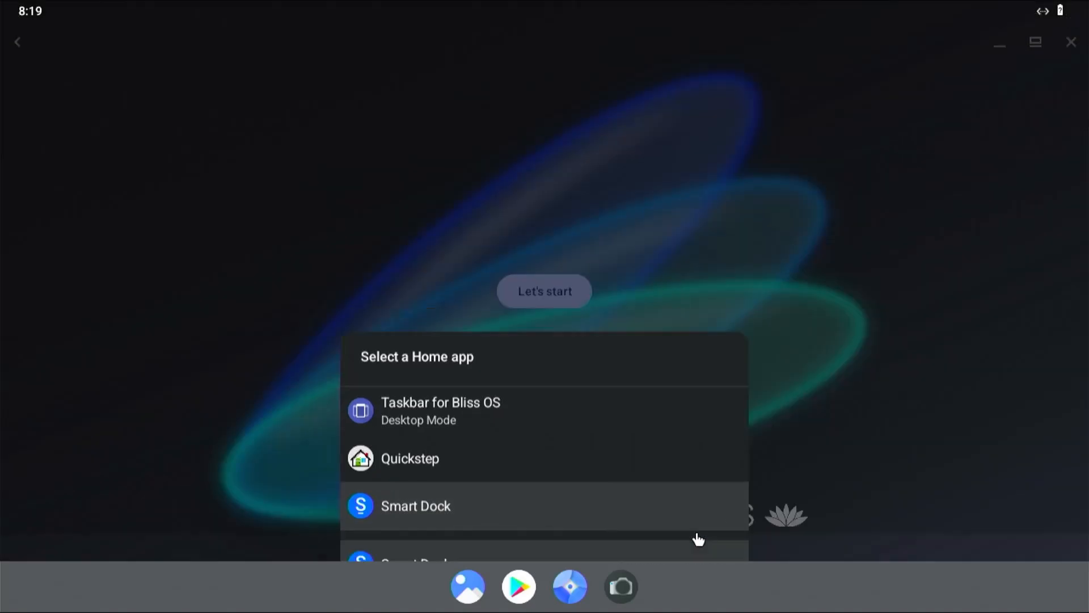
click(416, 505)
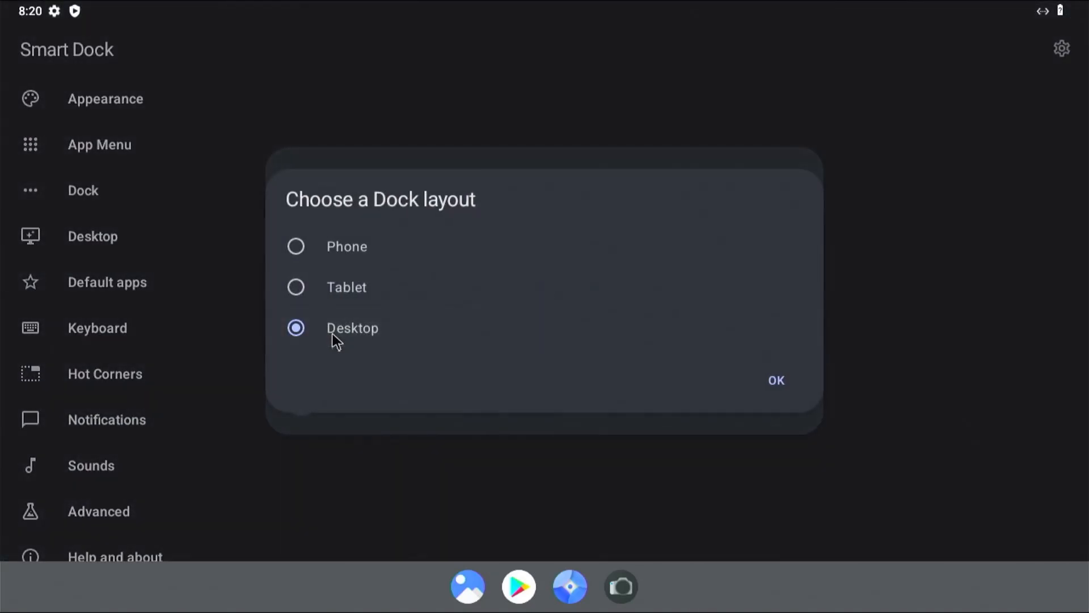
click(776, 380)
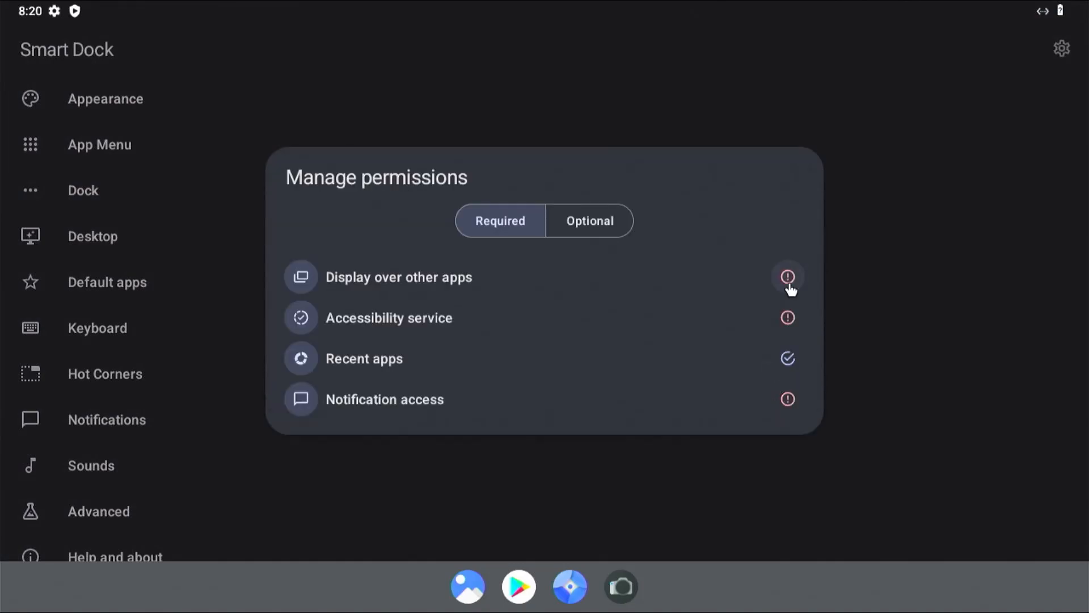
Grant Smart Dock display-over-apps, accessibility and notification access permissions
click(786, 276)
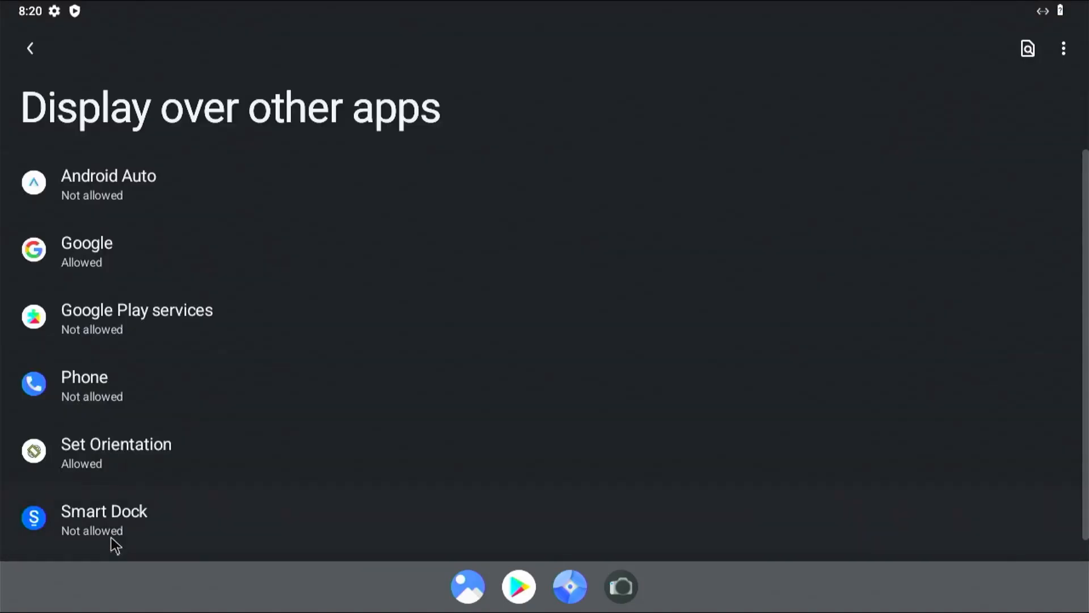
click(104, 520)
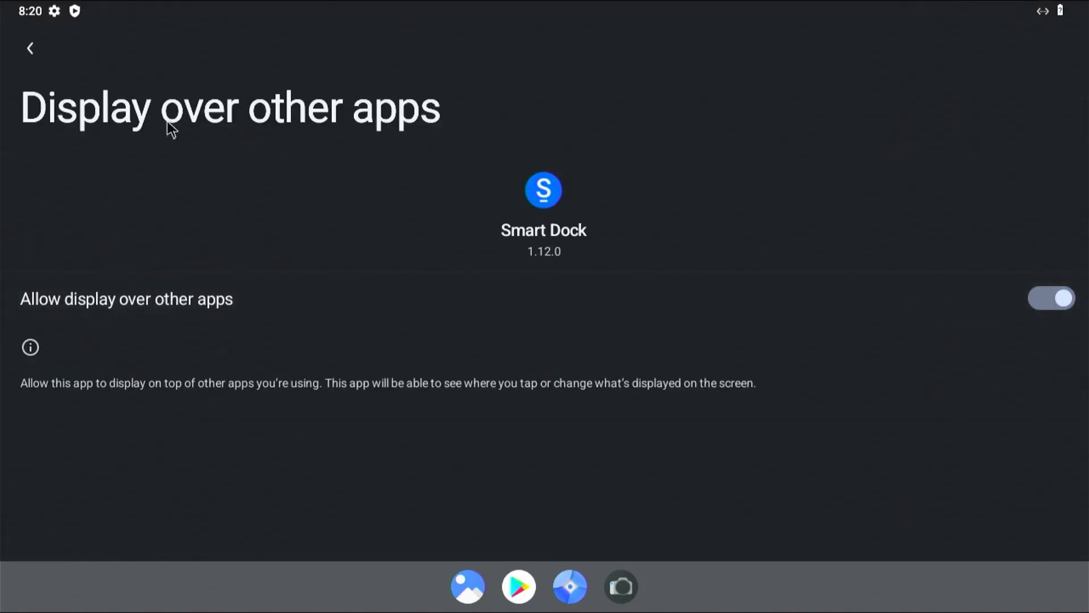
click(30, 49)
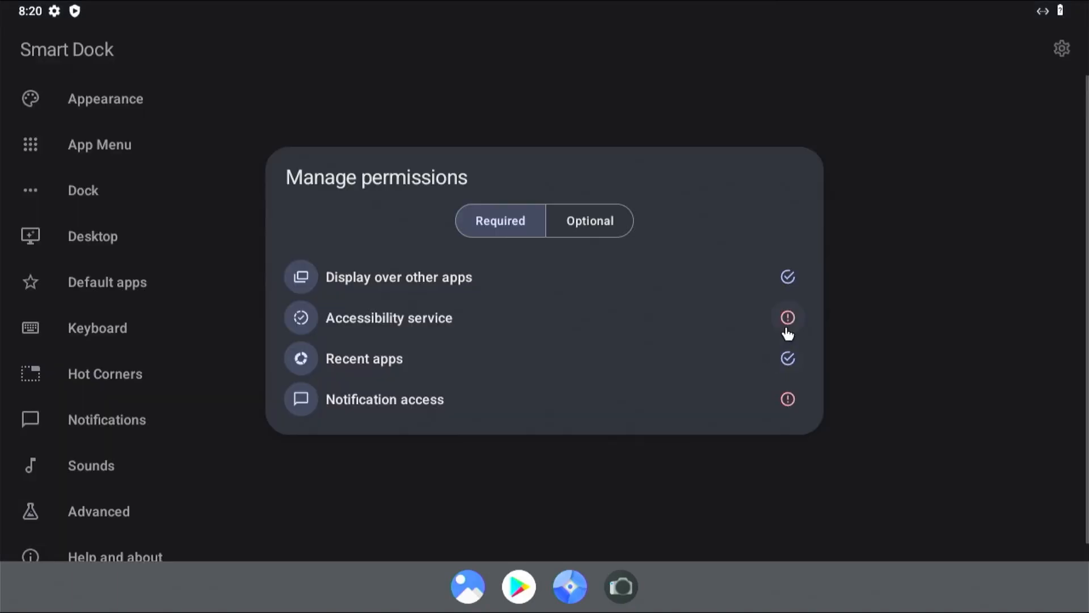
click(787, 317)
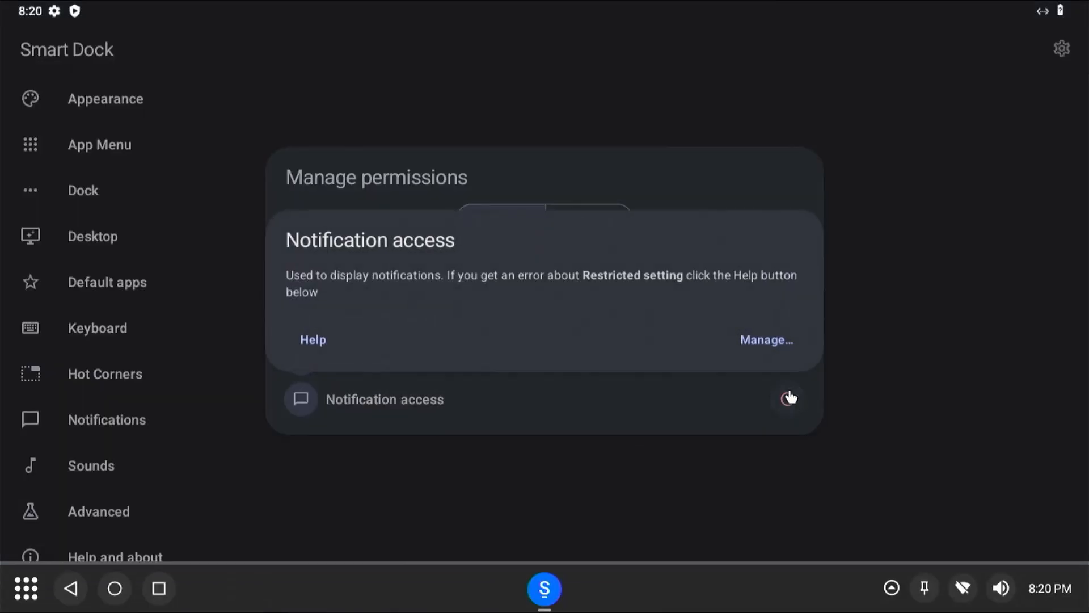
click(766, 339)
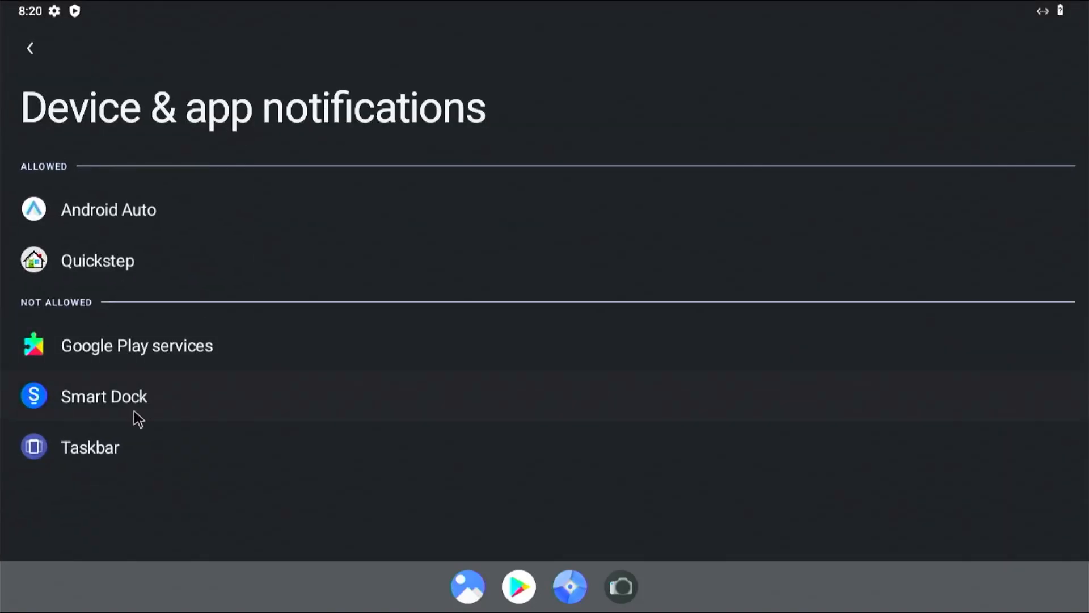
click(103, 396)
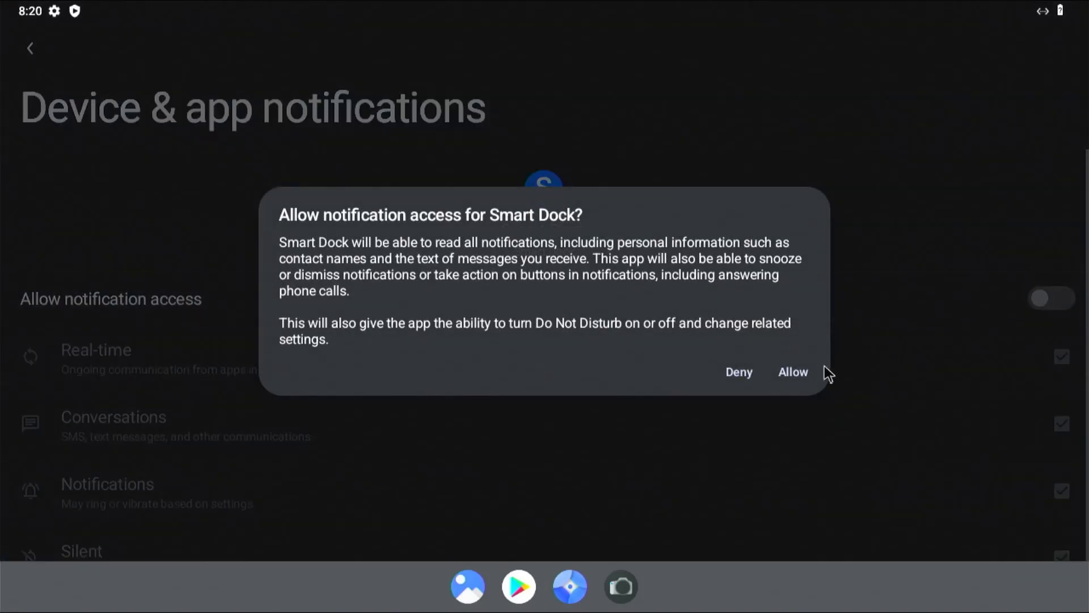
click(792, 372)
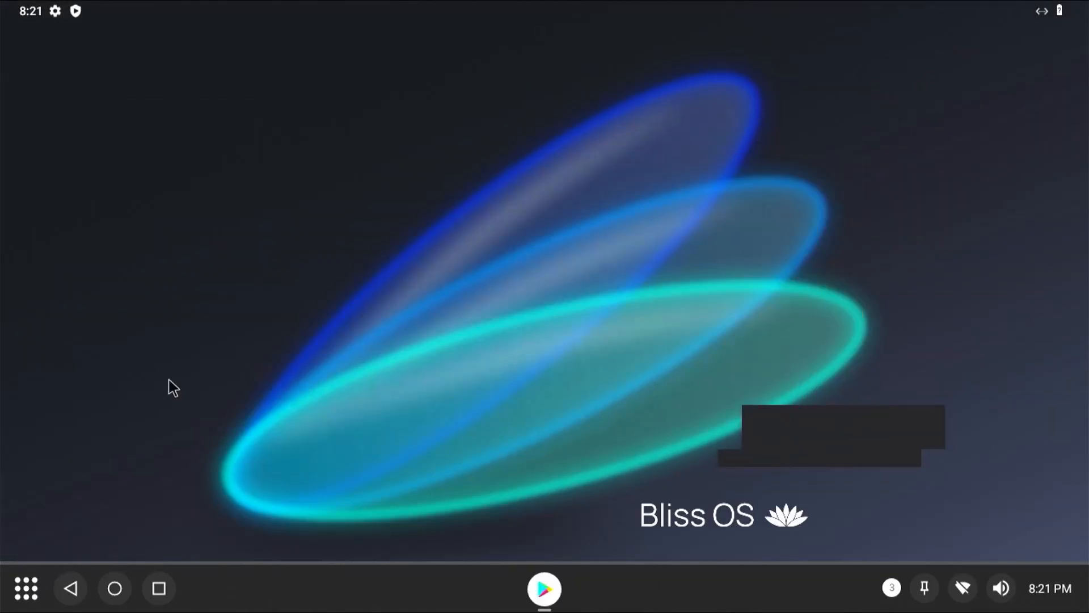
click(544, 588)
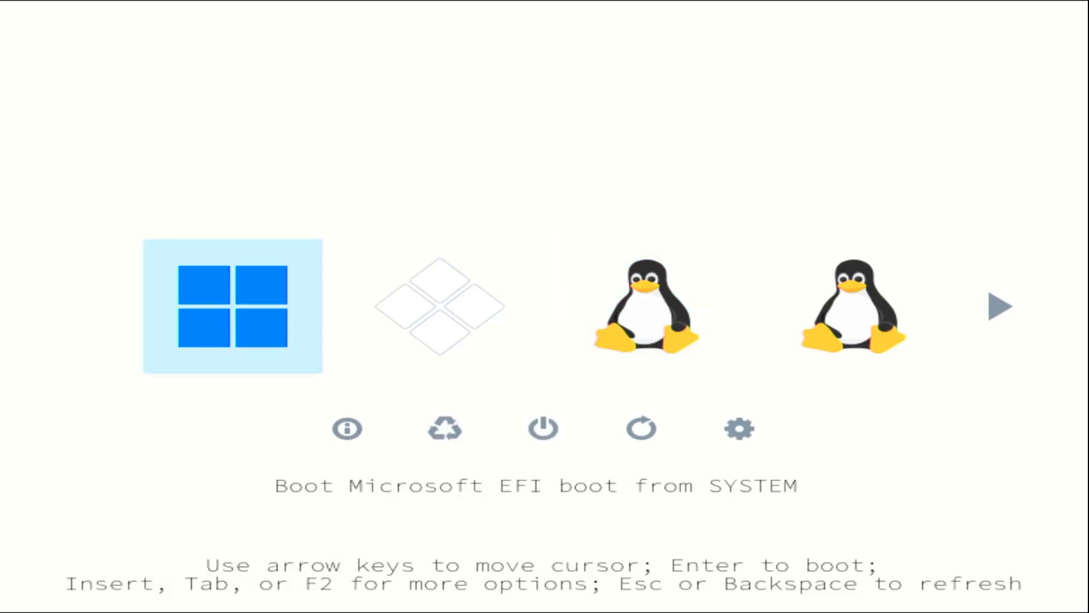
Browse rEFInd's fallback loader, ISO kernel, grubx64.efi entries and utility tools
key(Right)
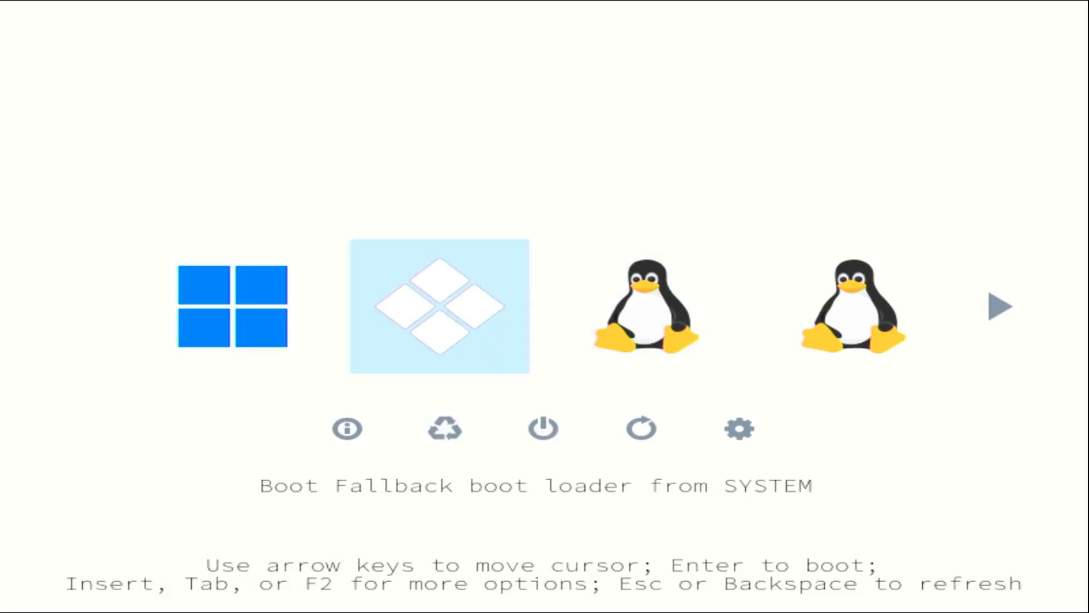
key(Right)
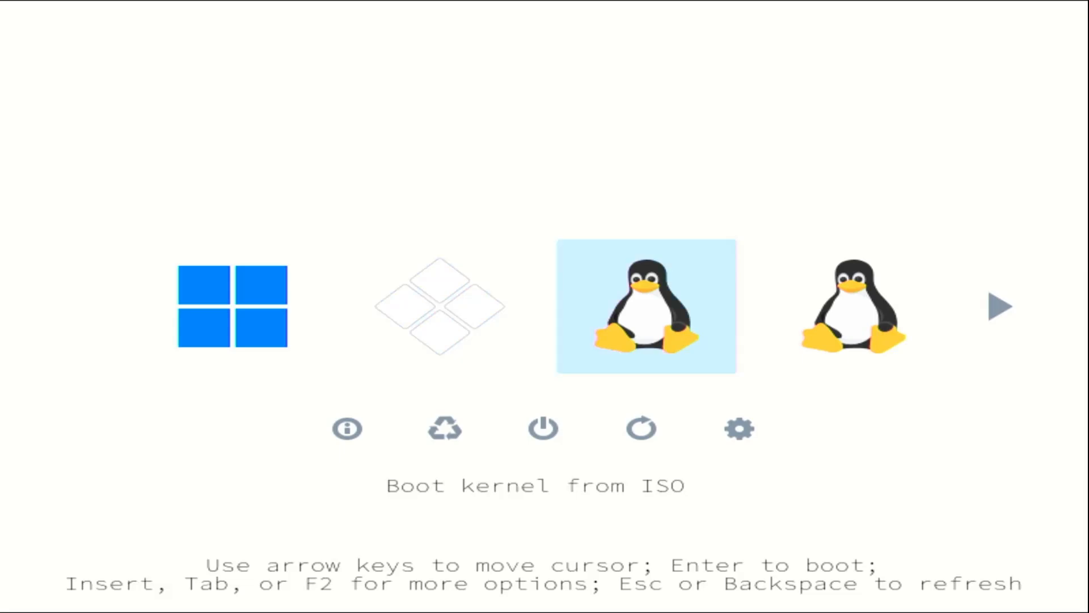
key(Right)
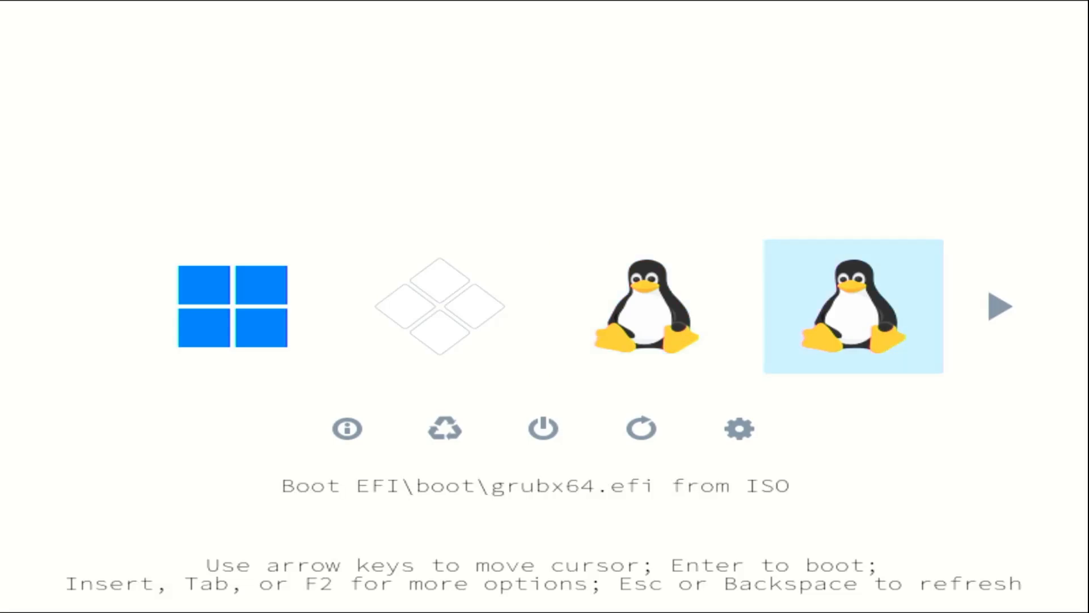
key(Right)
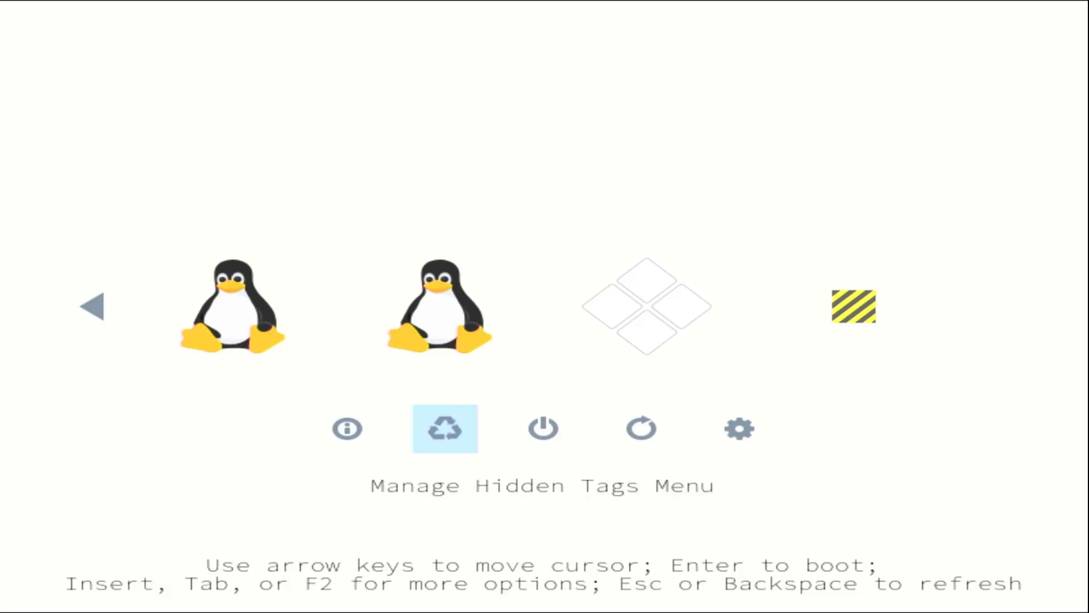
key(Right)
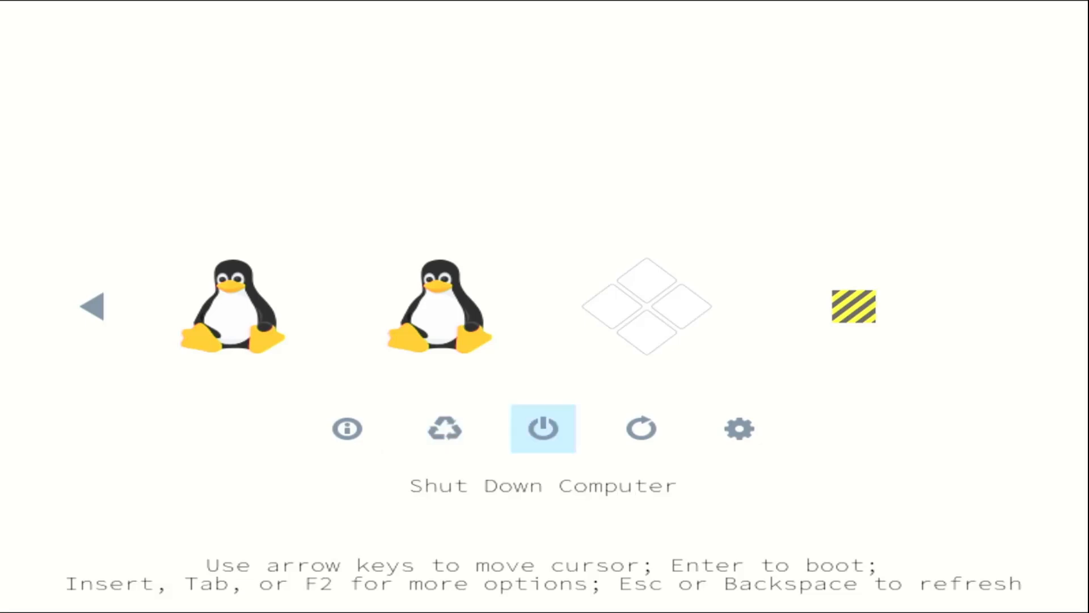
key(Right)
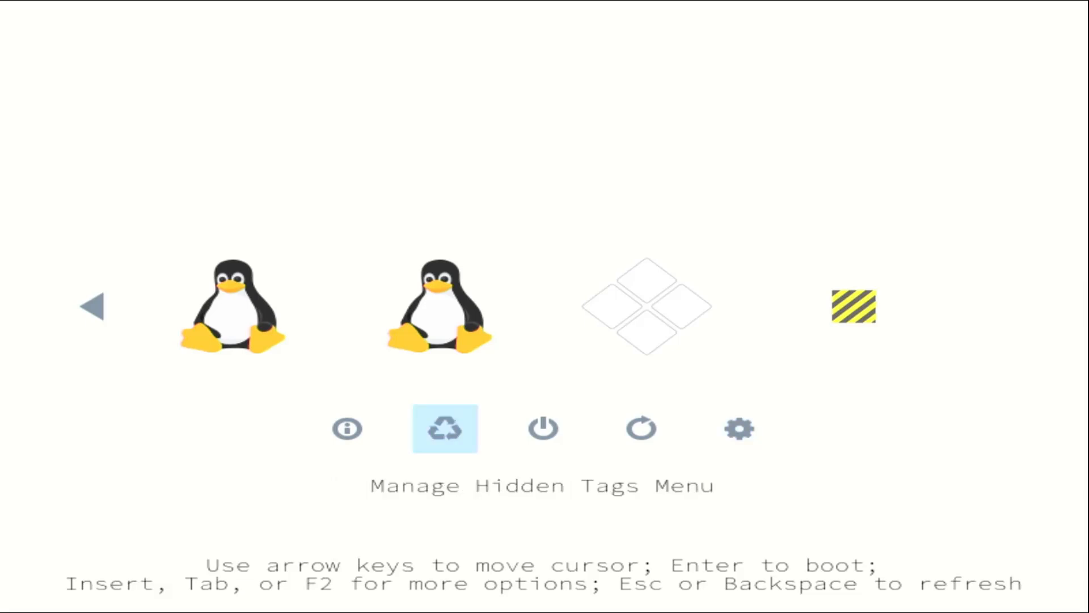
Refresh the rEFInd menu to Windows and BlissOS-15.9.2 only, and highlight the BlissOS entry
key(Left)
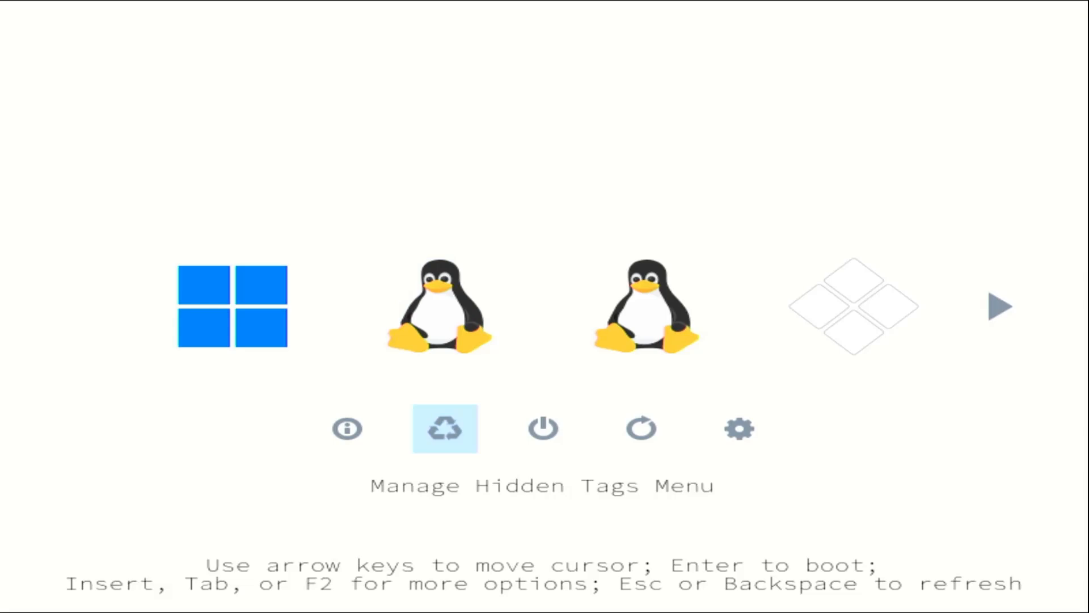
key(Return)
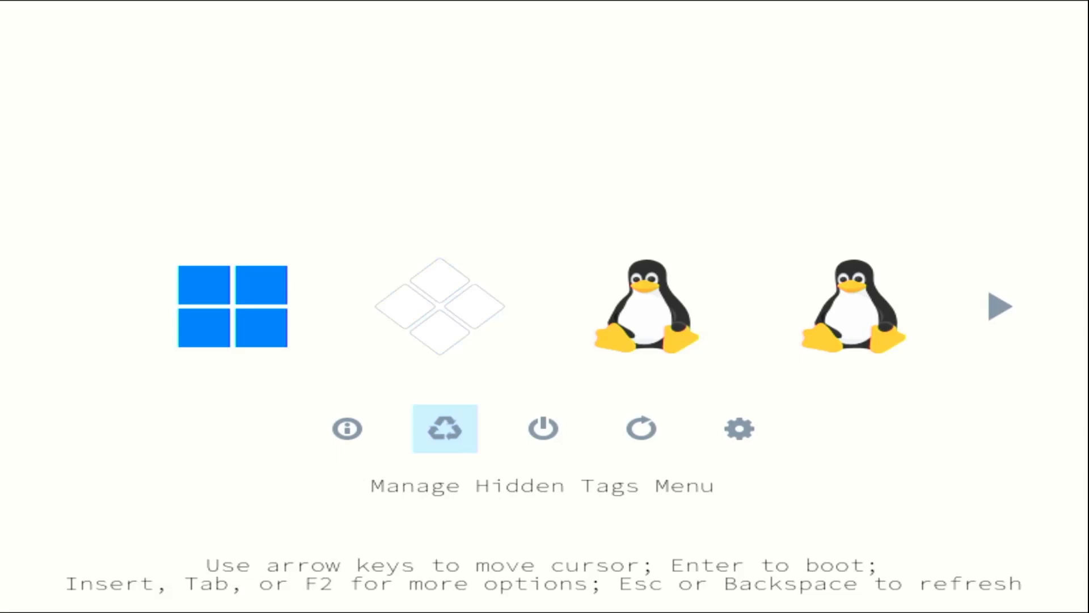
key(Left)
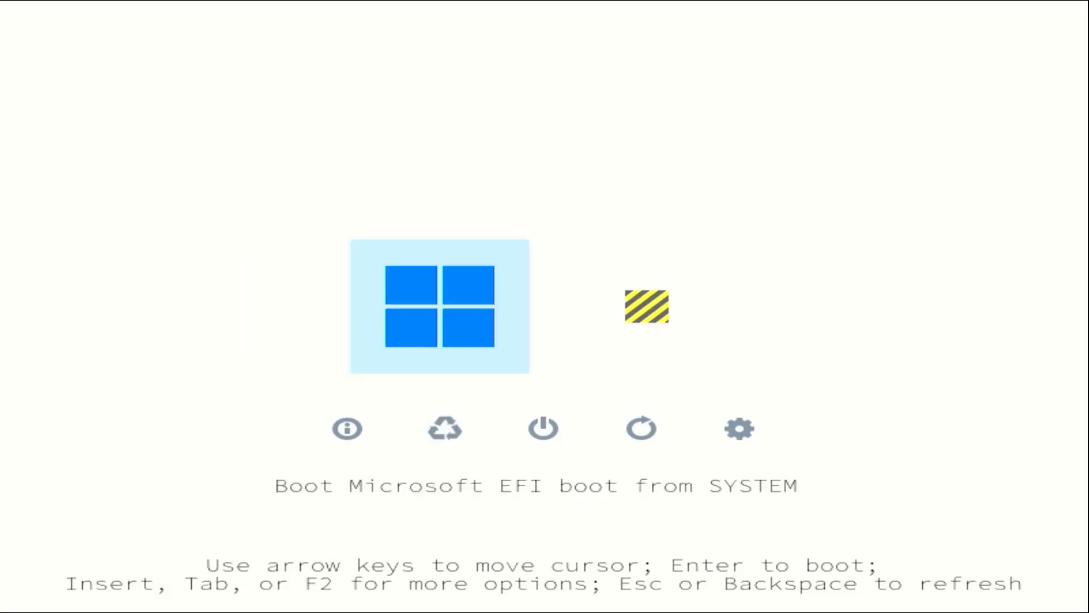
key(Right)
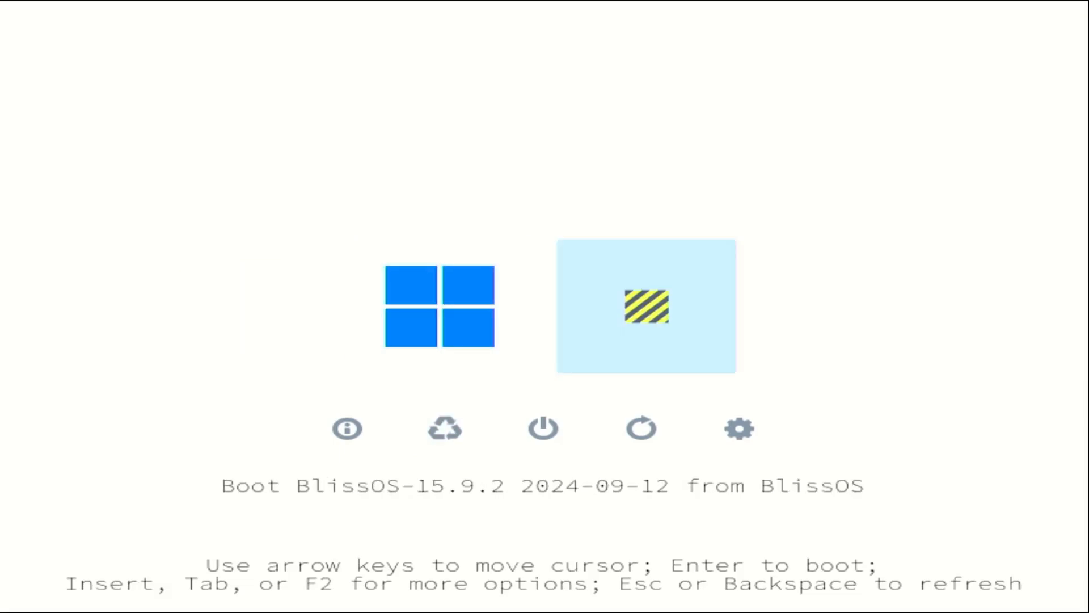